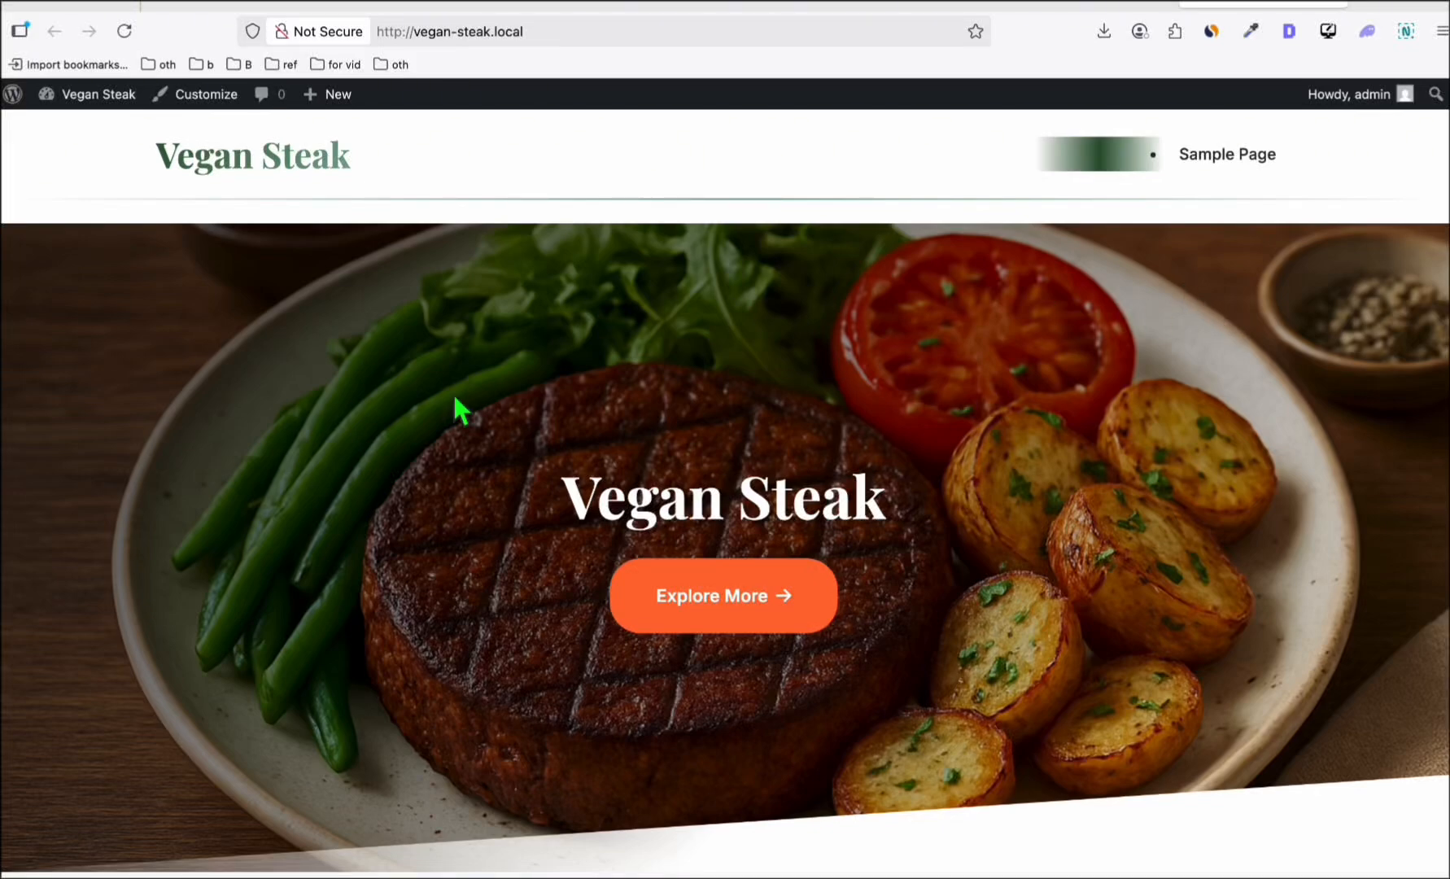
Scroll the updated theme instructions document down to the About Vegan Steak section
scroll(down, 3)
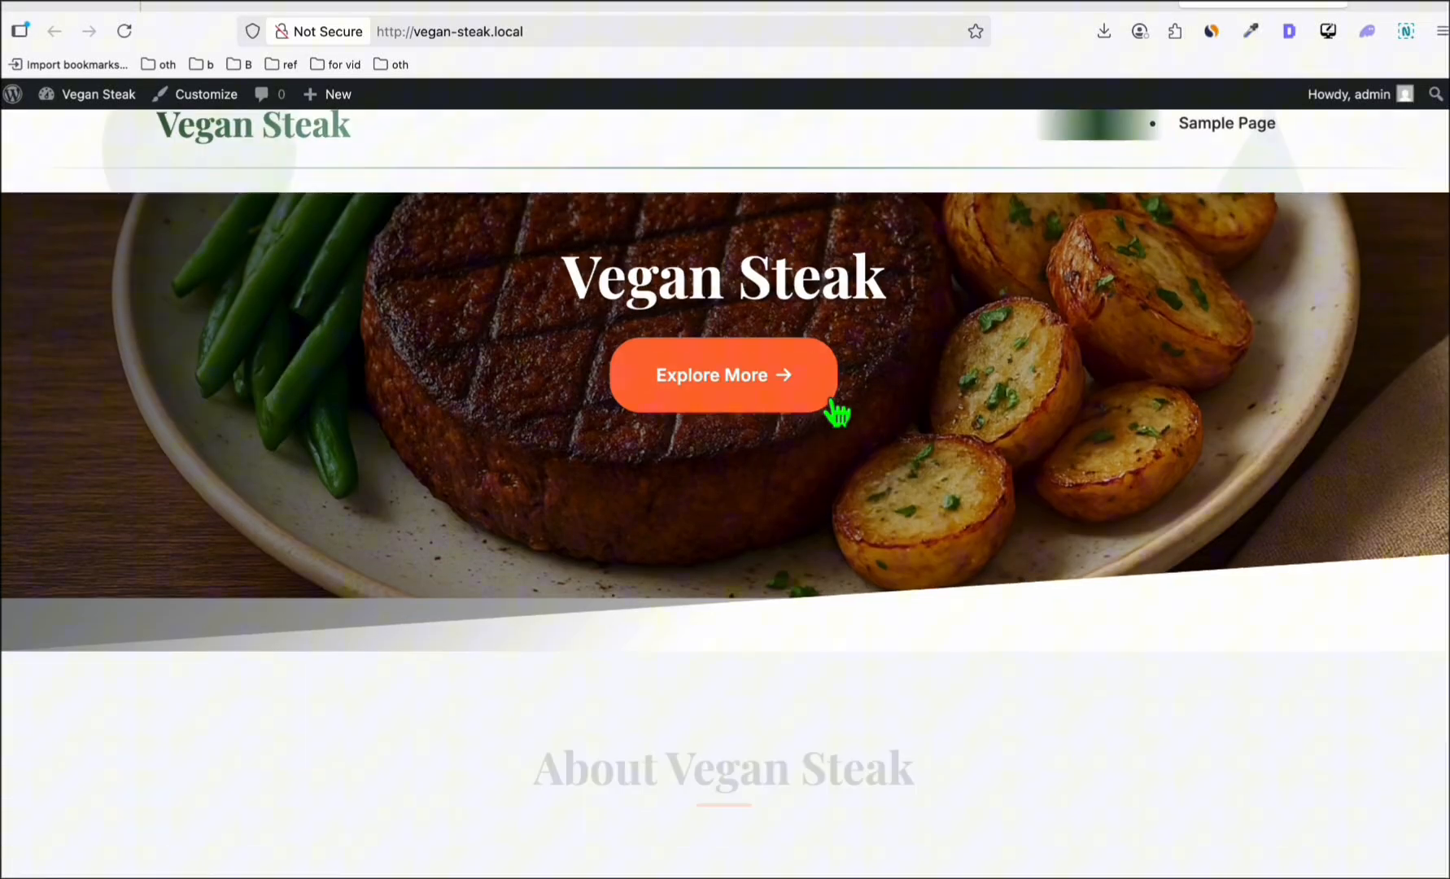
scroll(down, 3)
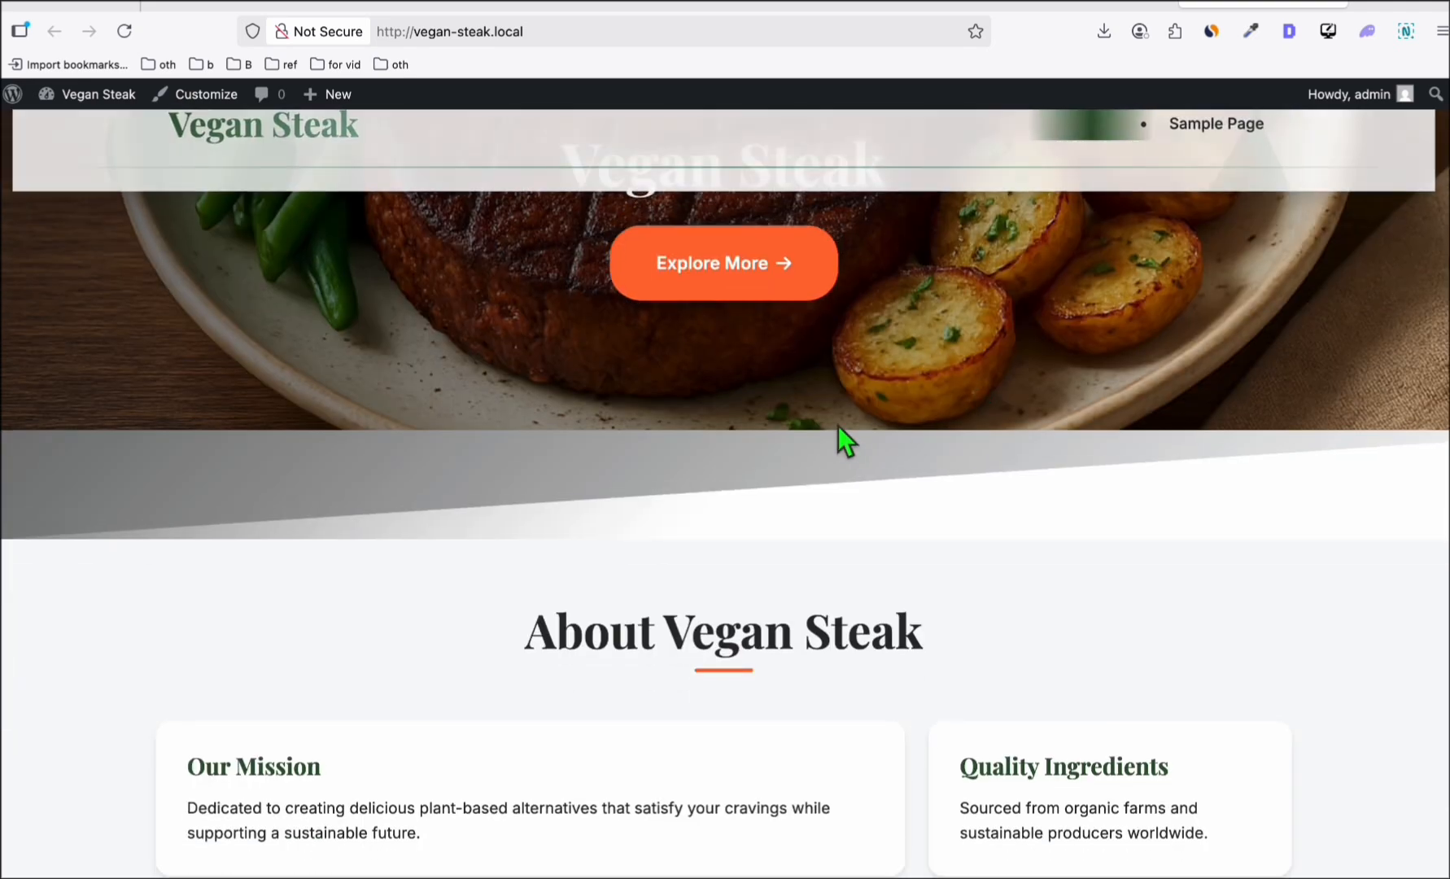
click(723, 263)
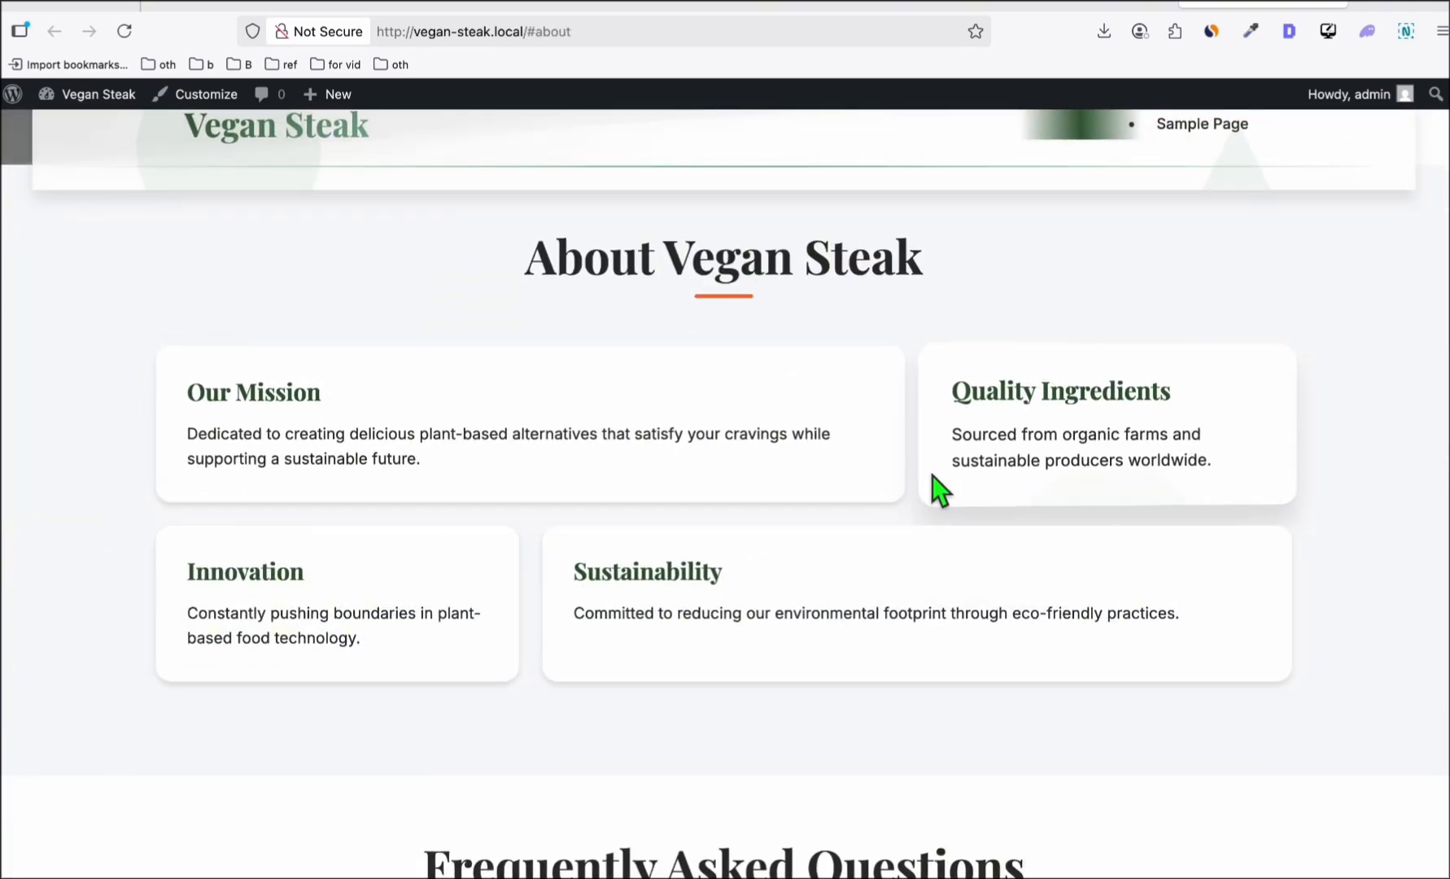
scroll(down, 3)
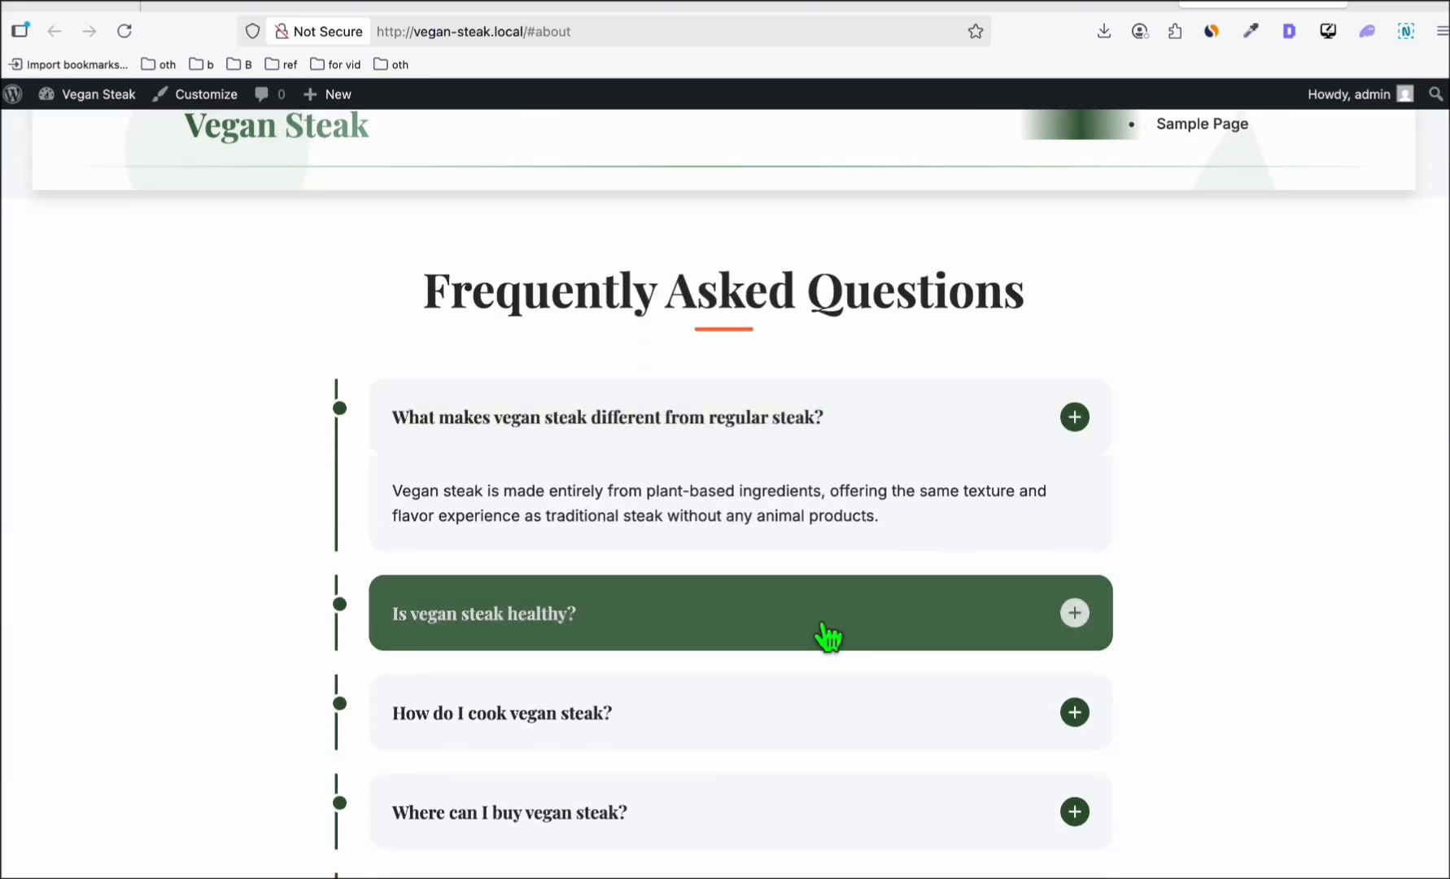
scroll(down, 3)
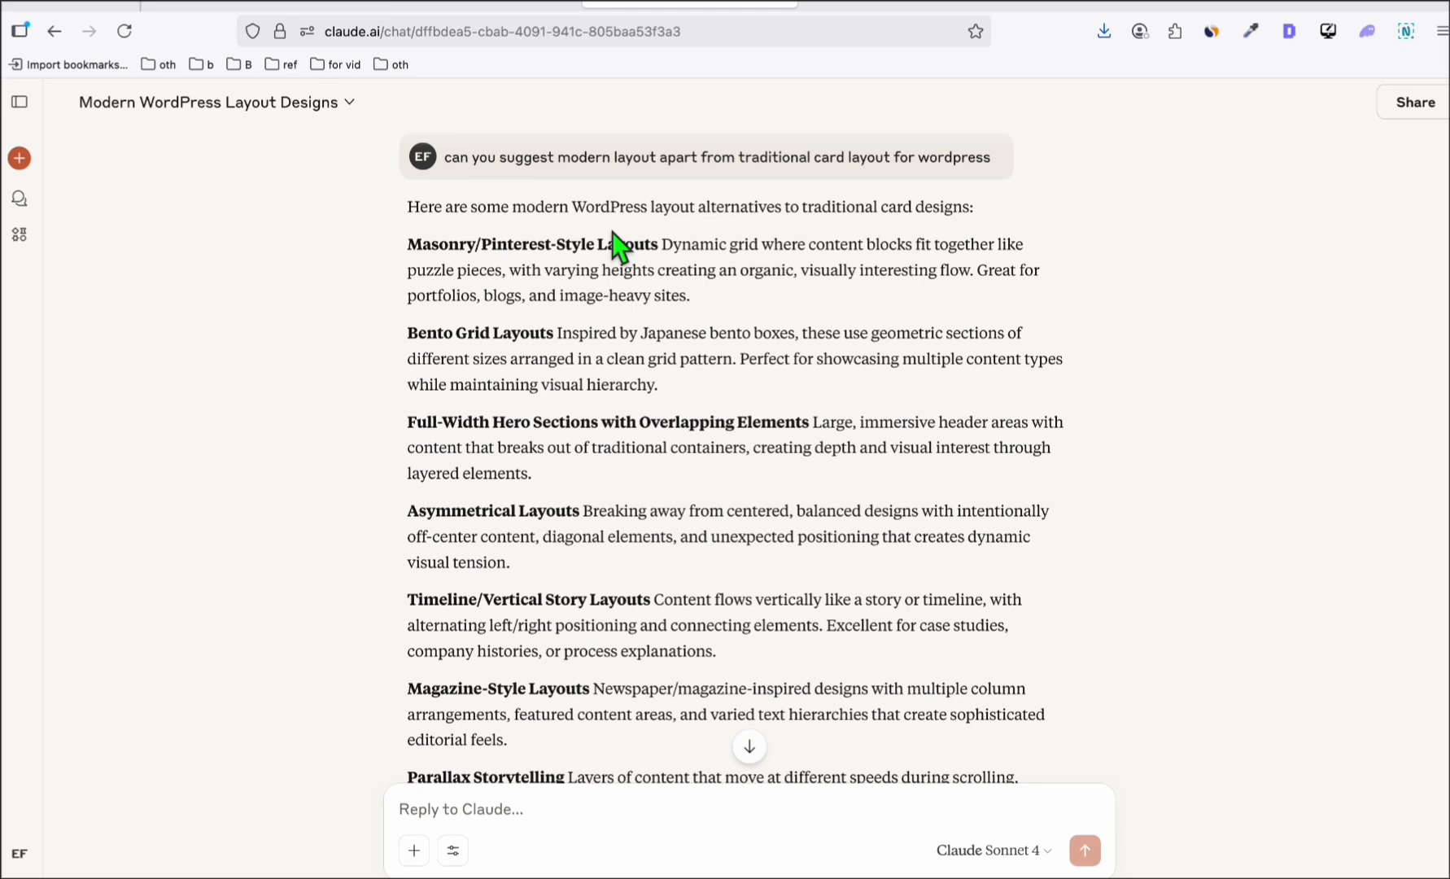
mouse_move(552, 276)
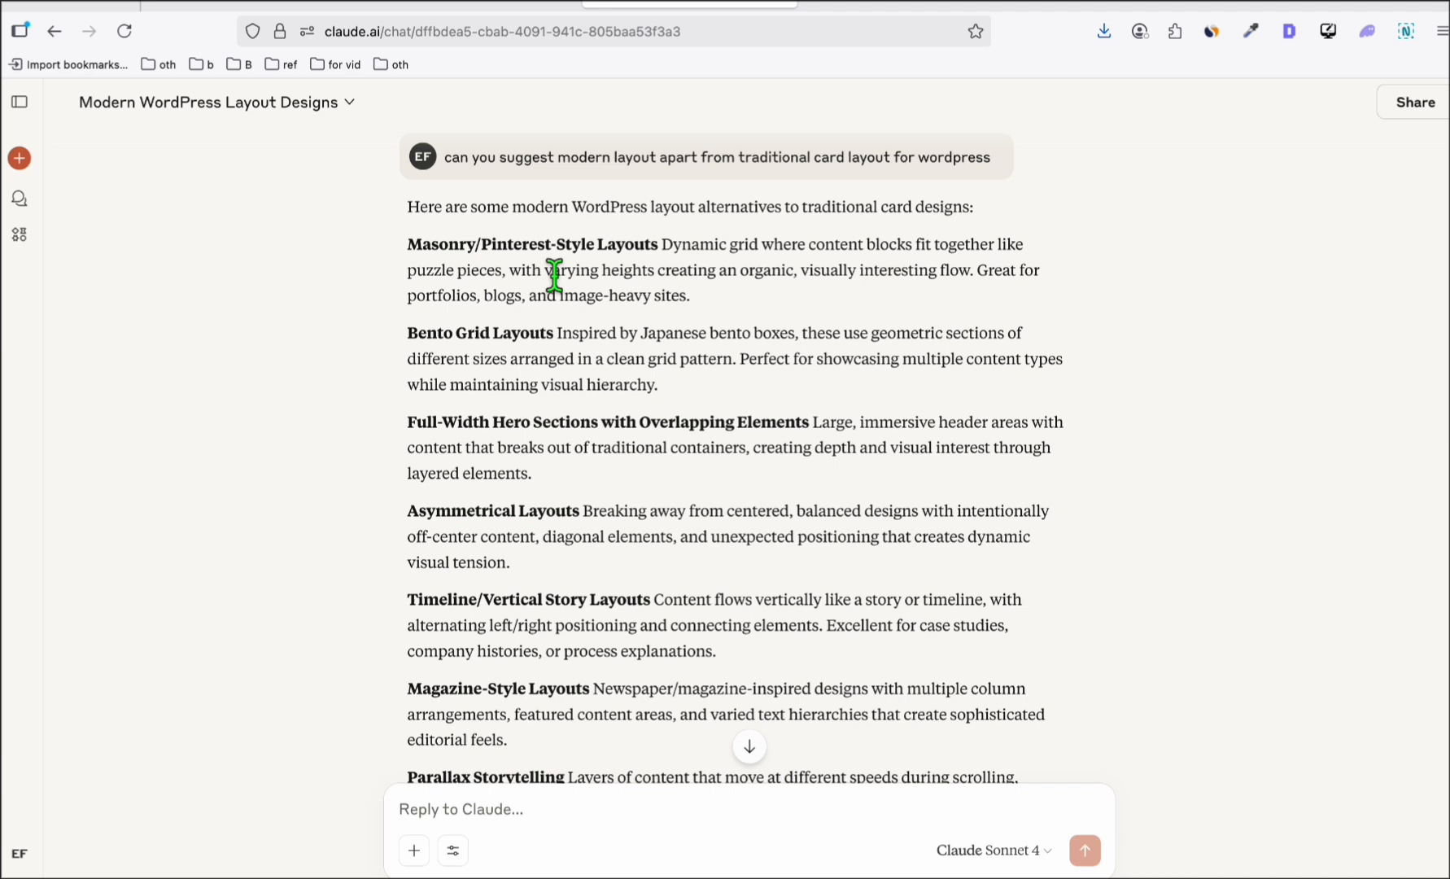
mouse_move(612, 236)
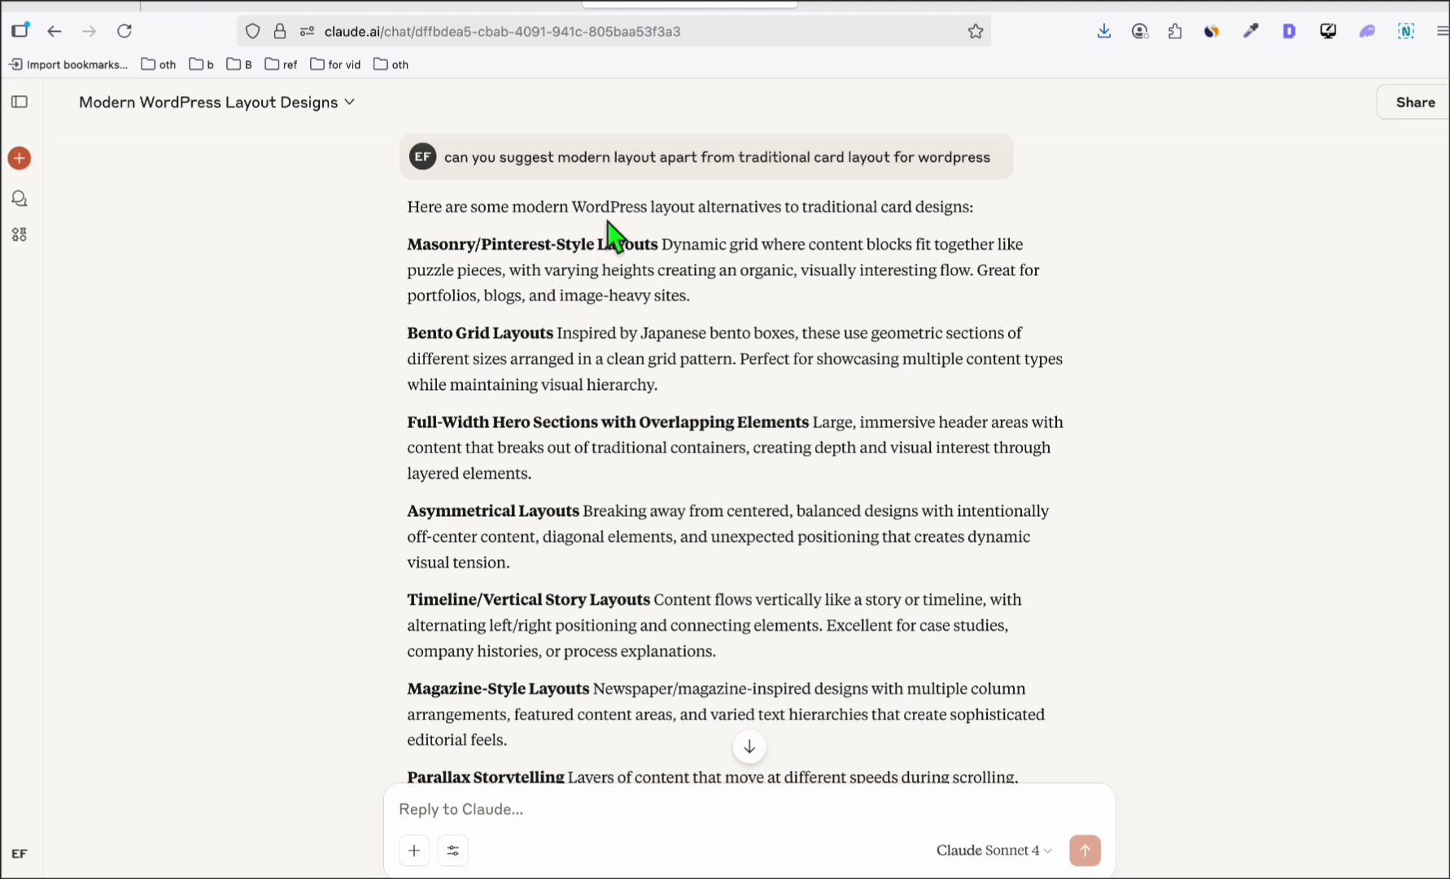
mouse_move(462, 268)
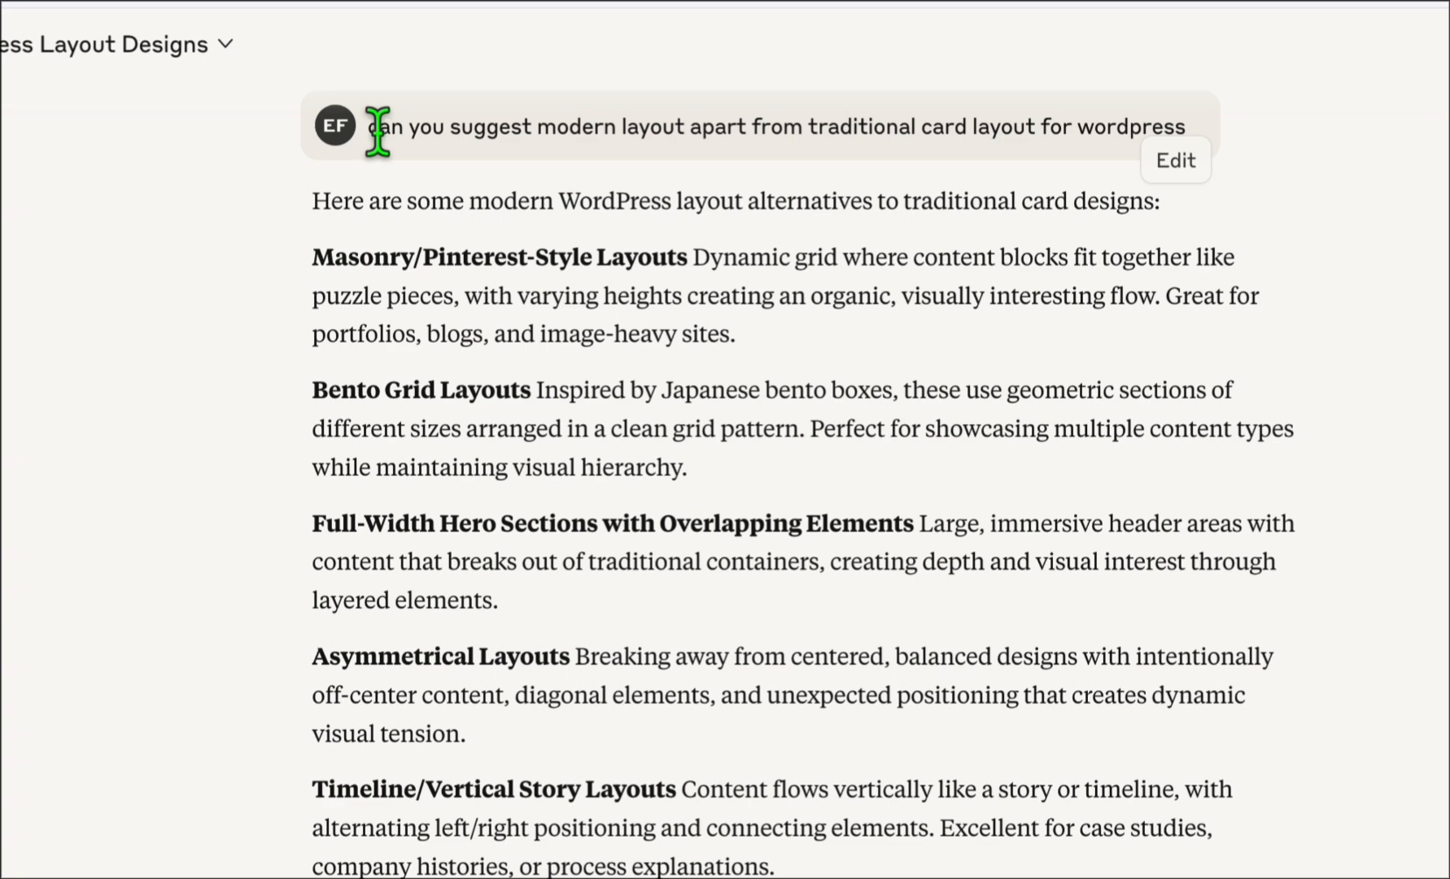
mouse_move(777, 129)
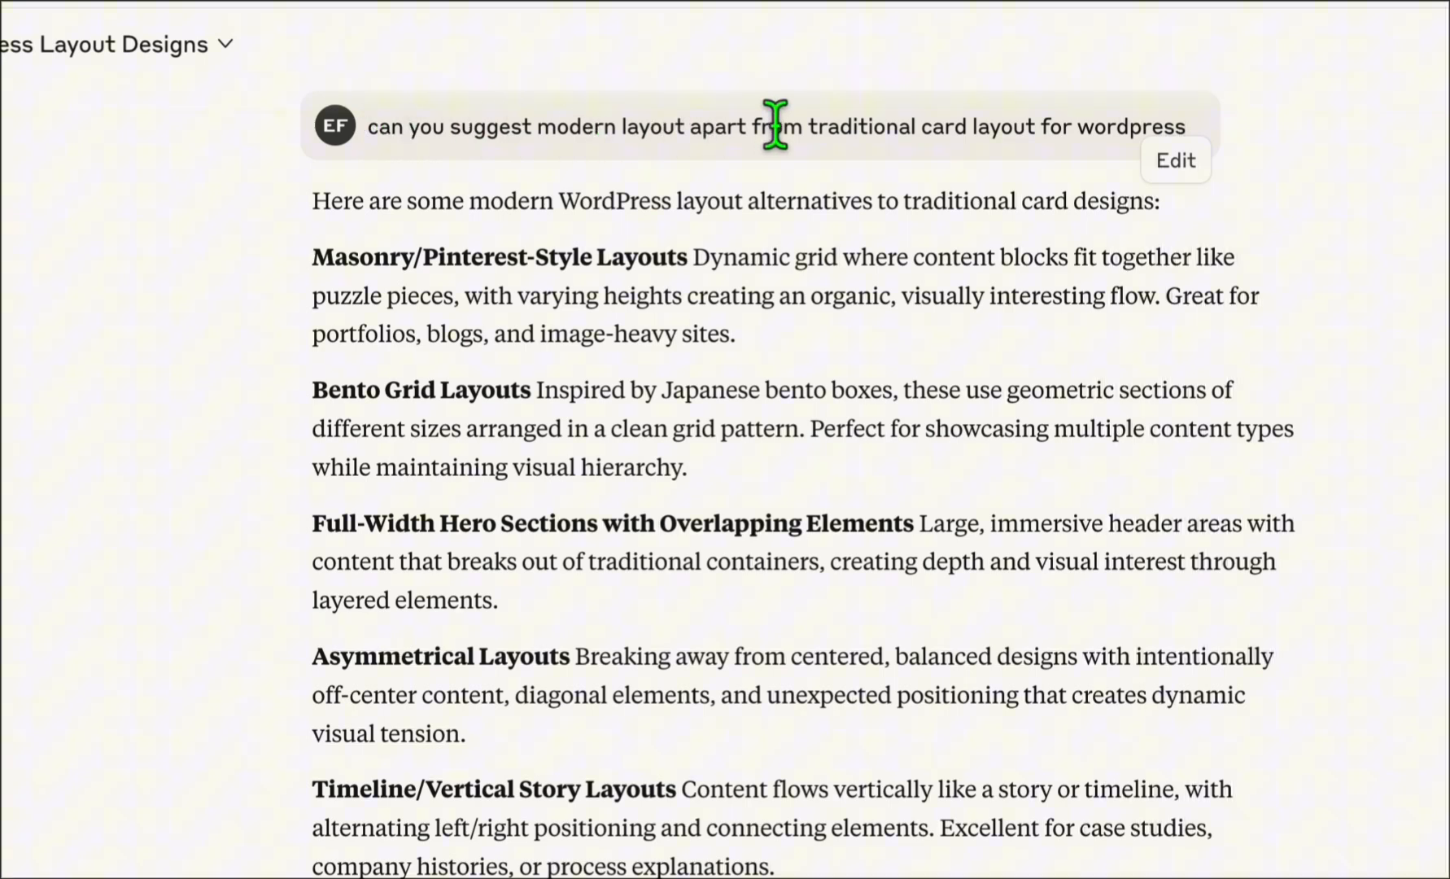
mouse_move(1002, 129)
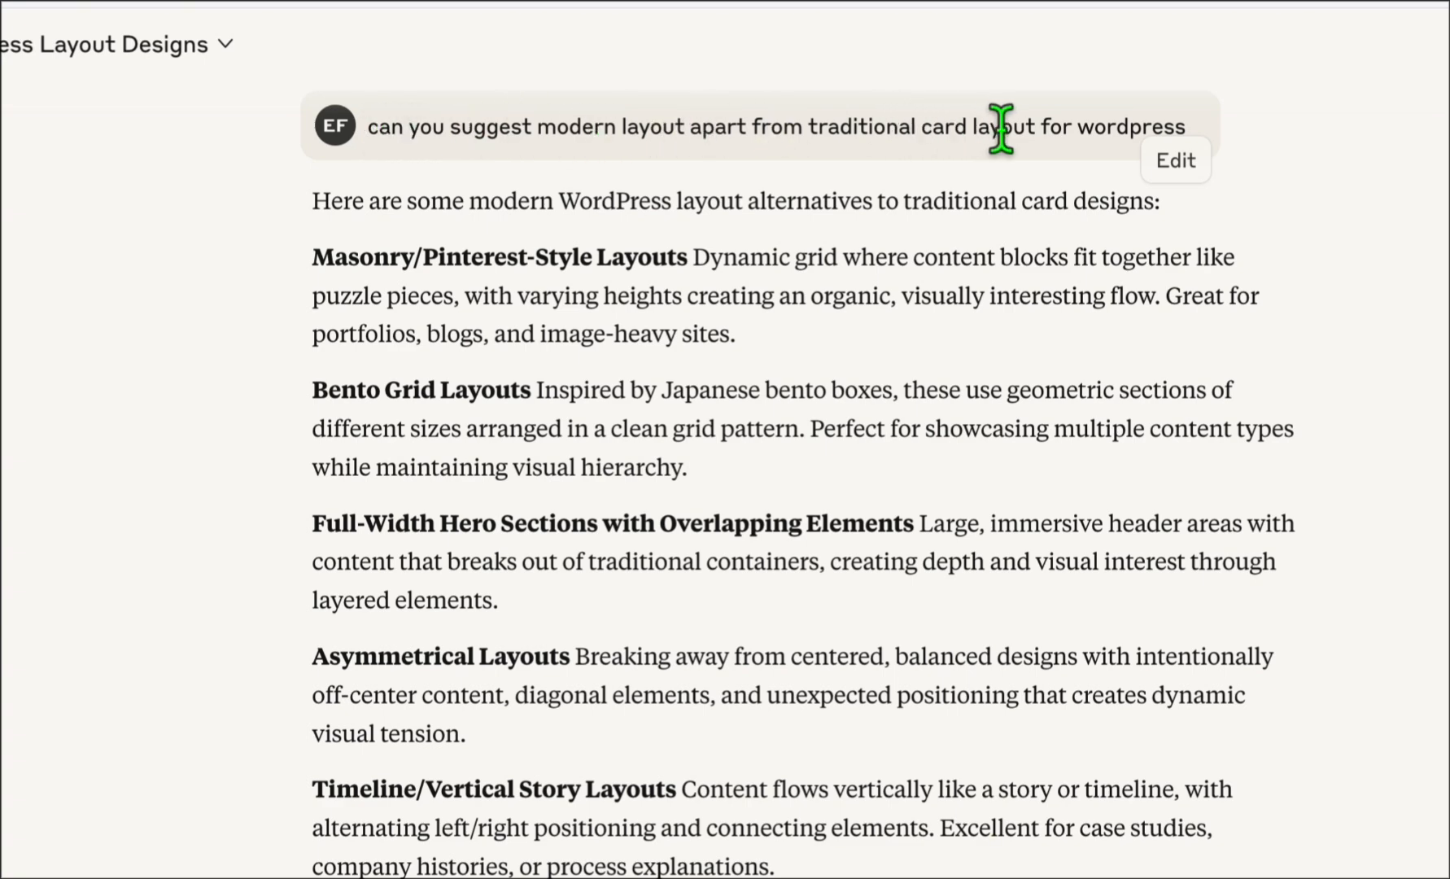
Read through the rest of the instructions, then switch to the OpenRouter models catalog
scroll(down, 3)
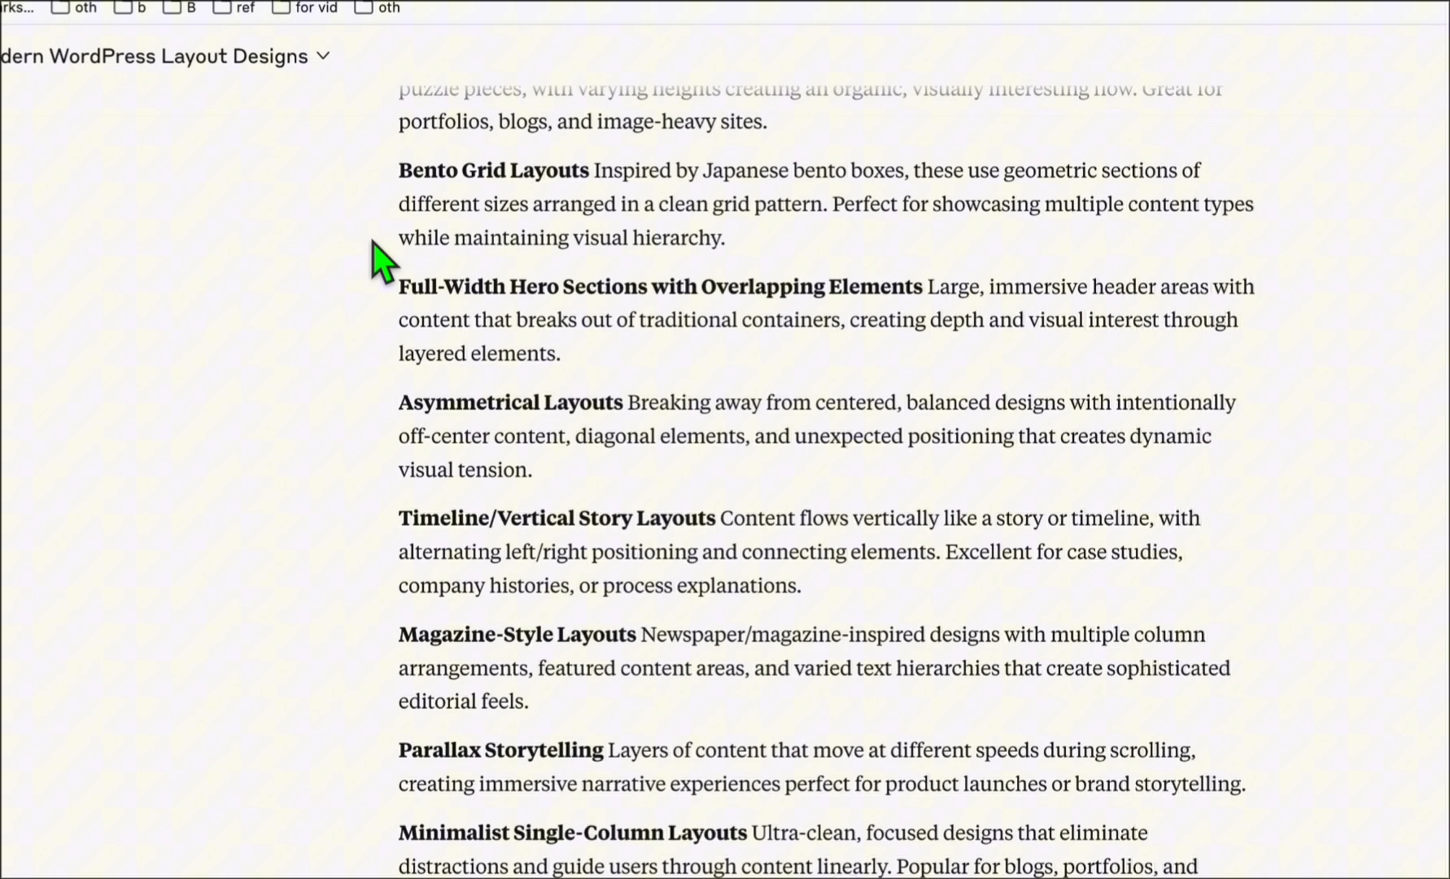
scroll(down, 3)
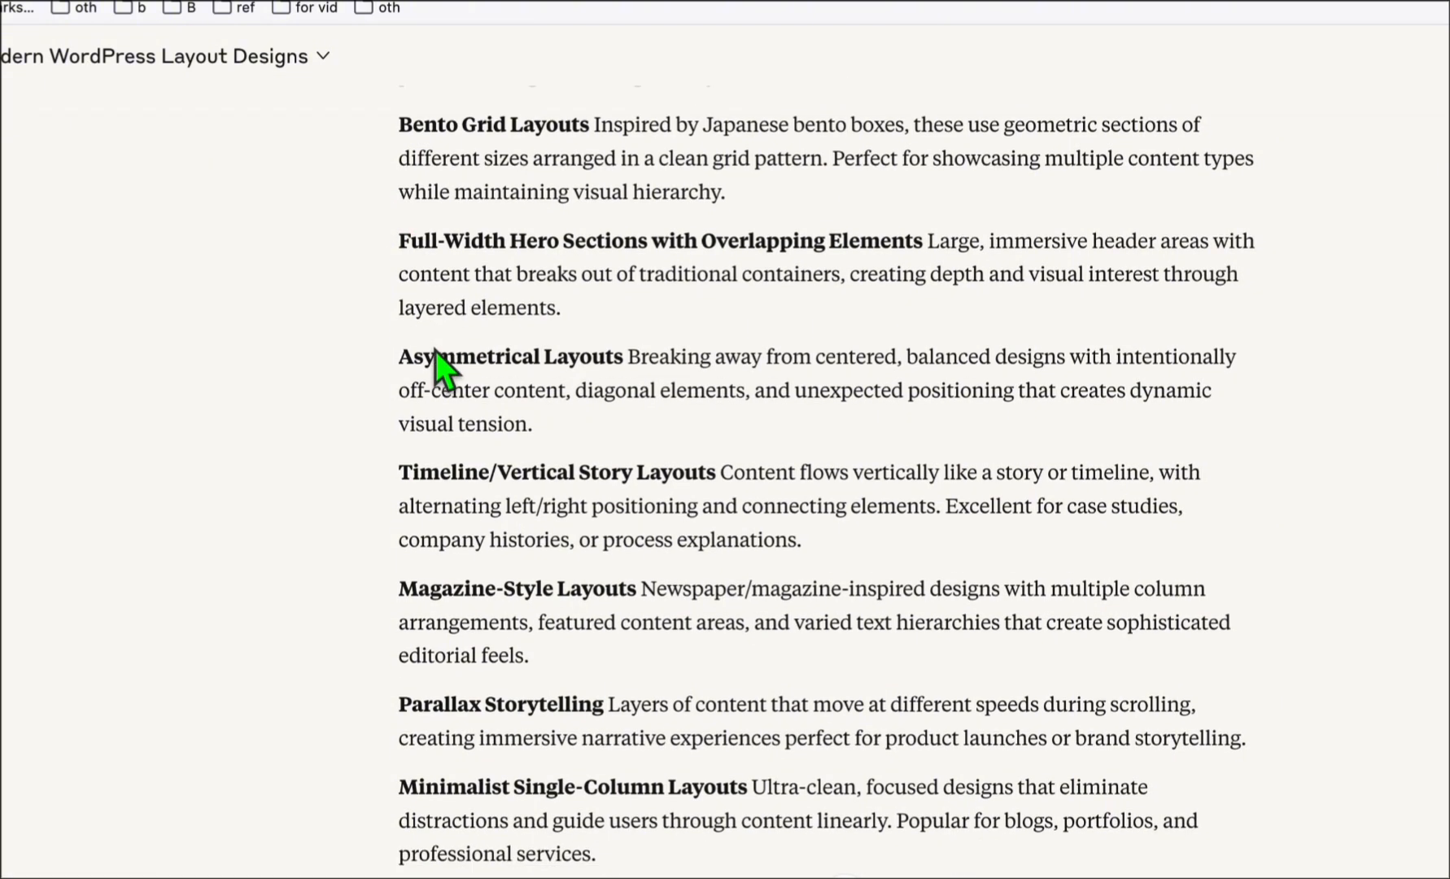
scroll(down, 3)
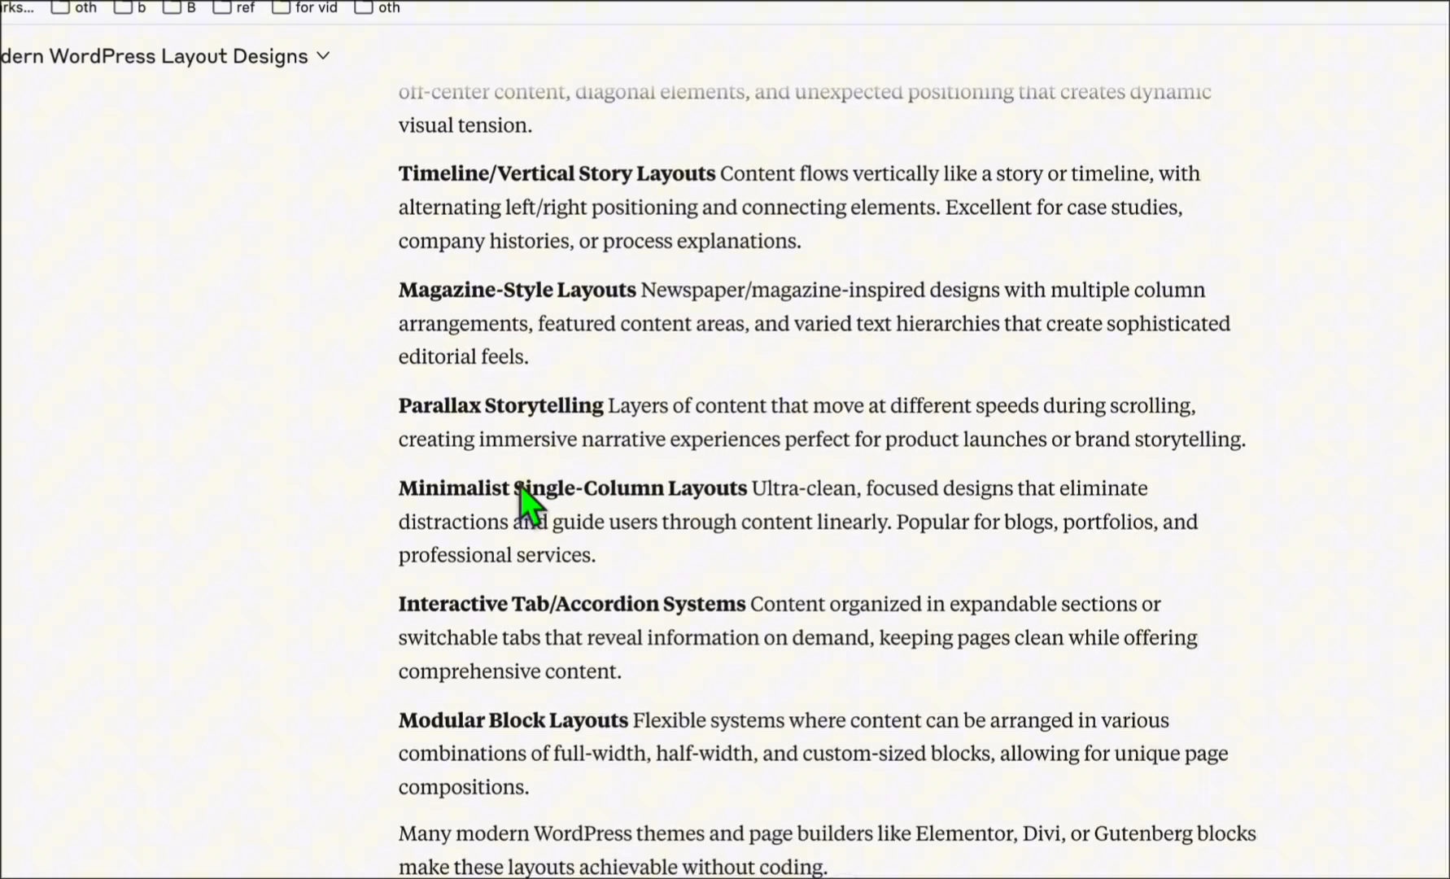
scroll(down, 3)
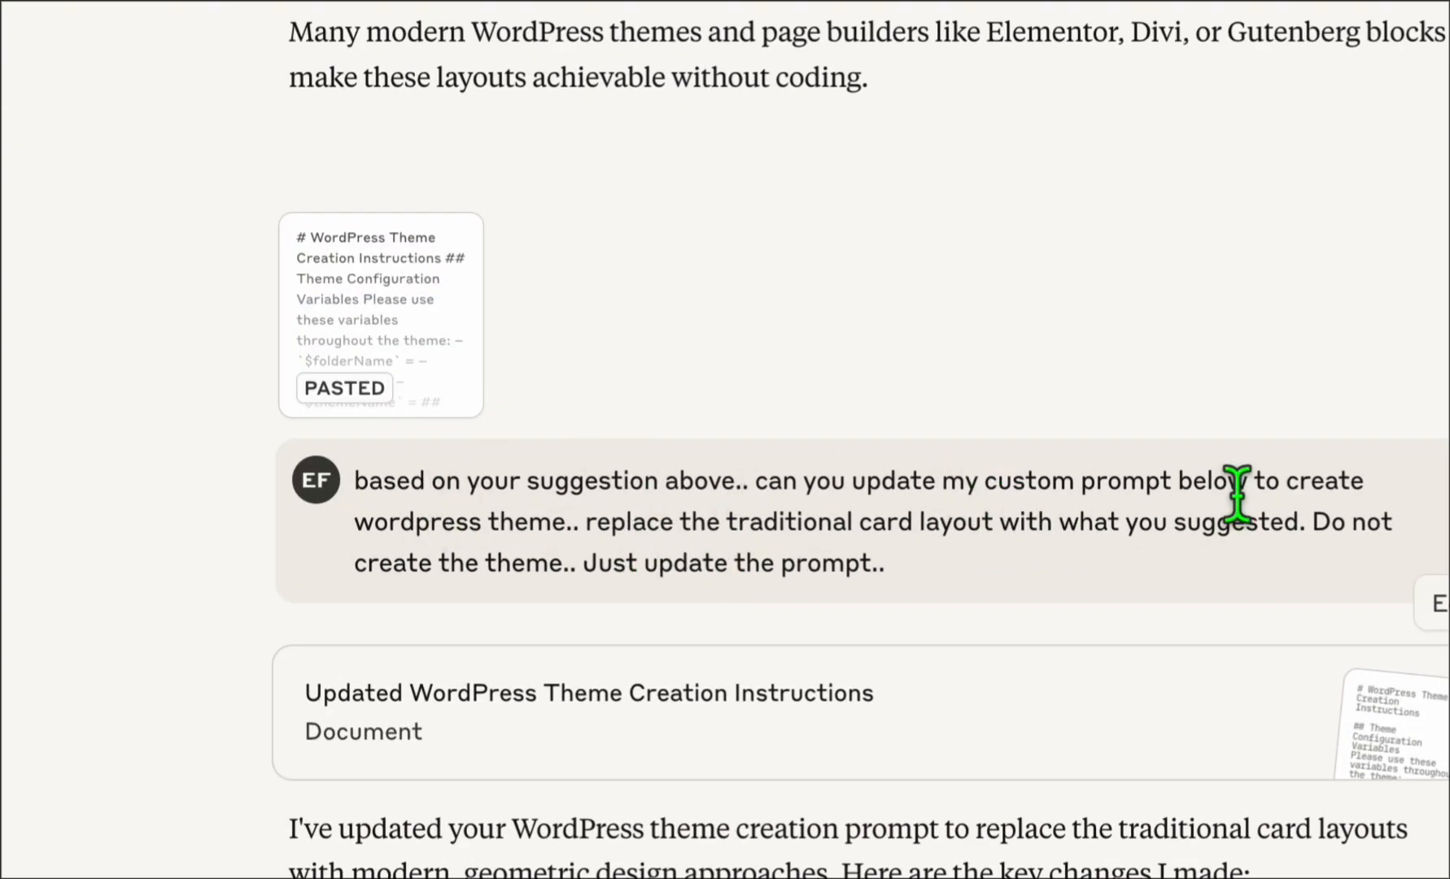
scroll(down, 3)
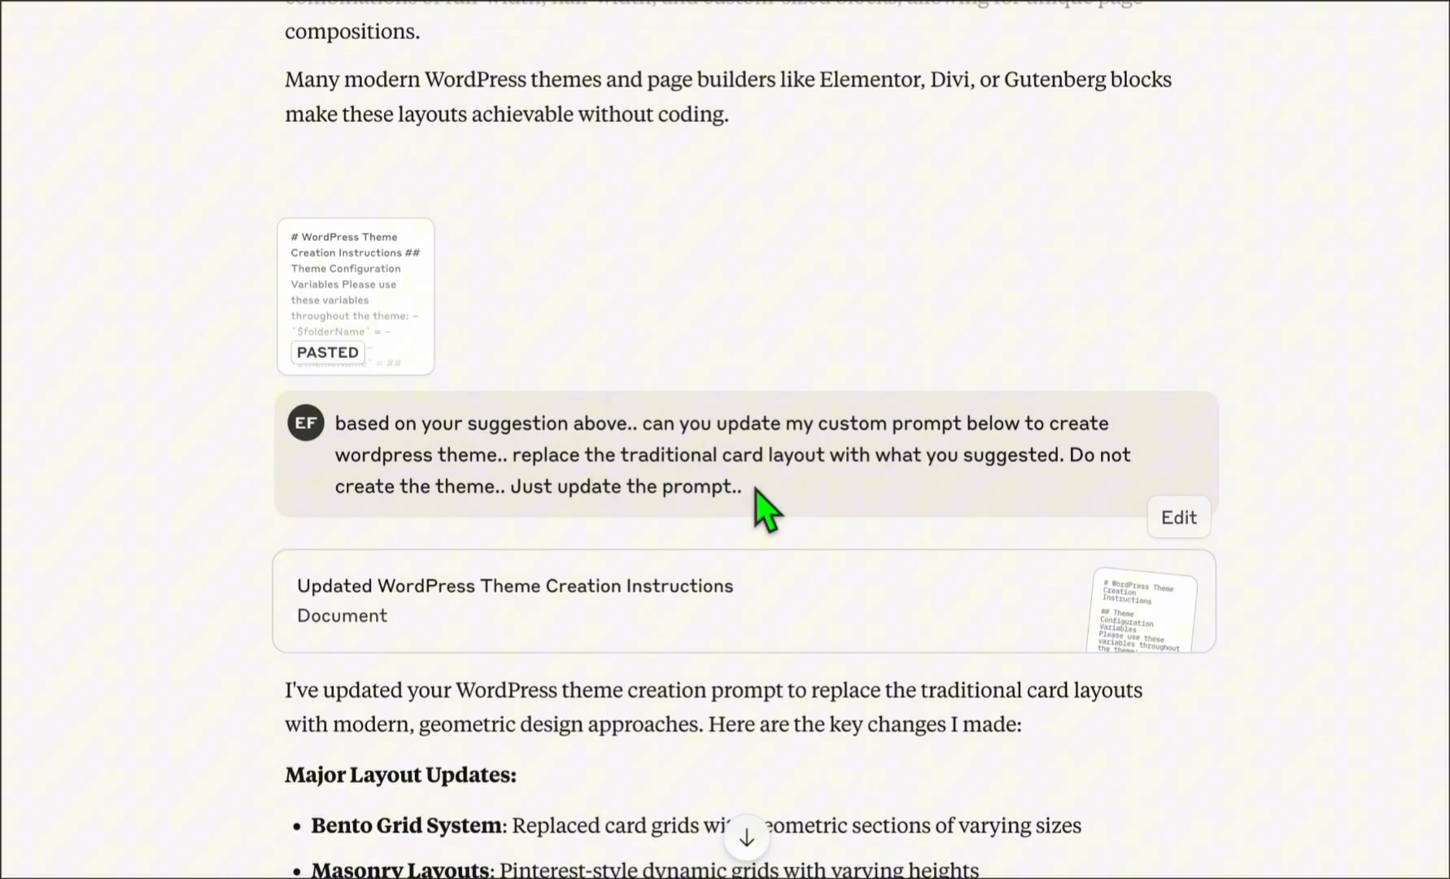
scroll(up, 3)
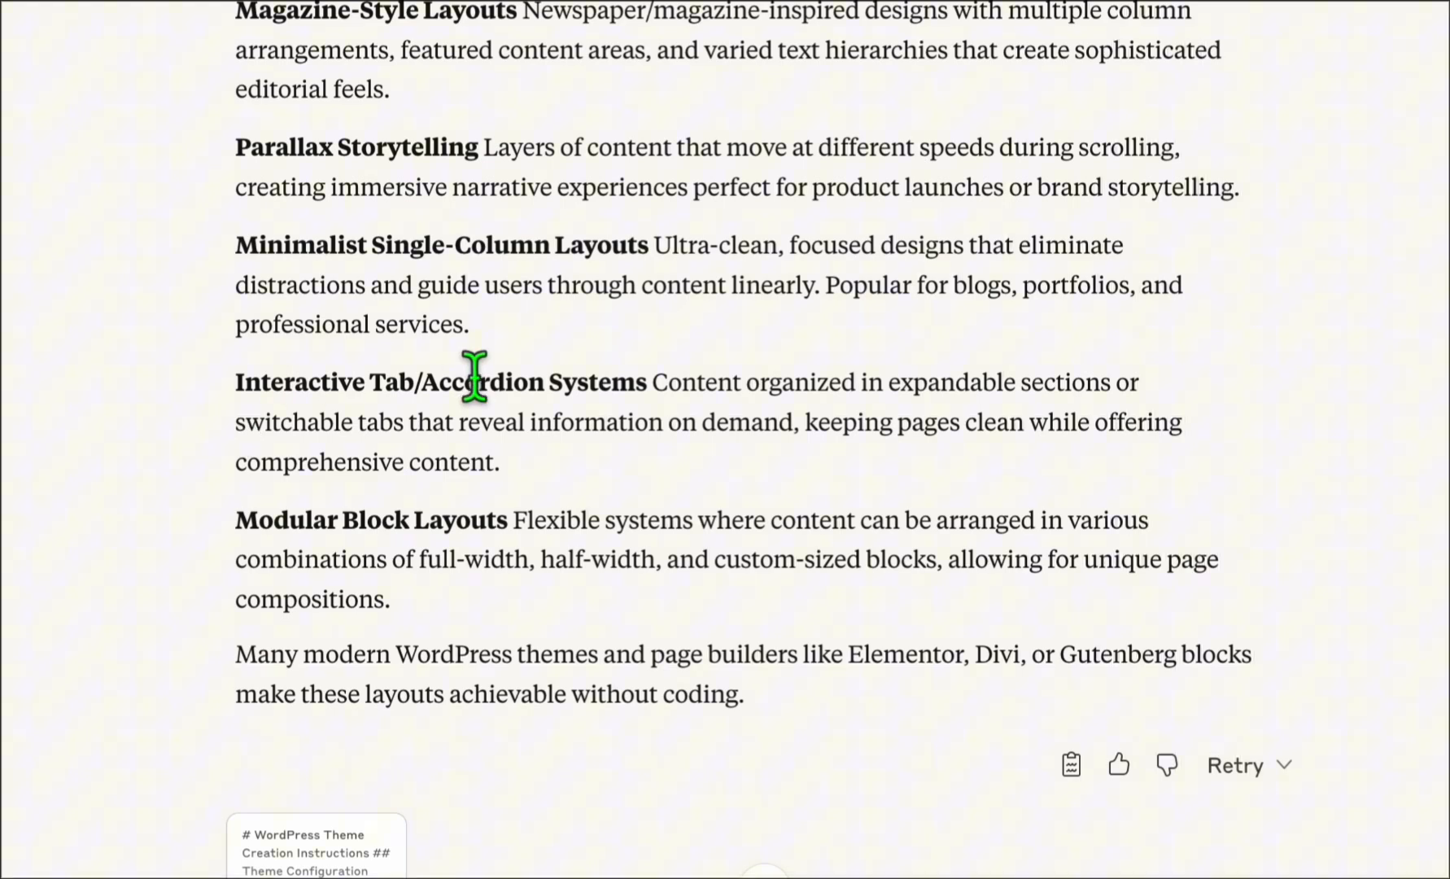
scroll(up, 3)
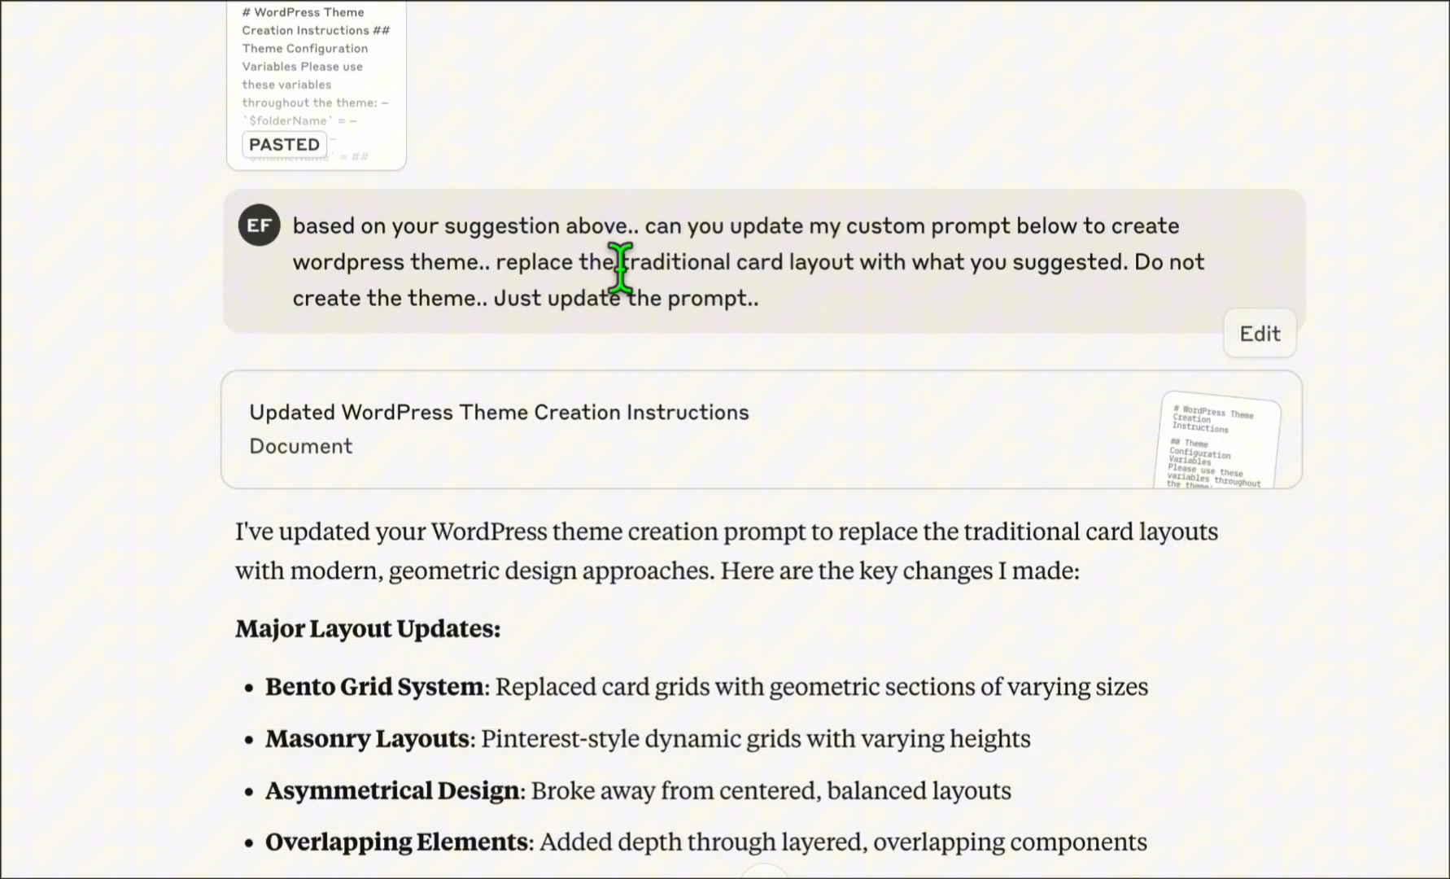
scroll(down, 3)
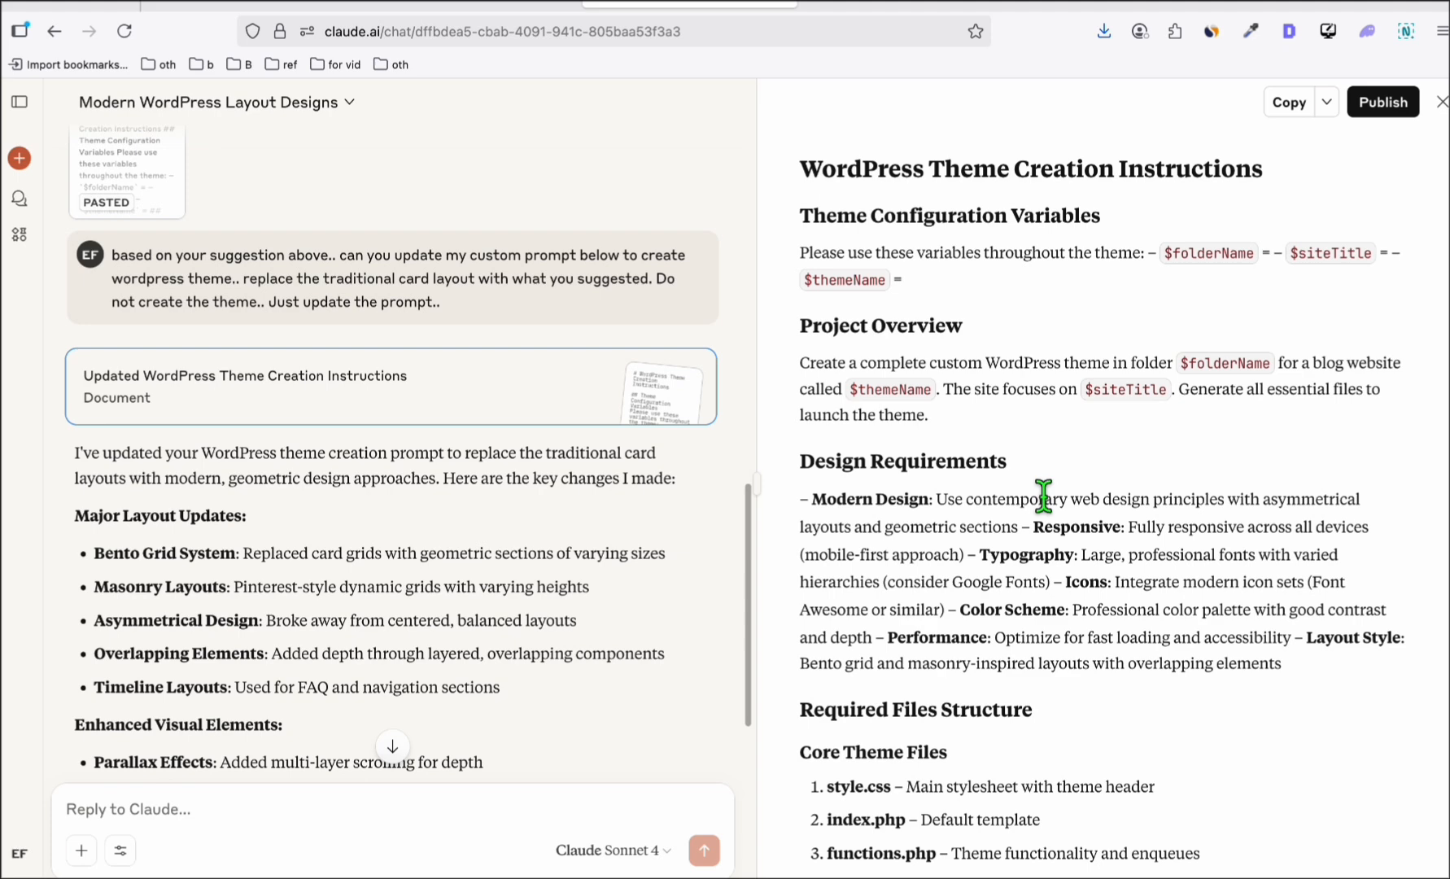
scroll(down, 3)
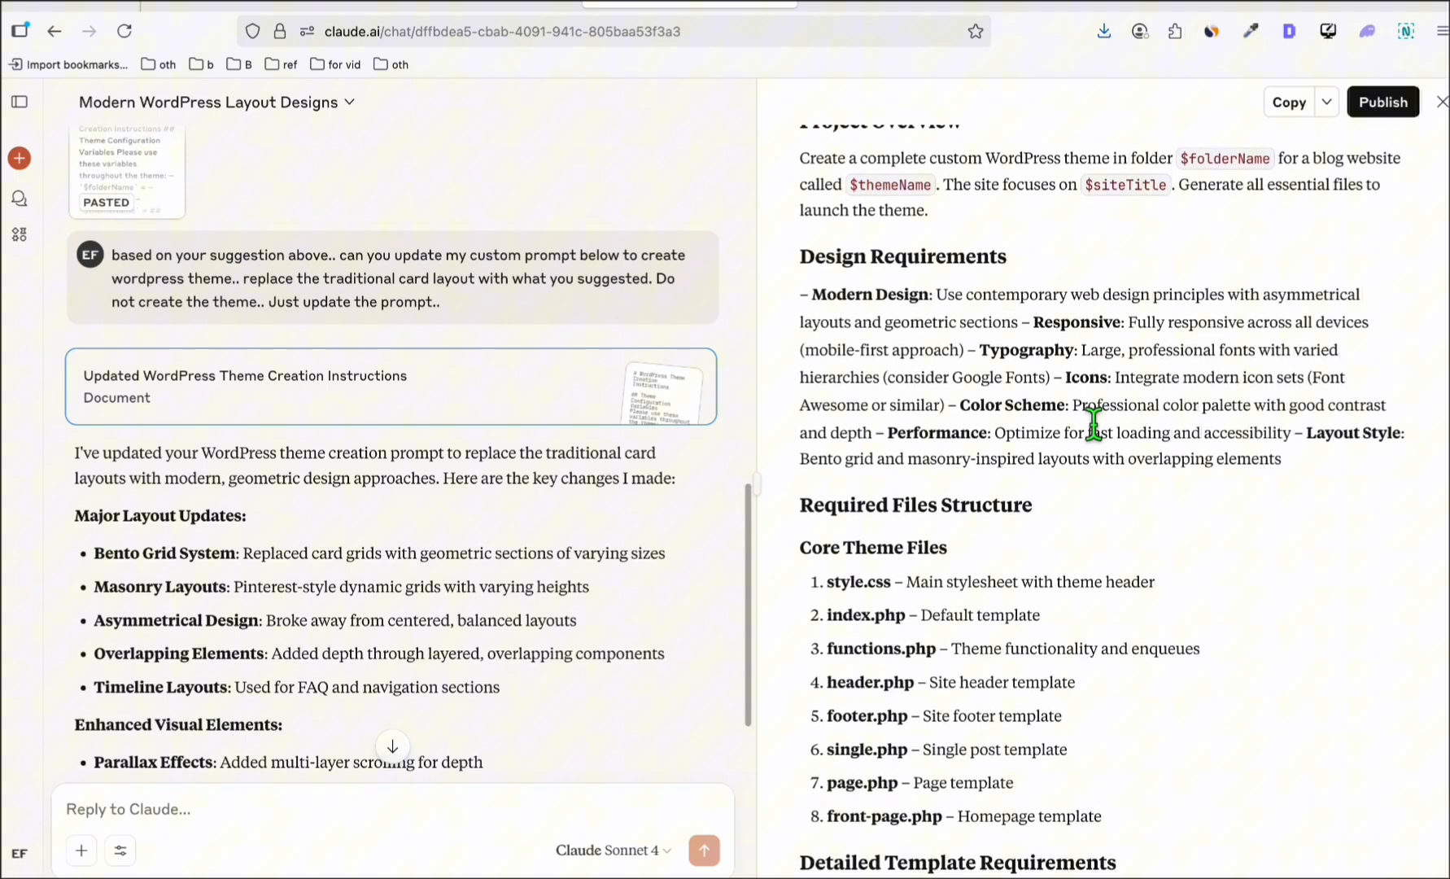
scroll(down, 3)
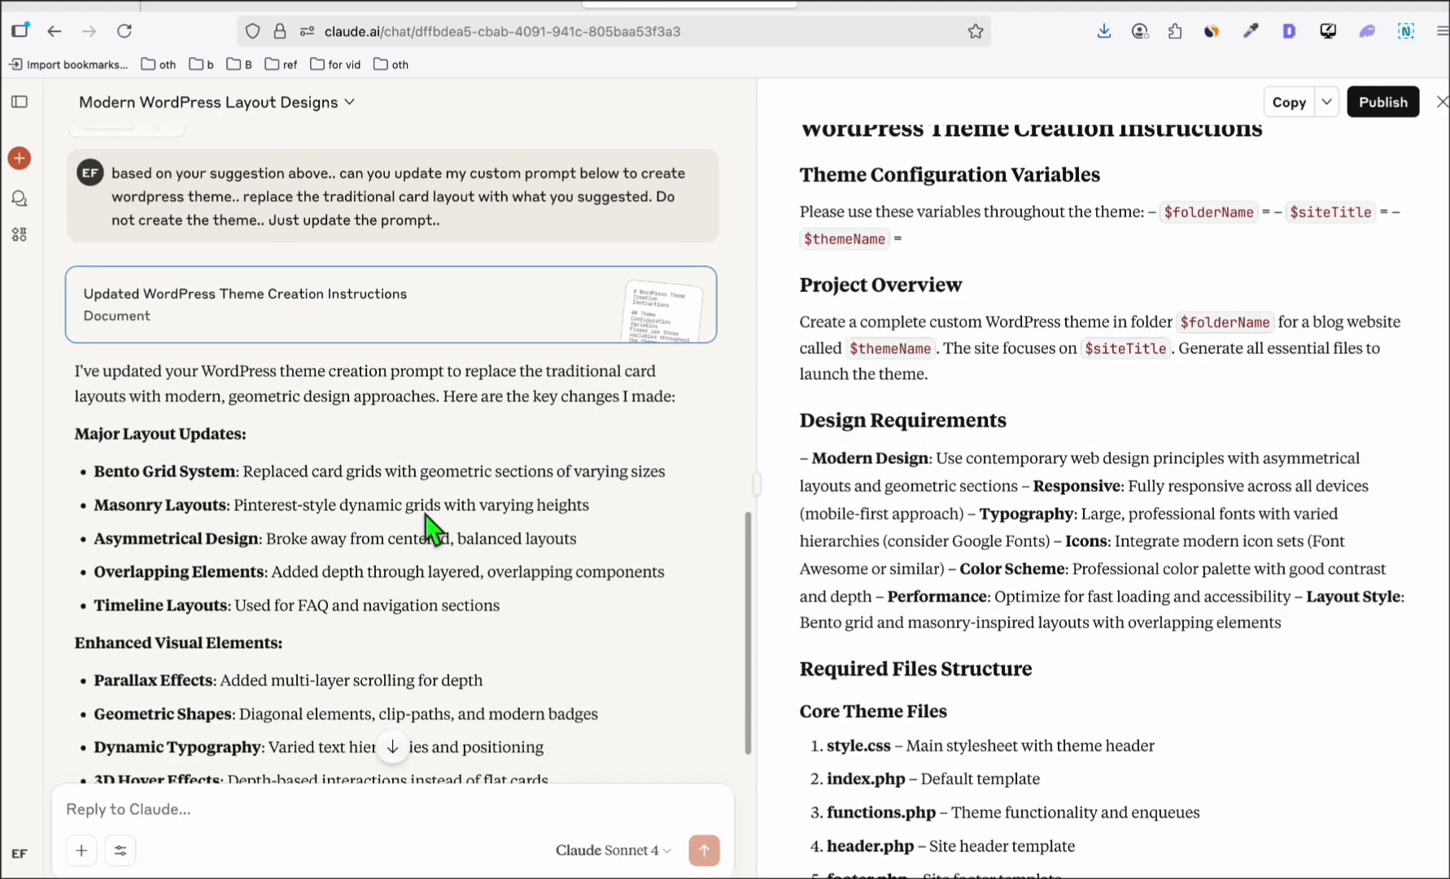
mouse_move(213, 485)
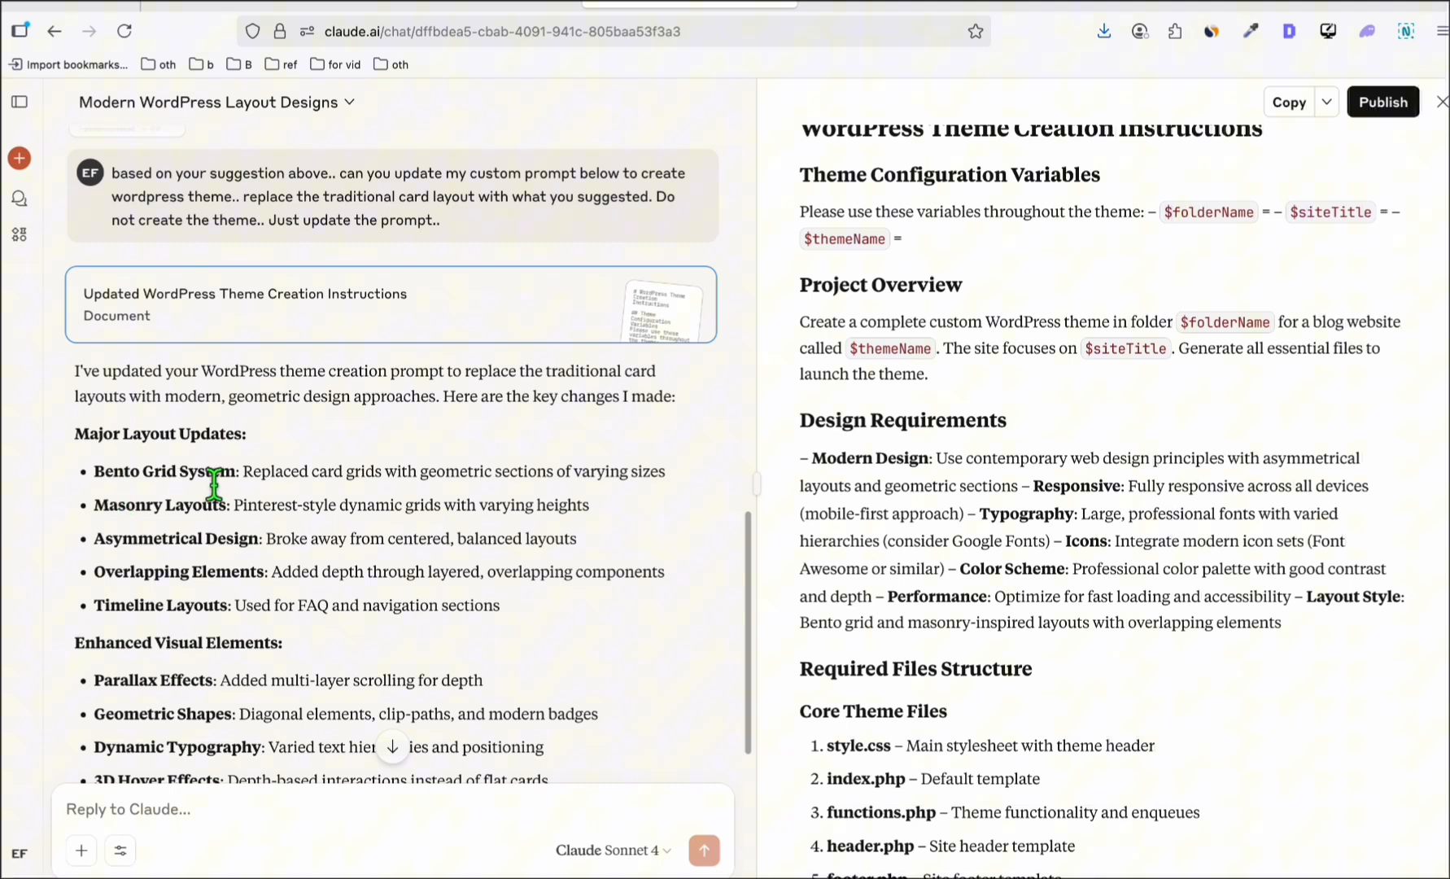
mouse_move(240, 560)
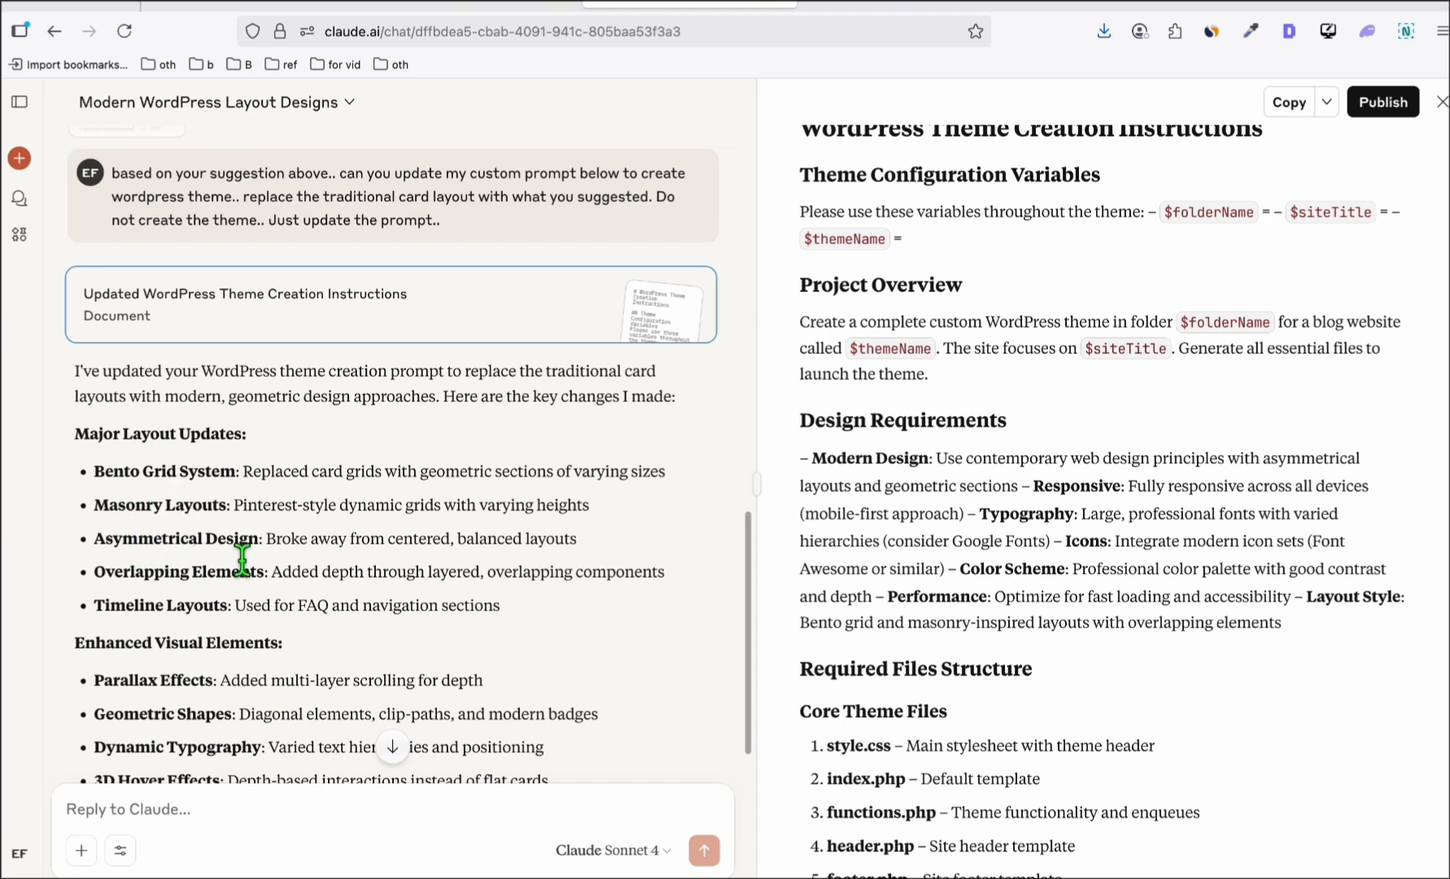
mouse_move(1151, 467)
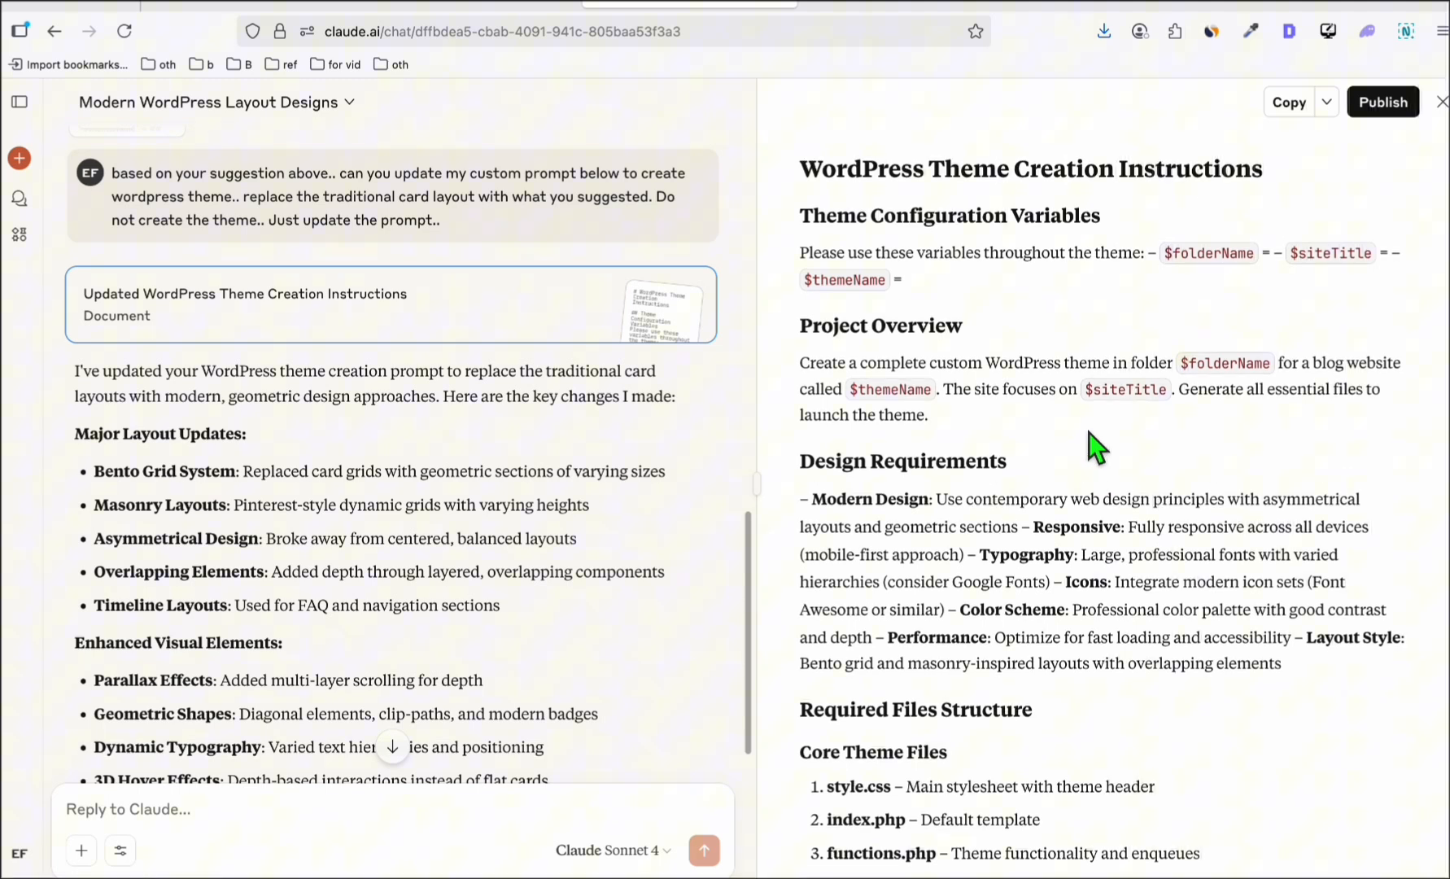
click(1287, 102)
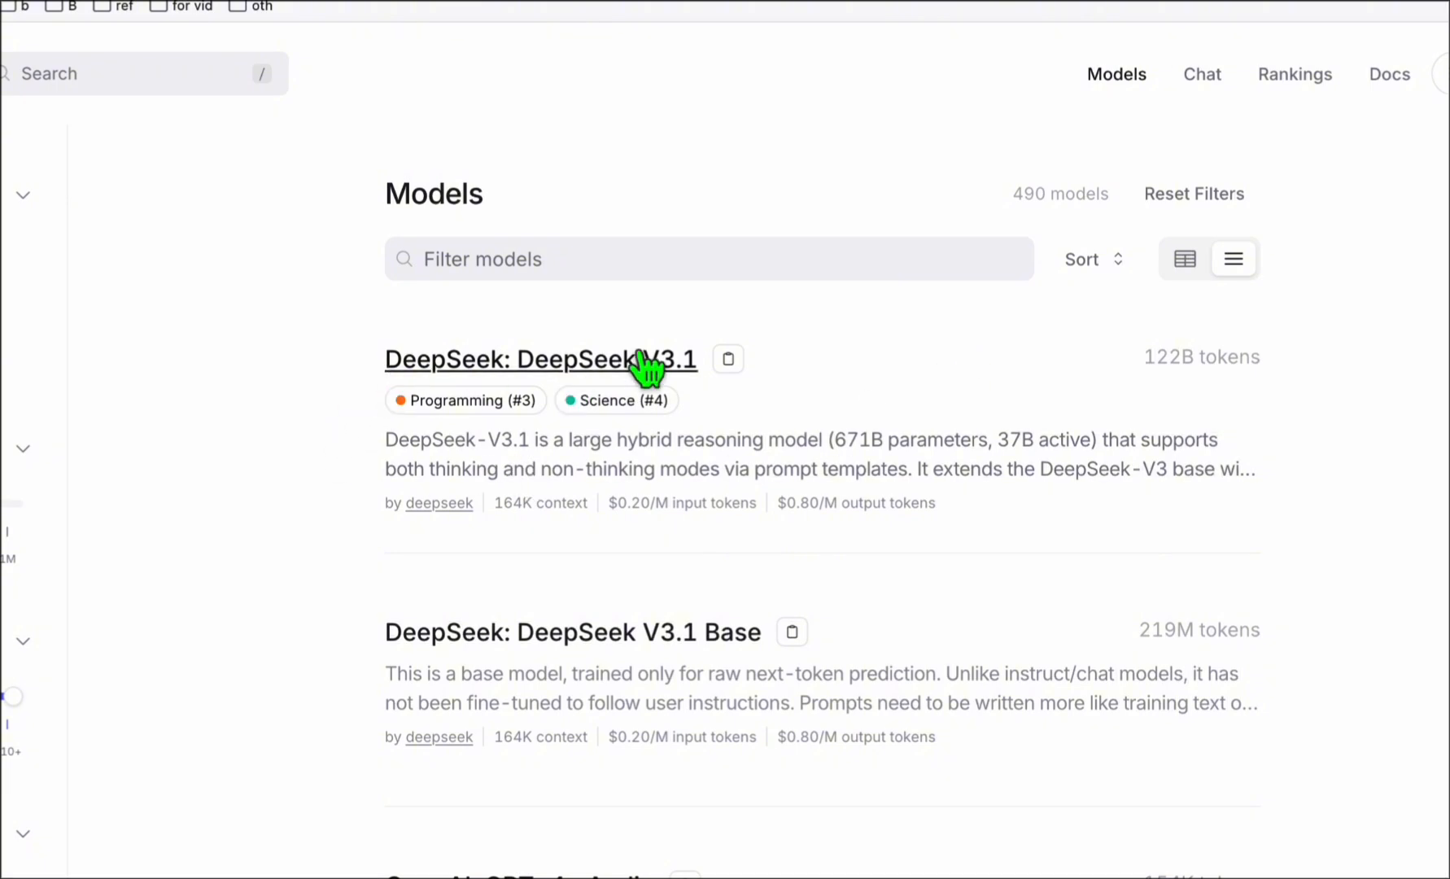
mouse_move(721, 393)
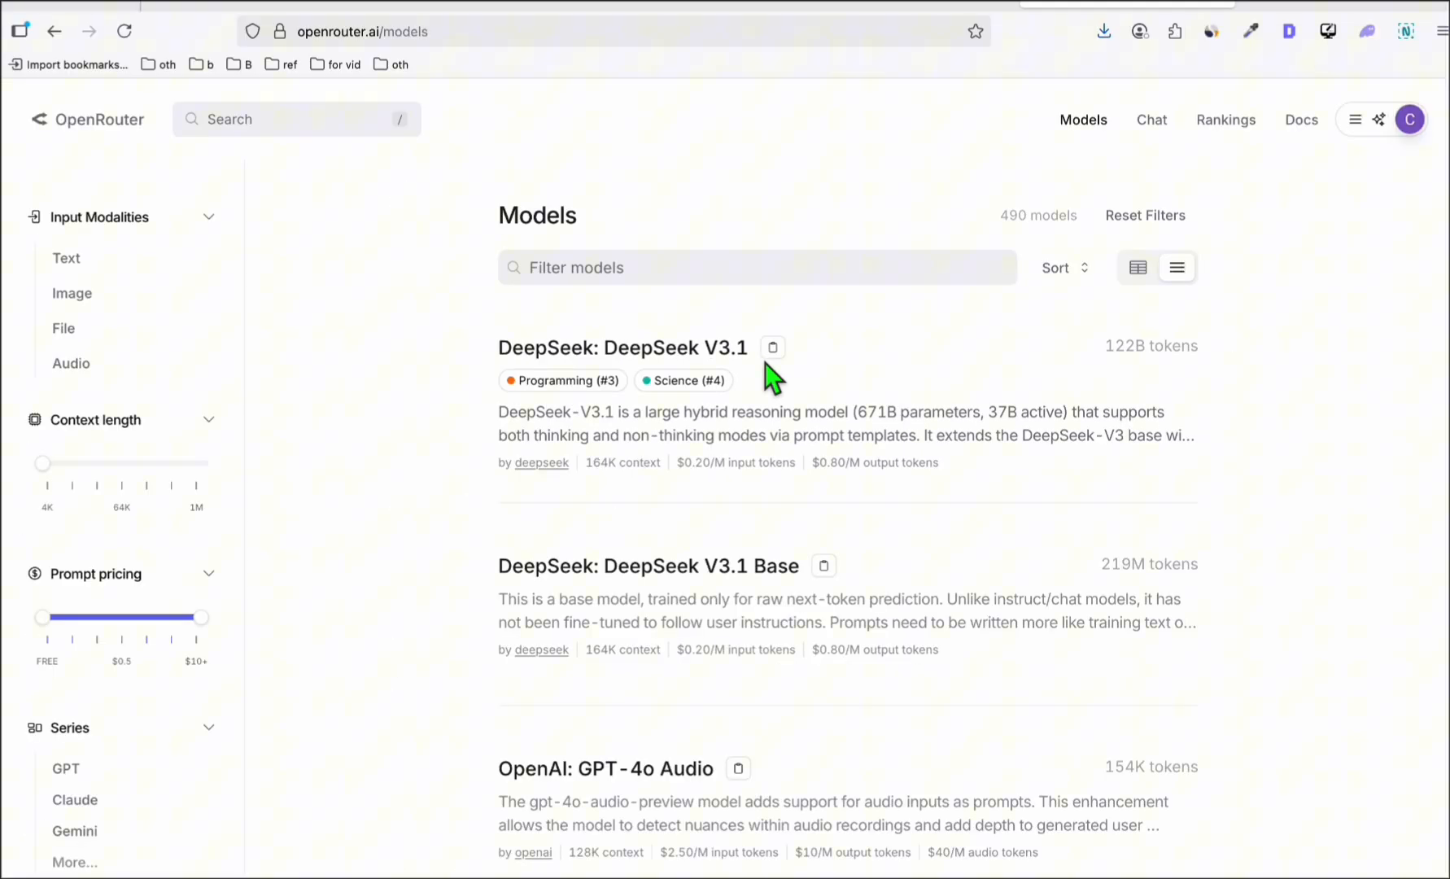
Copy the model id for DeepSeek: DeepSeek V3.1 using its copy icon
click(773, 347)
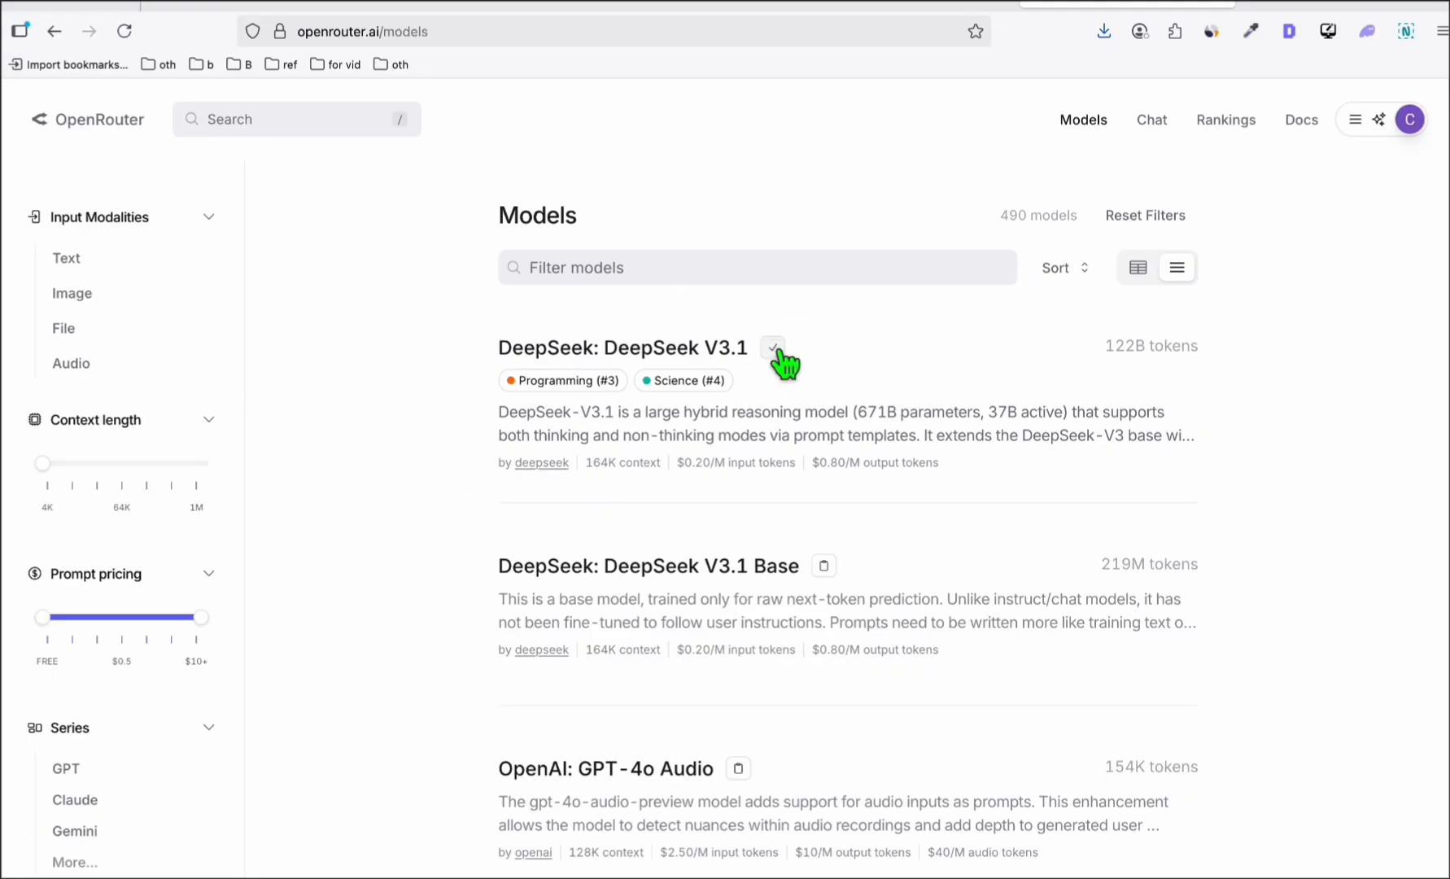
mouse_move(772, 349)
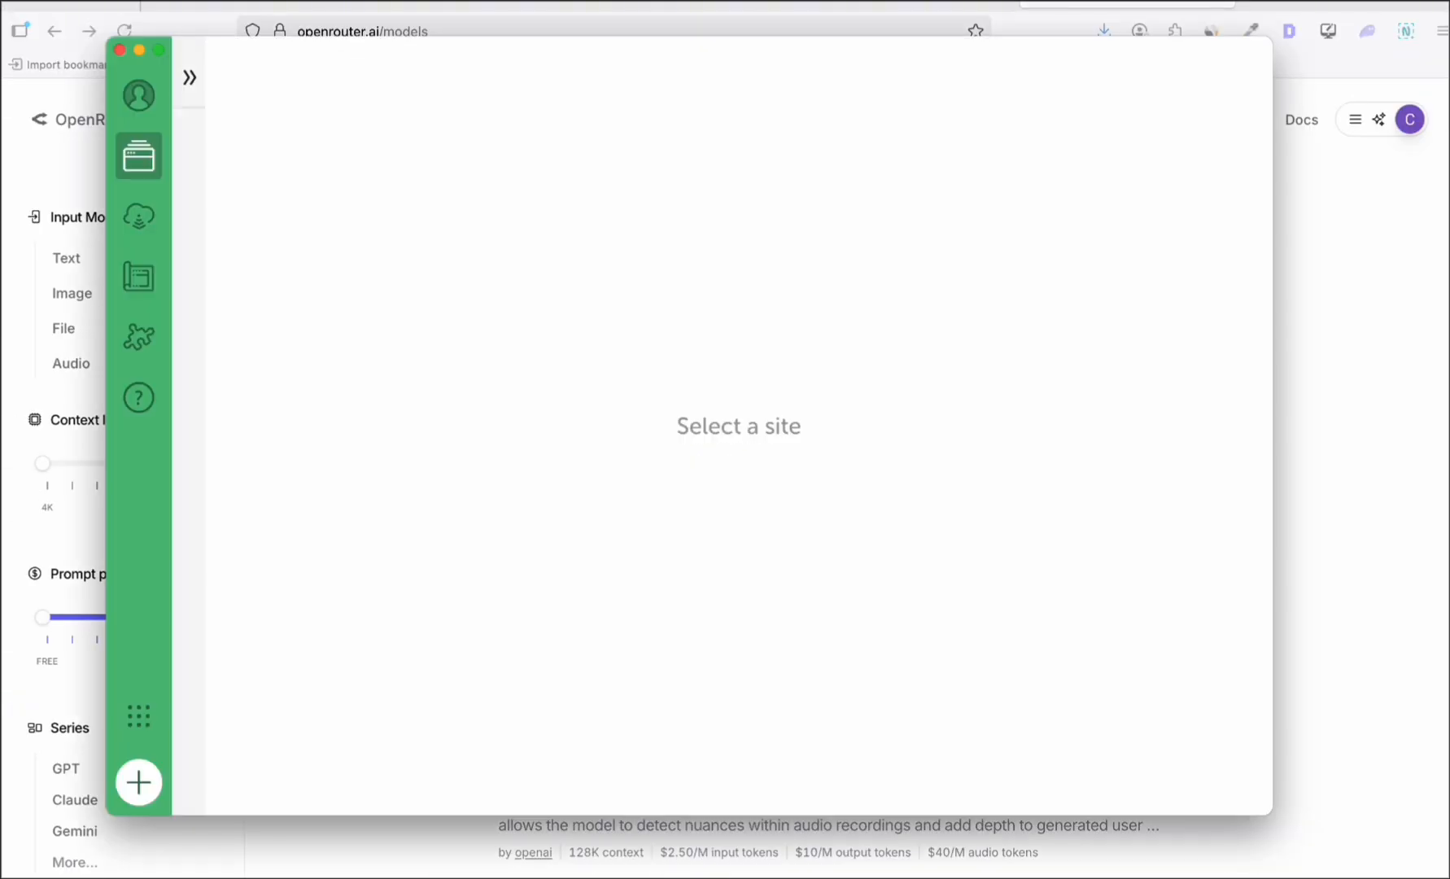
mouse_move(576, 176)
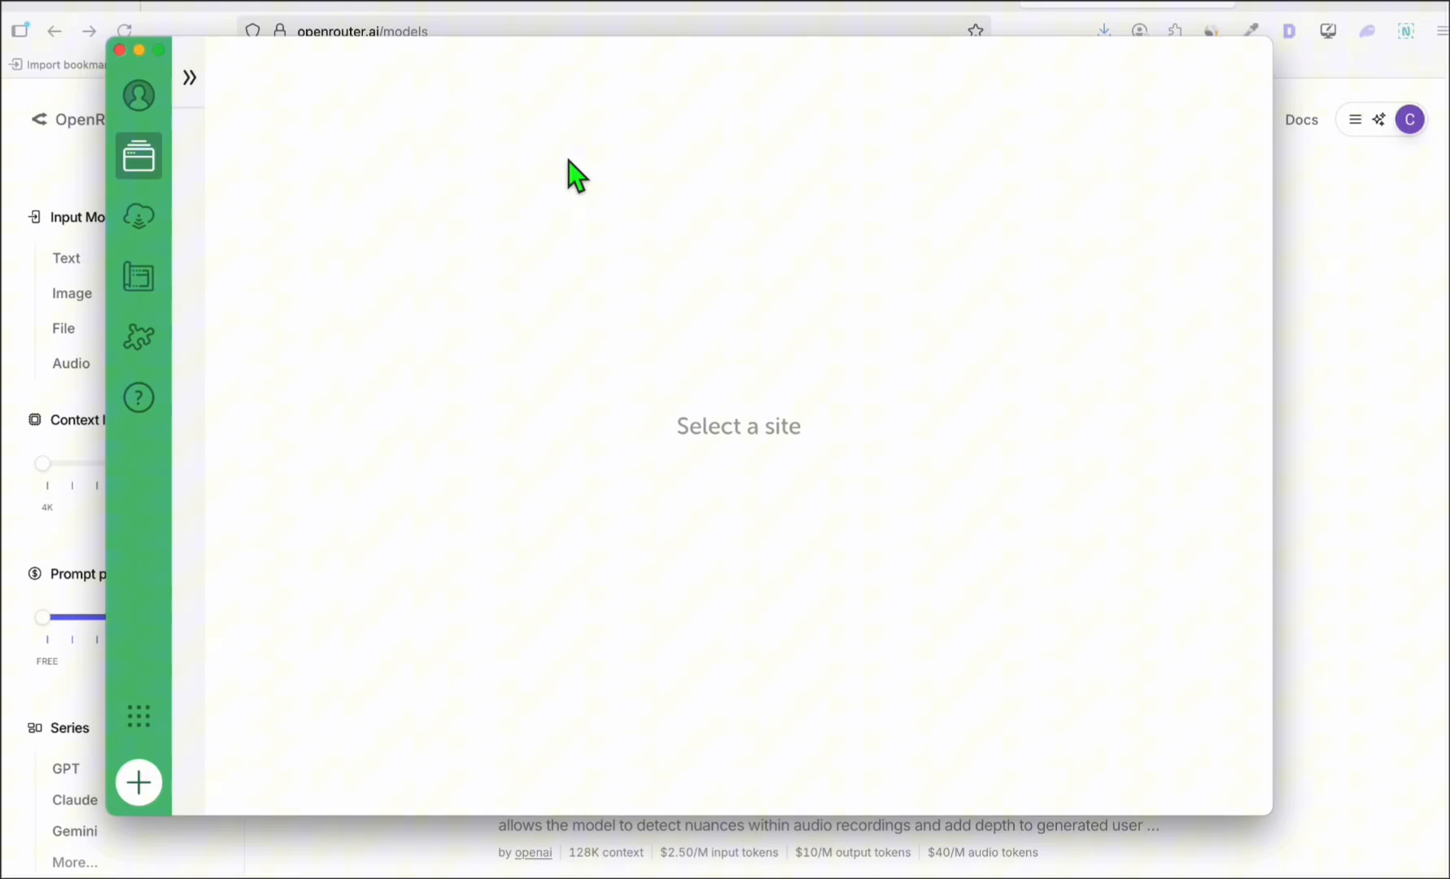
mouse_move(577, 430)
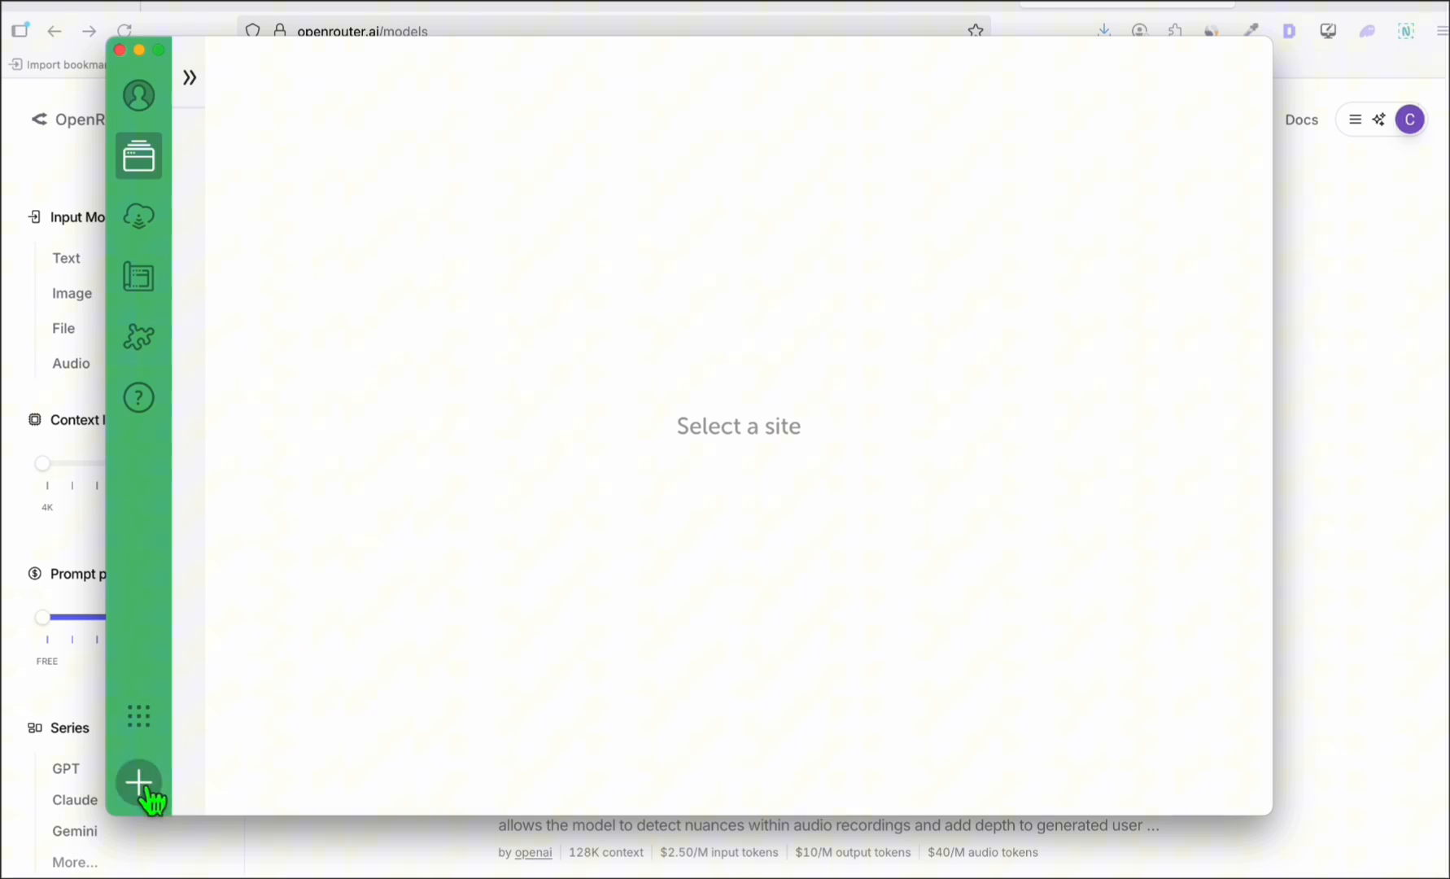
Start a new Local WordPress site and name it Vegan Steak
click(138, 782)
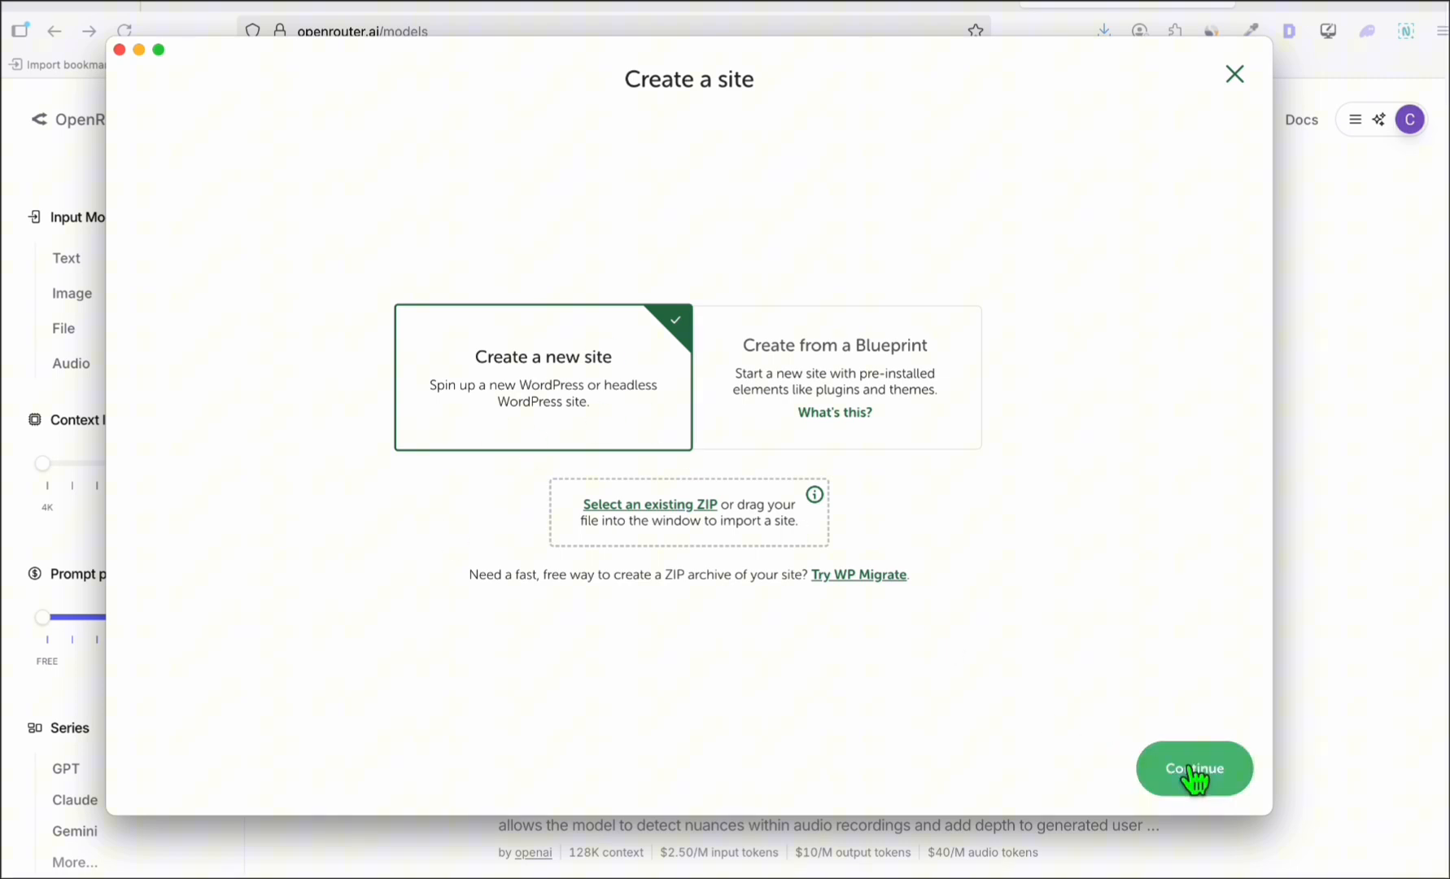
click(1194, 768)
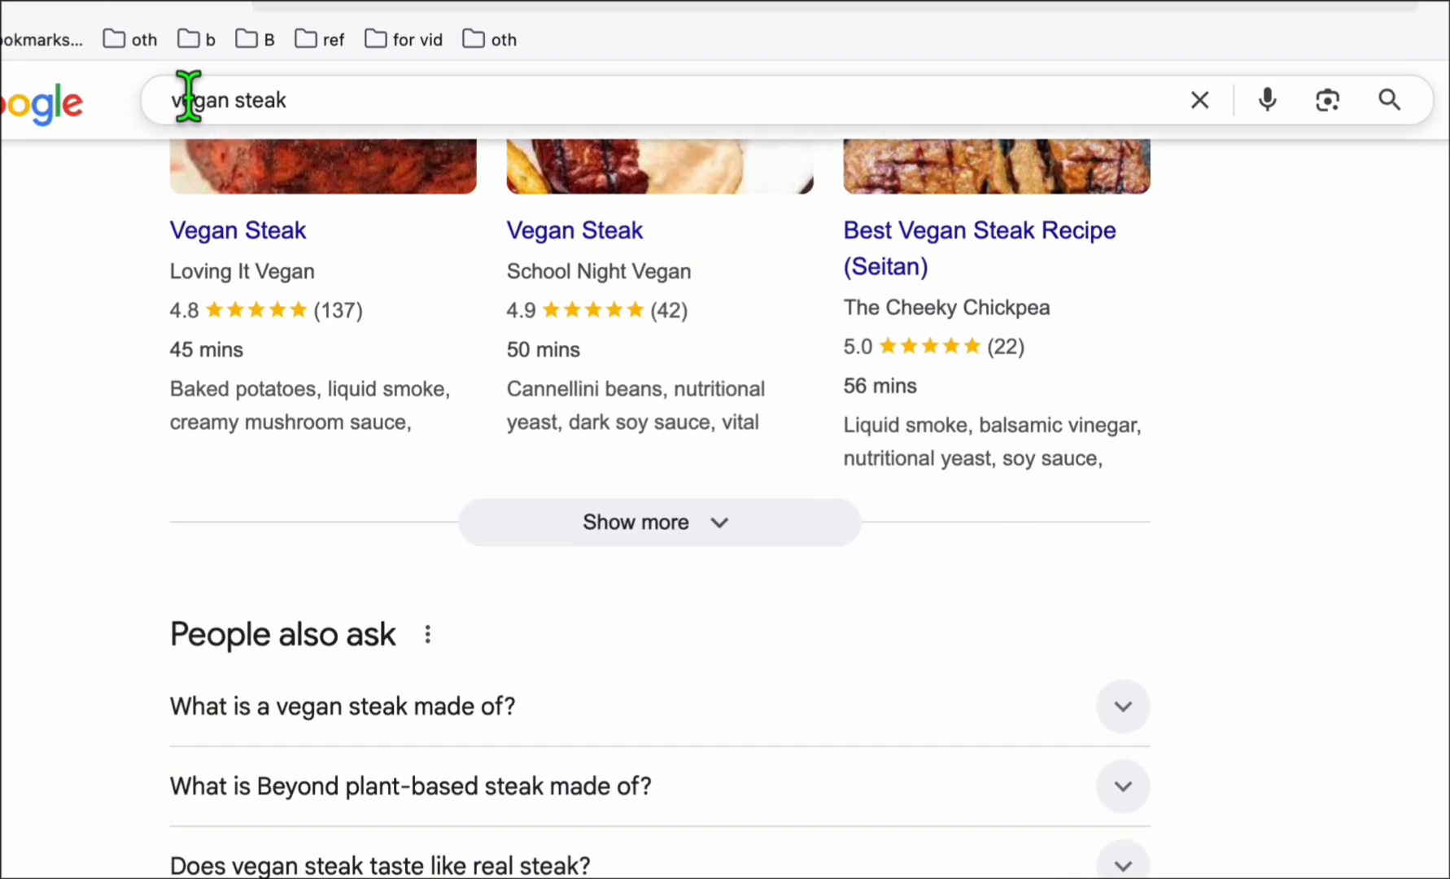
scroll(down, 3)
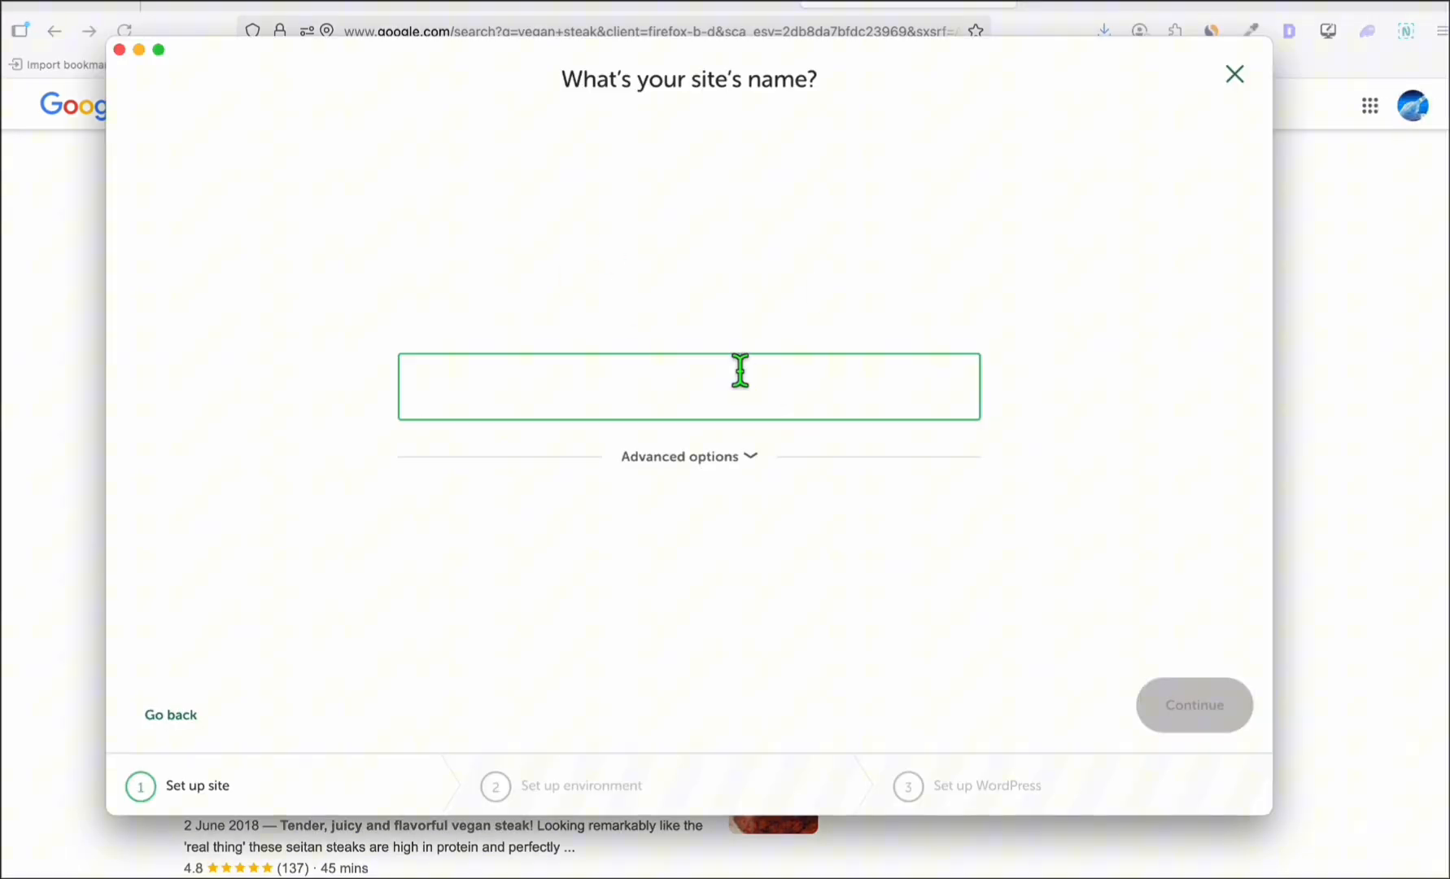
text(Vegan)
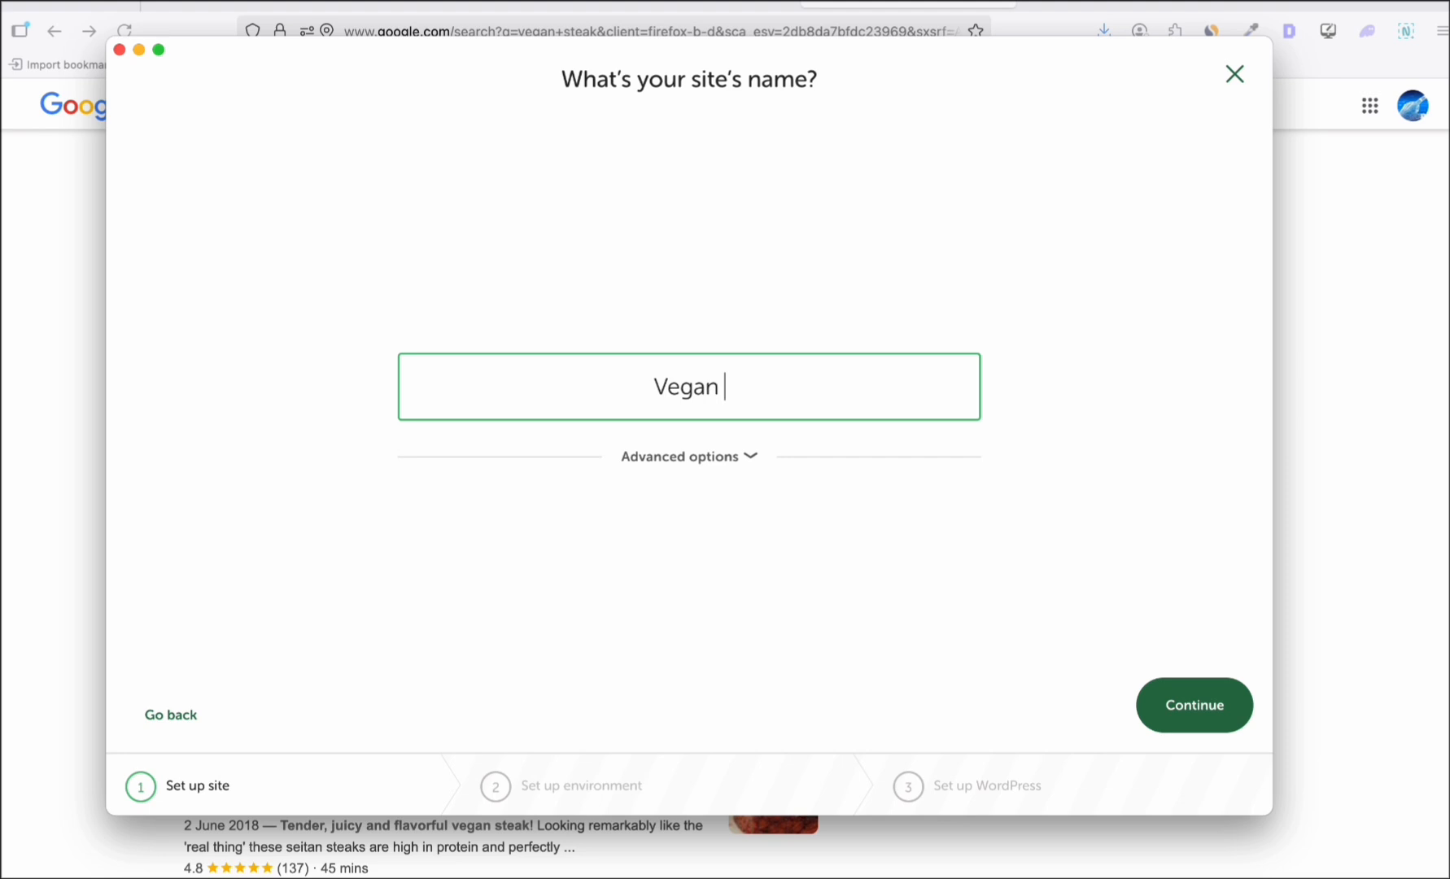
Keep the preferred environment, enable one-click admin, and open the site files in VS Code
click(1193, 704)
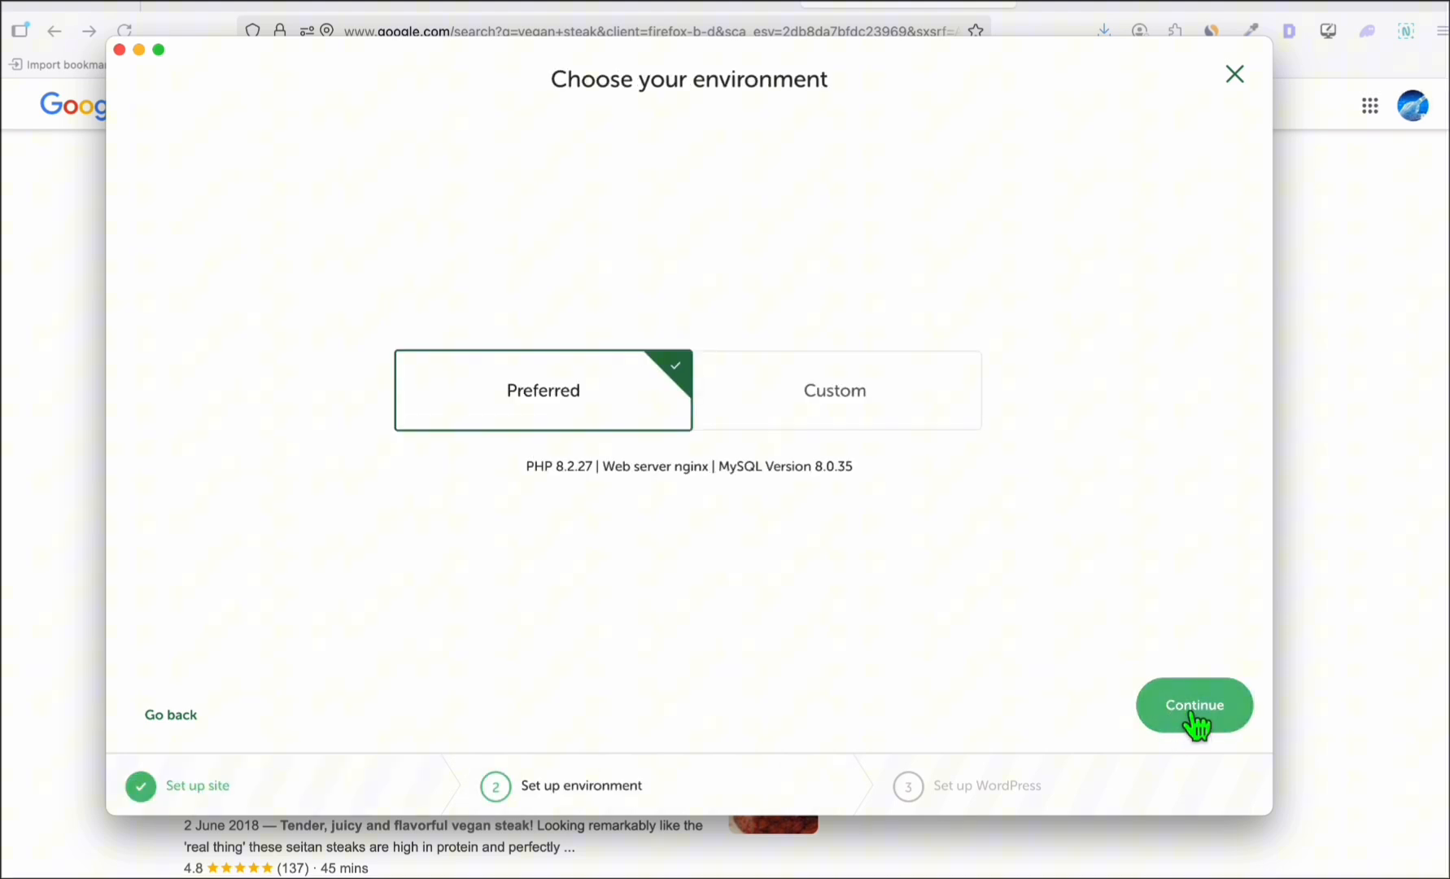
click(1193, 704)
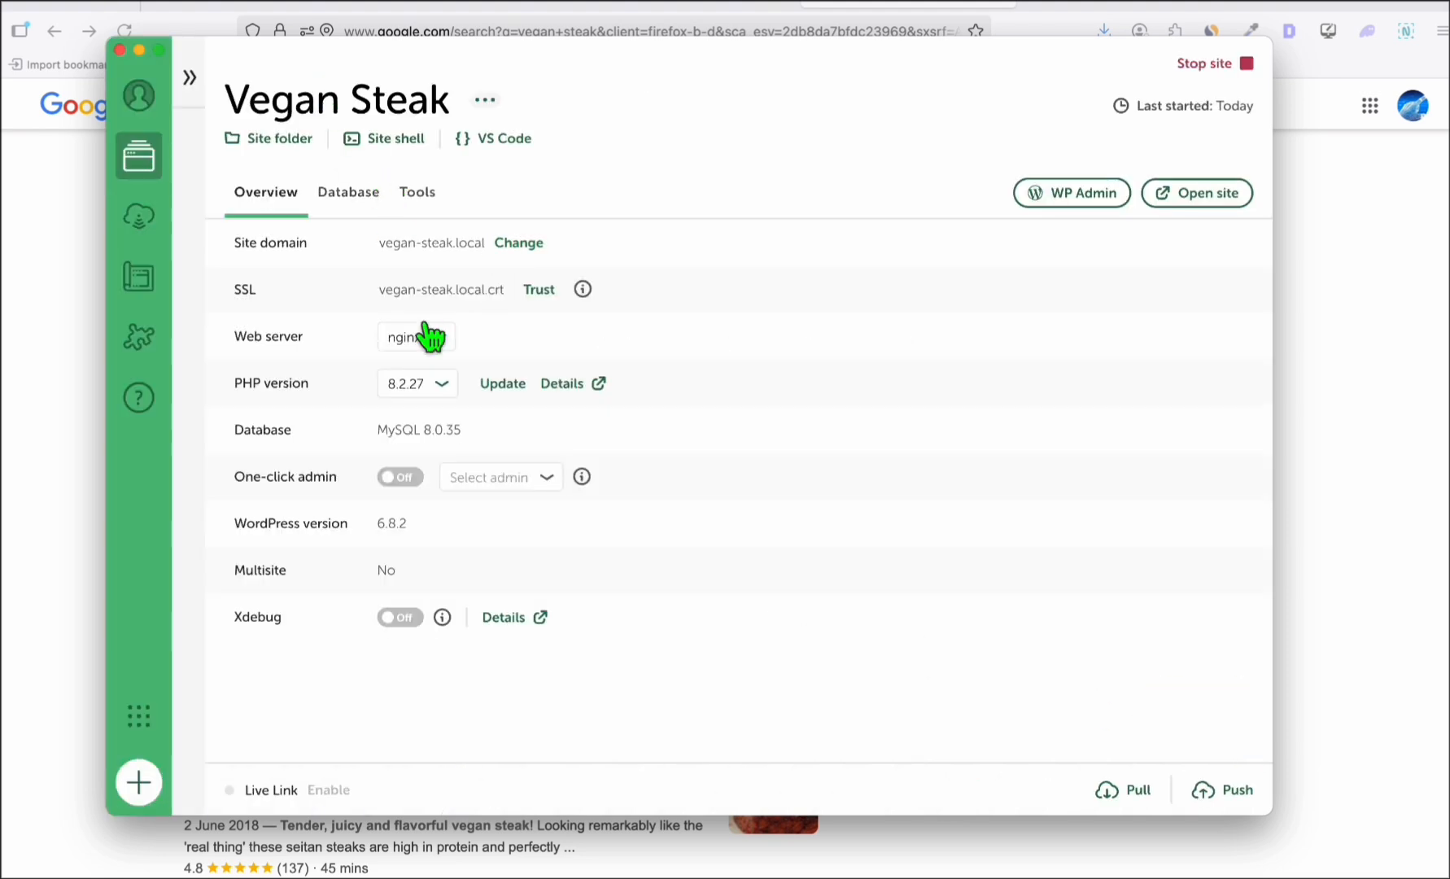
click(398, 476)
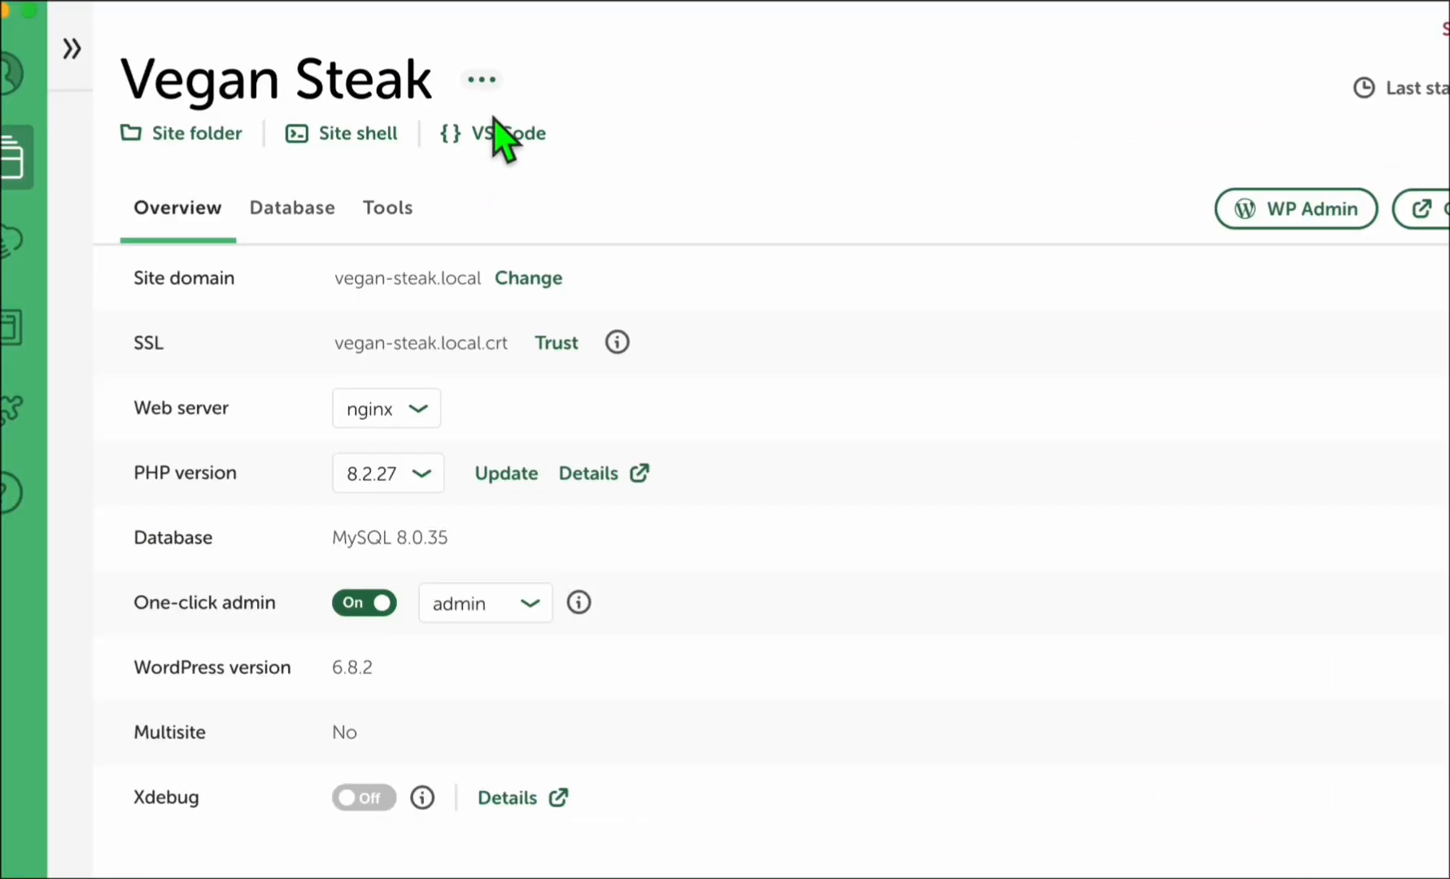
click(507, 134)
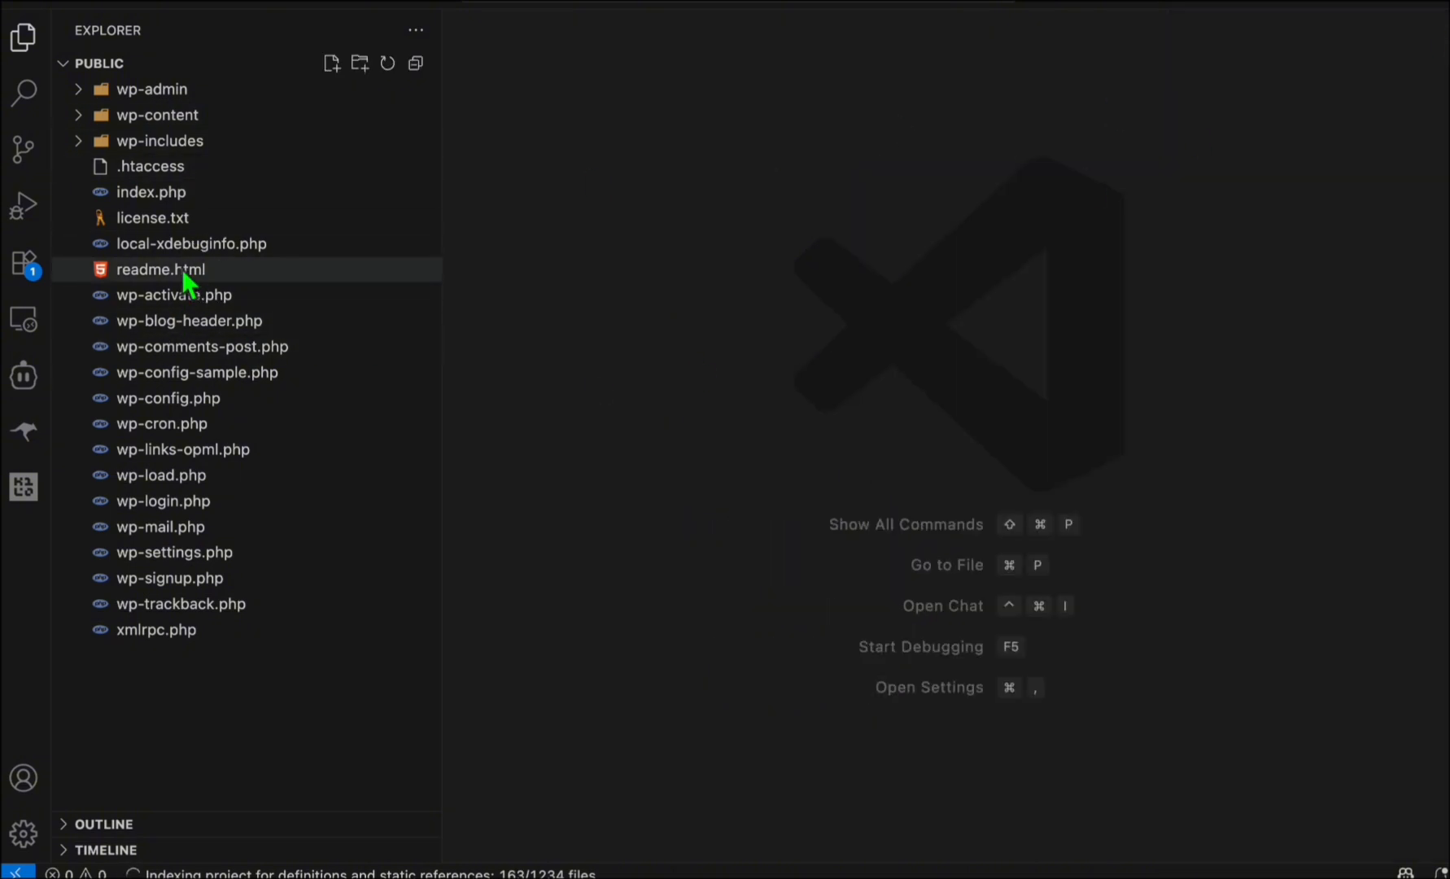
Switch Cline's API provider to OpenRouter and select the deepseek/deepseek-chat-v3.1 model
click(22, 375)
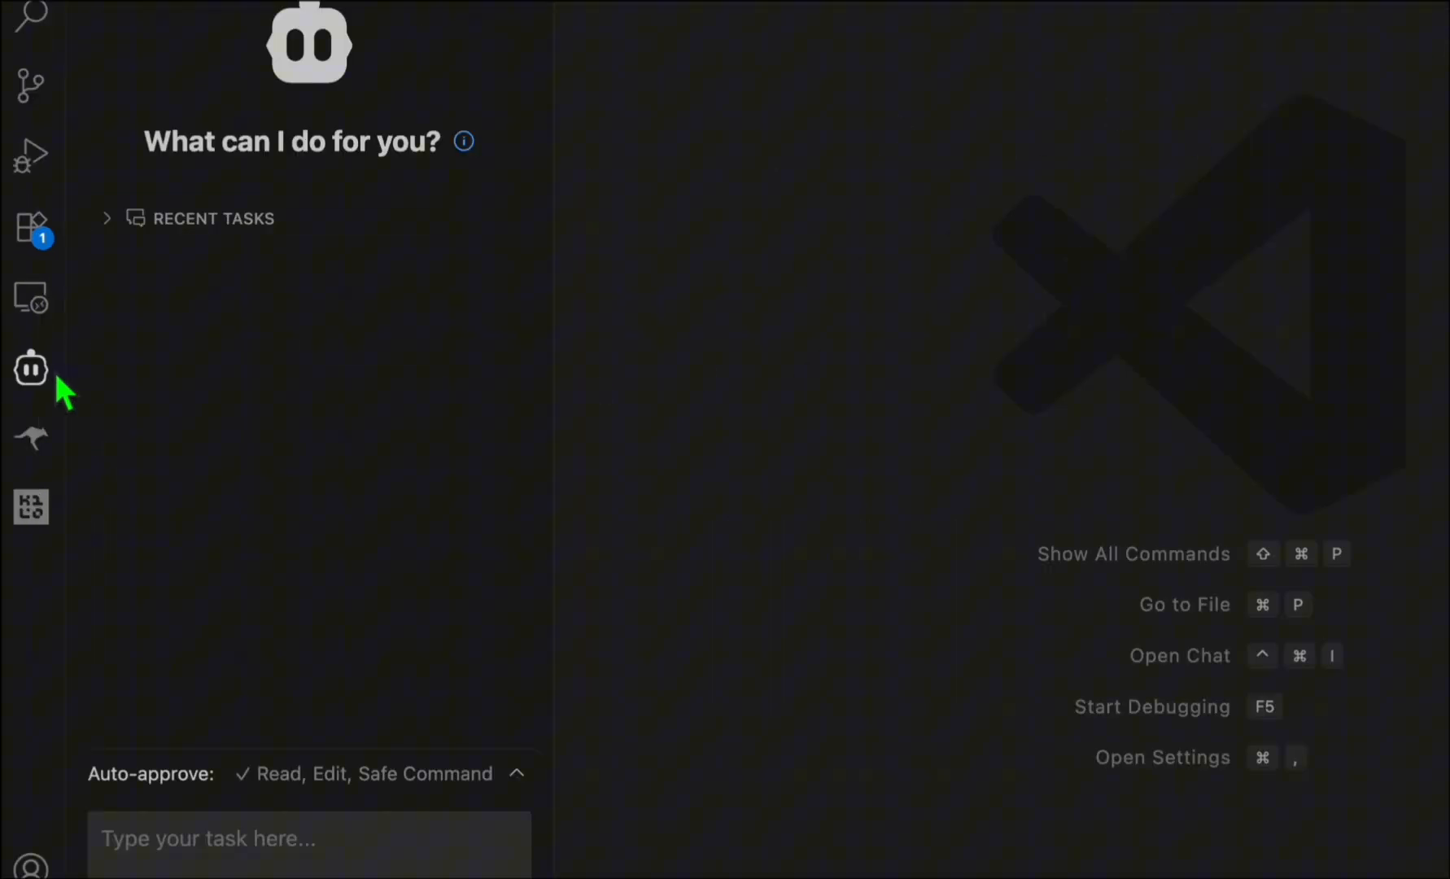
mouse_move(31, 370)
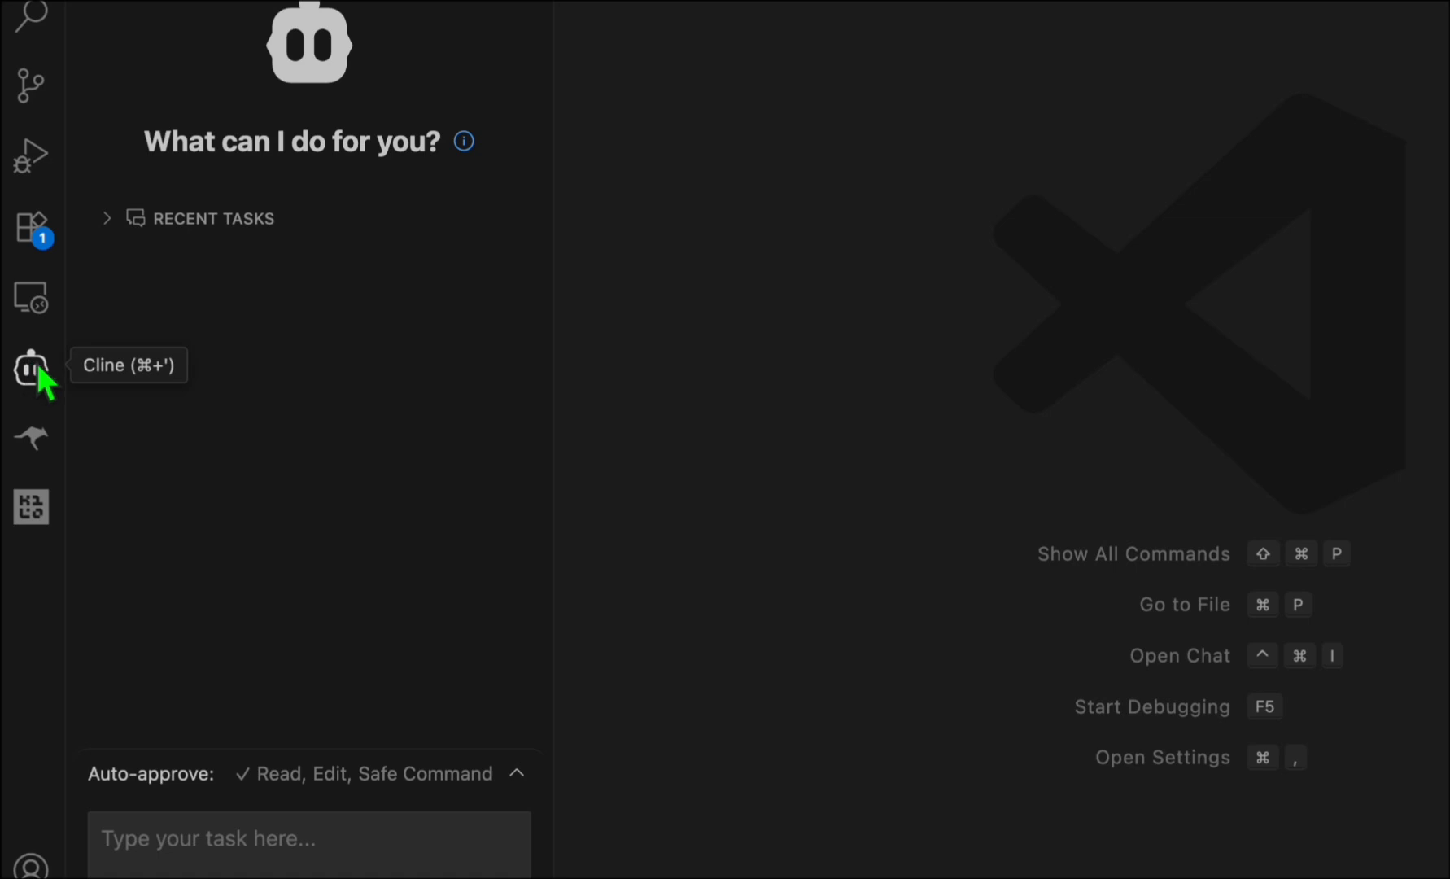
mouse_move(37, 384)
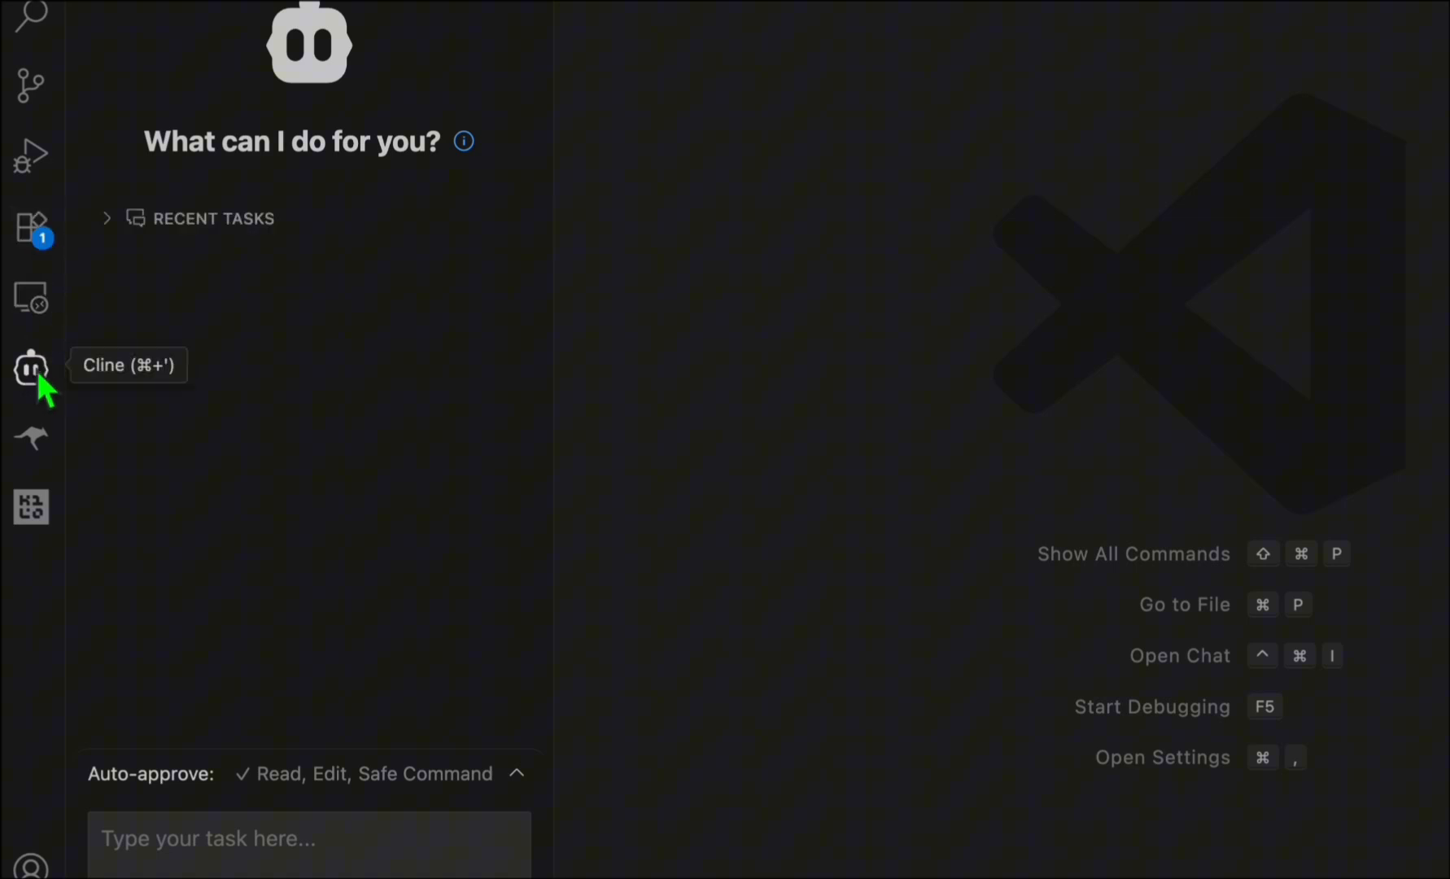
click(31, 365)
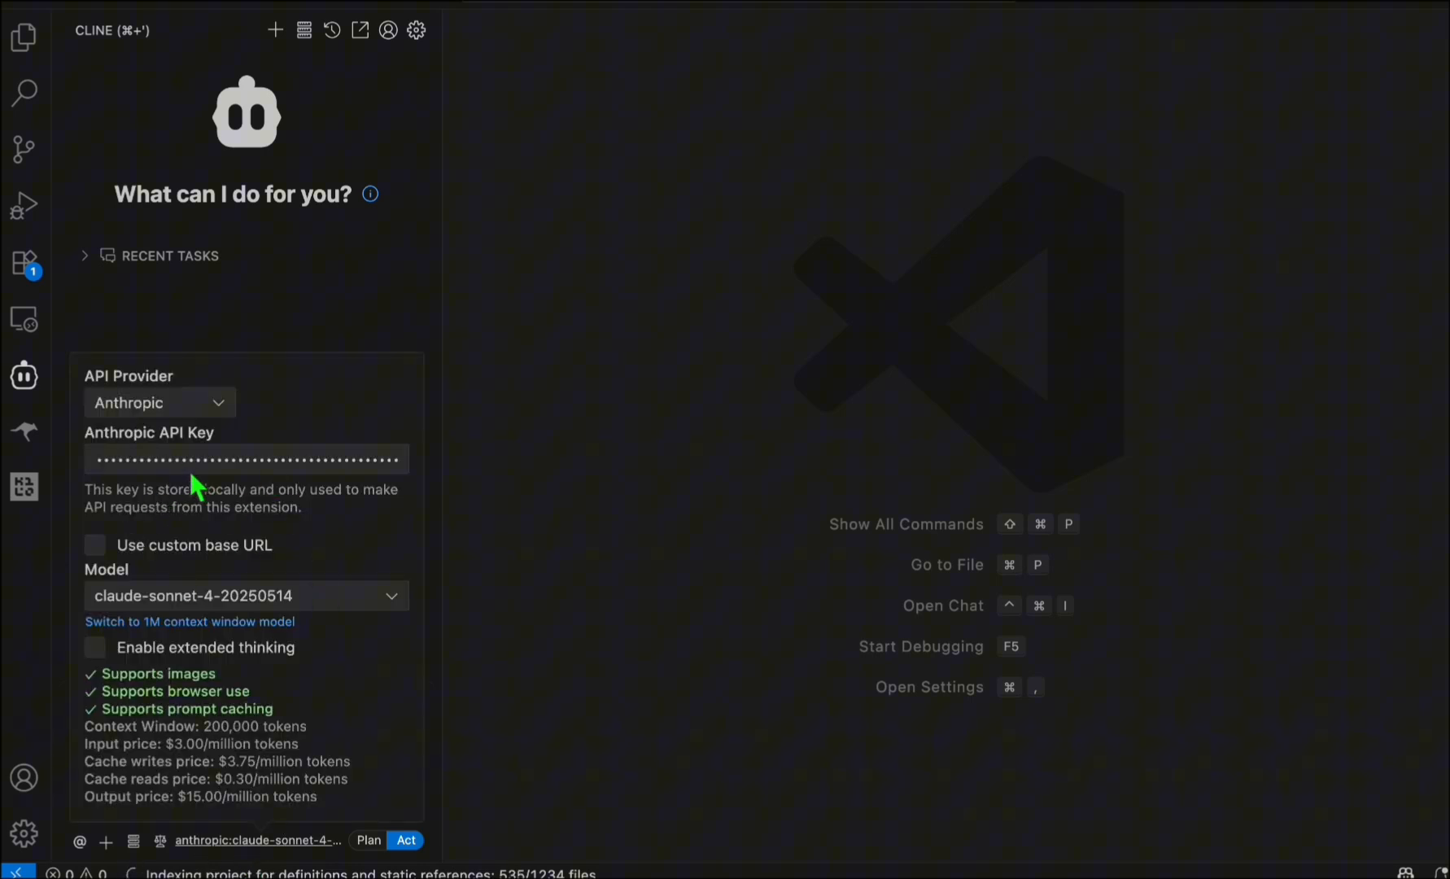
click(159, 403)
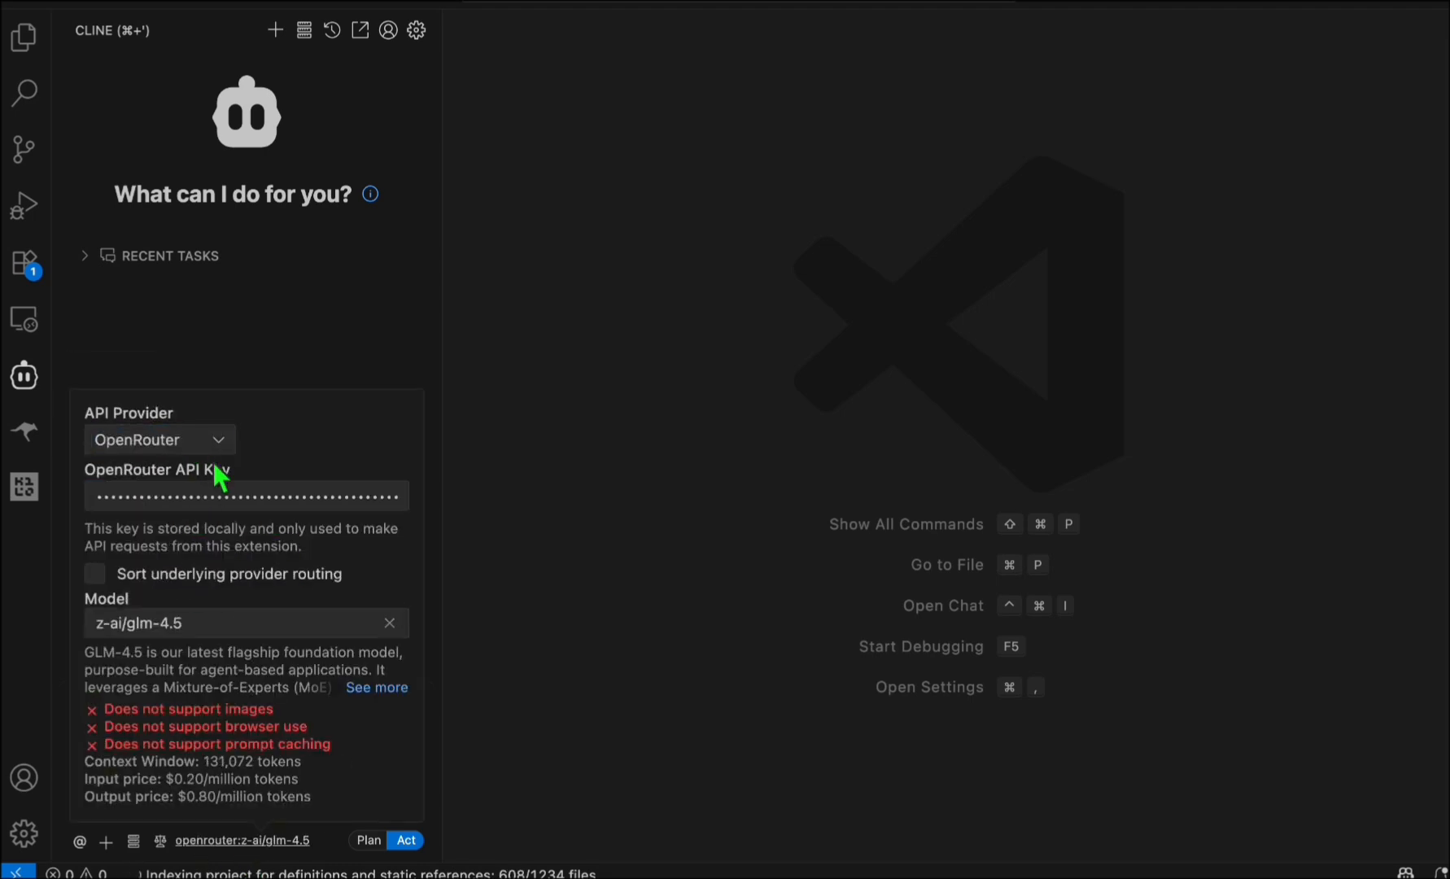
click(231, 623)
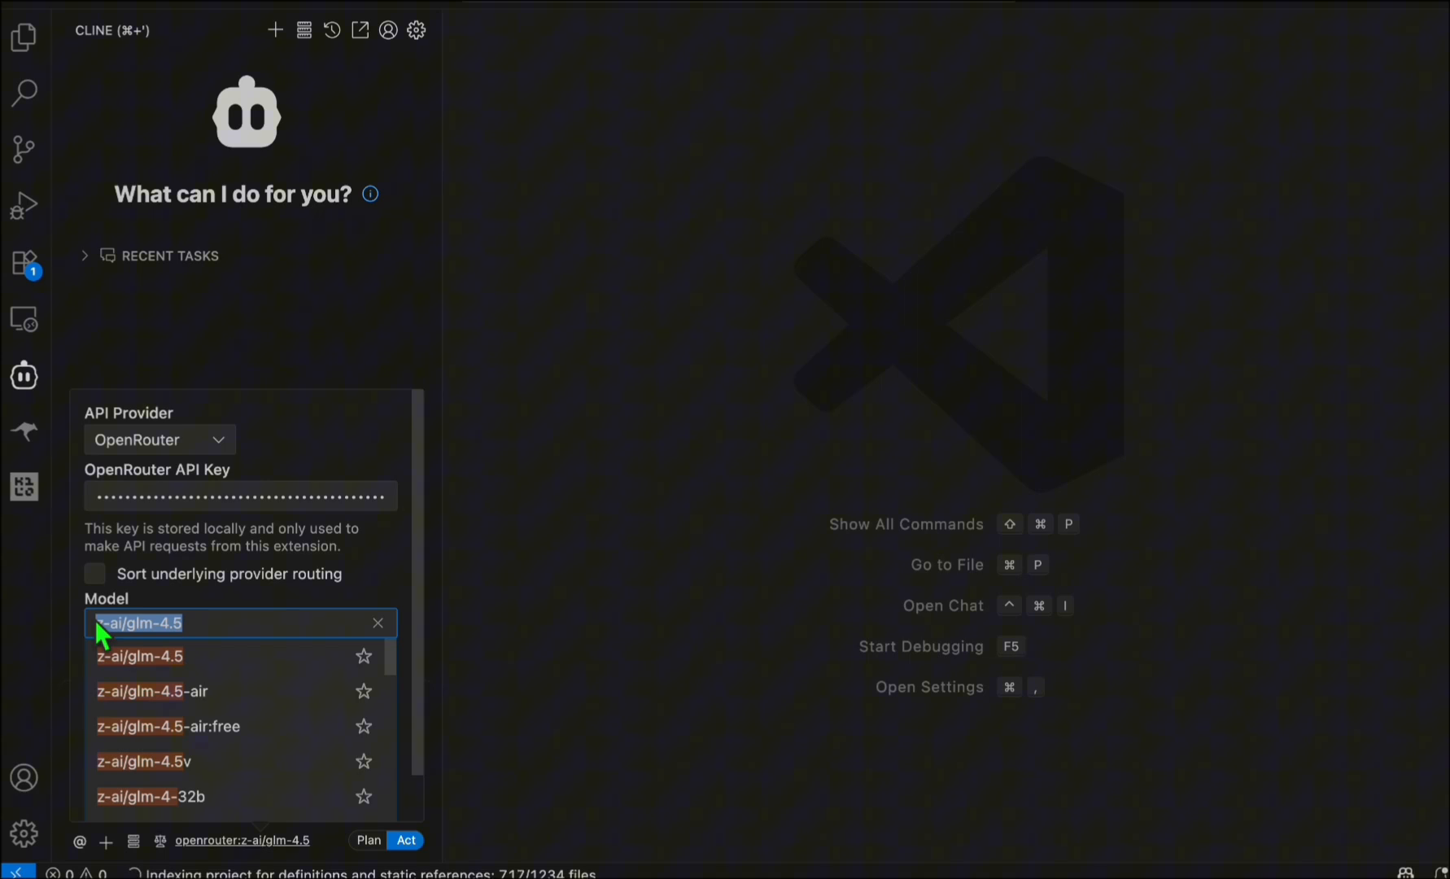
text(deepseek/deepseek-chat-v3.1)
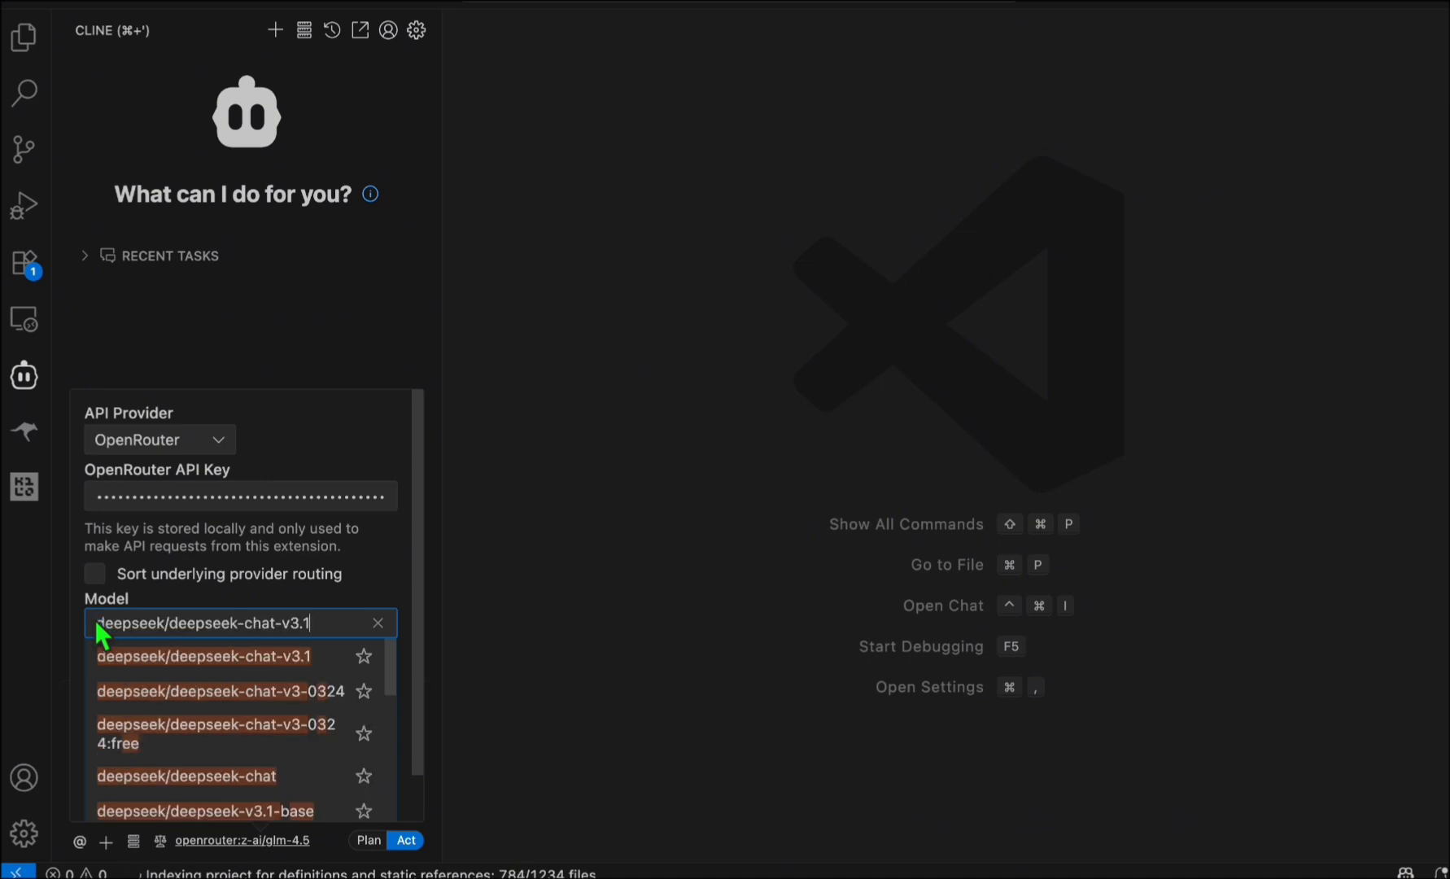
click(202, 657)
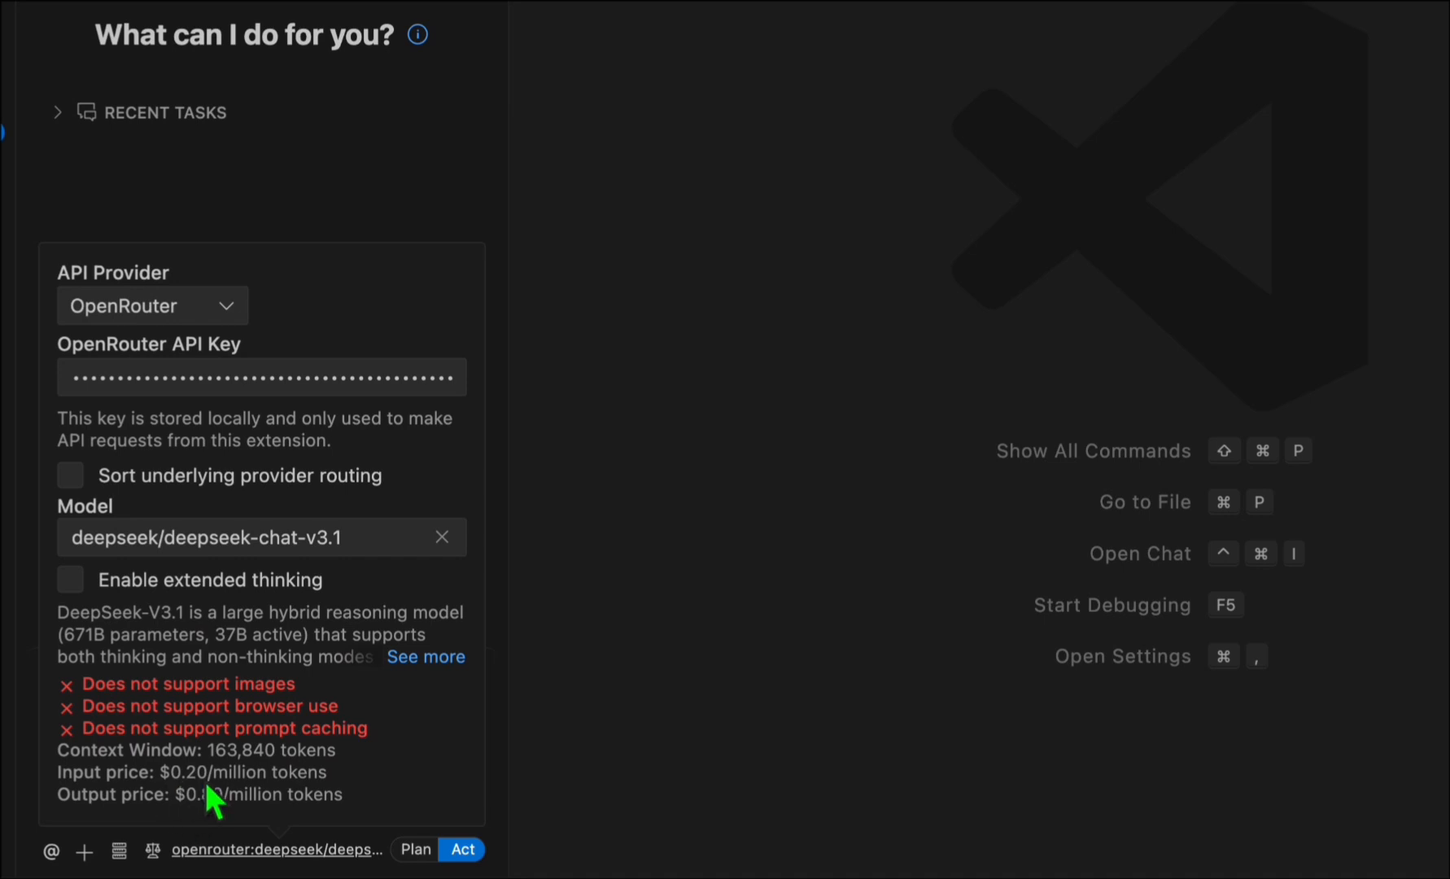
mouse_move(226, 798)
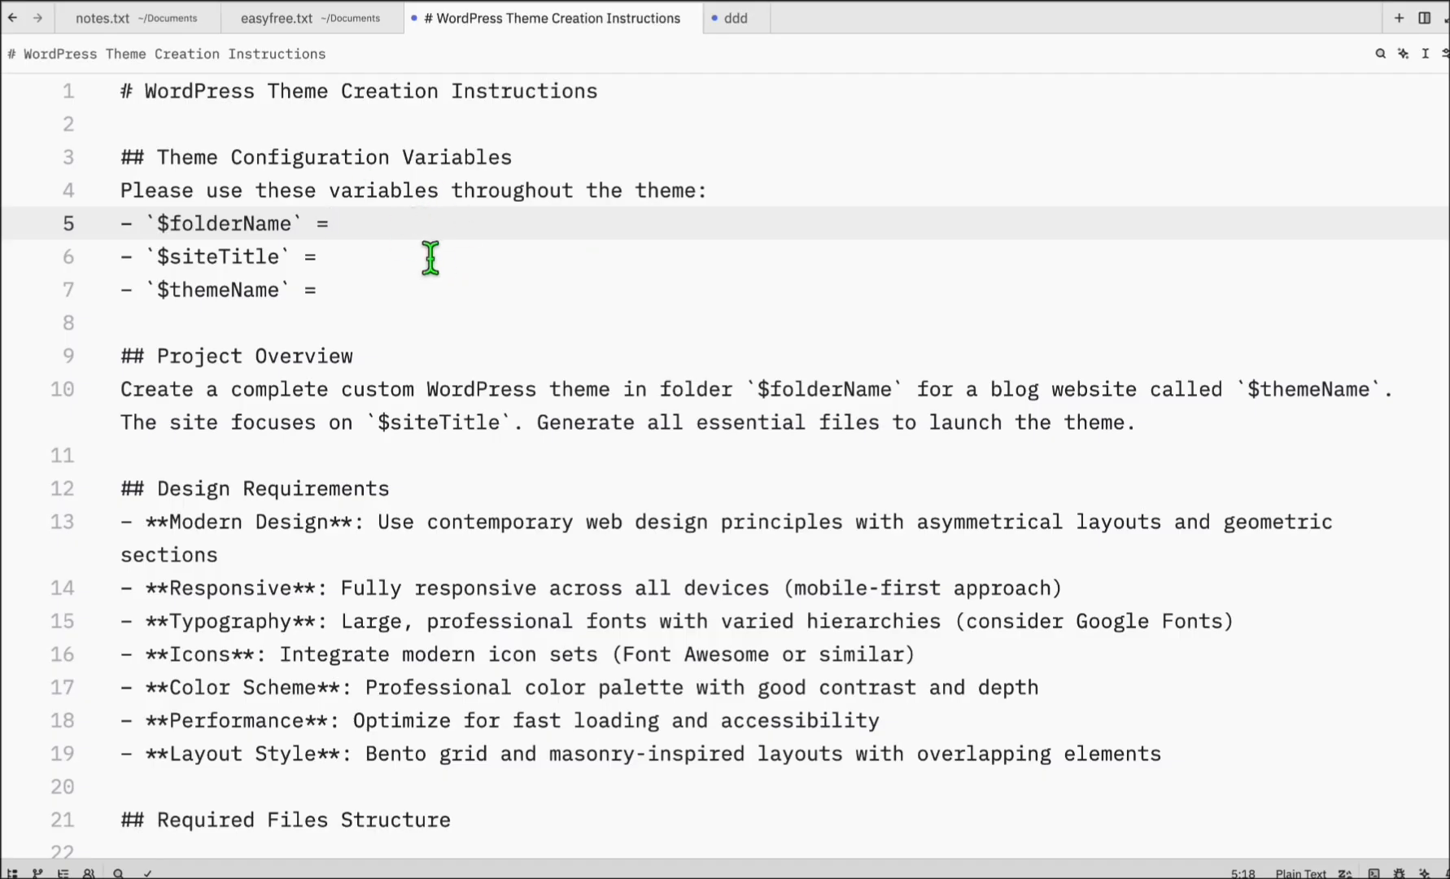
Set folder deepseek_3.1_theme, site title 'Vegan Steak', theme name 'Vegan Steak deepseek 3.1', then paste into Cline
text('')
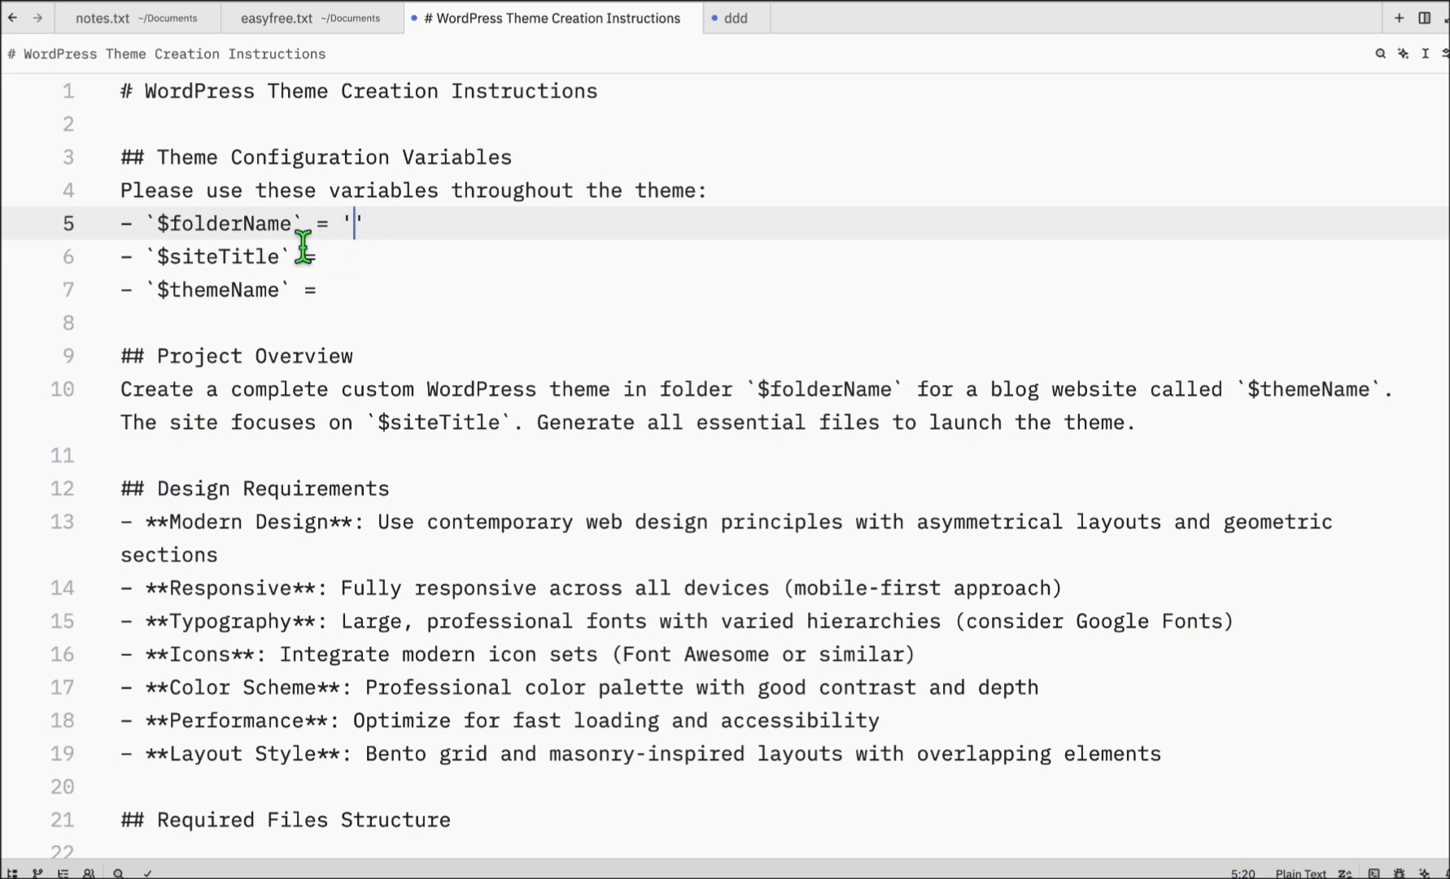
text(deepseek_3.1_theme)
click(770, 255)
text( ')
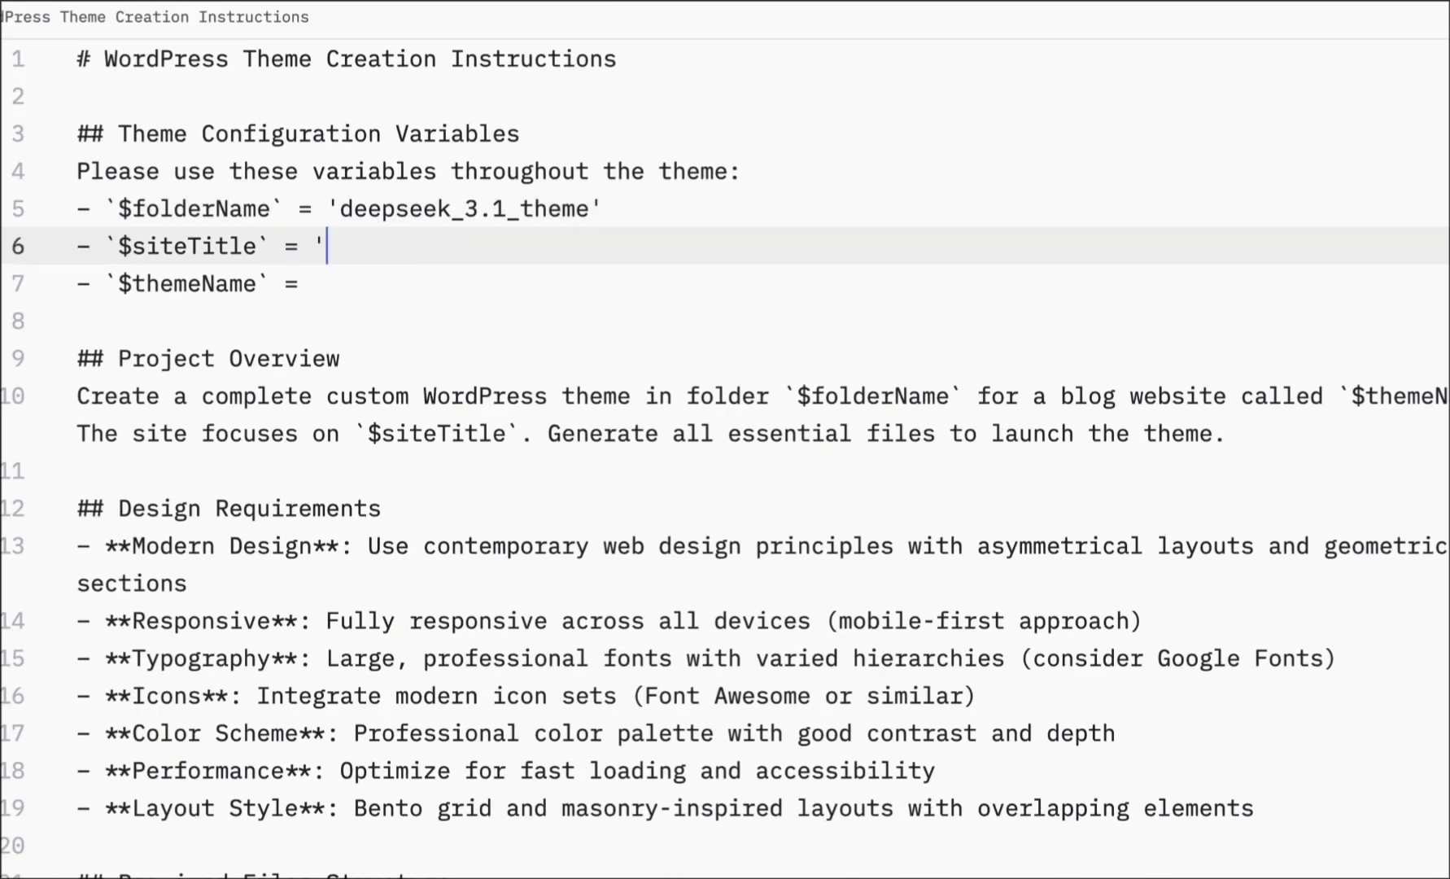
text(Vegan Steak')
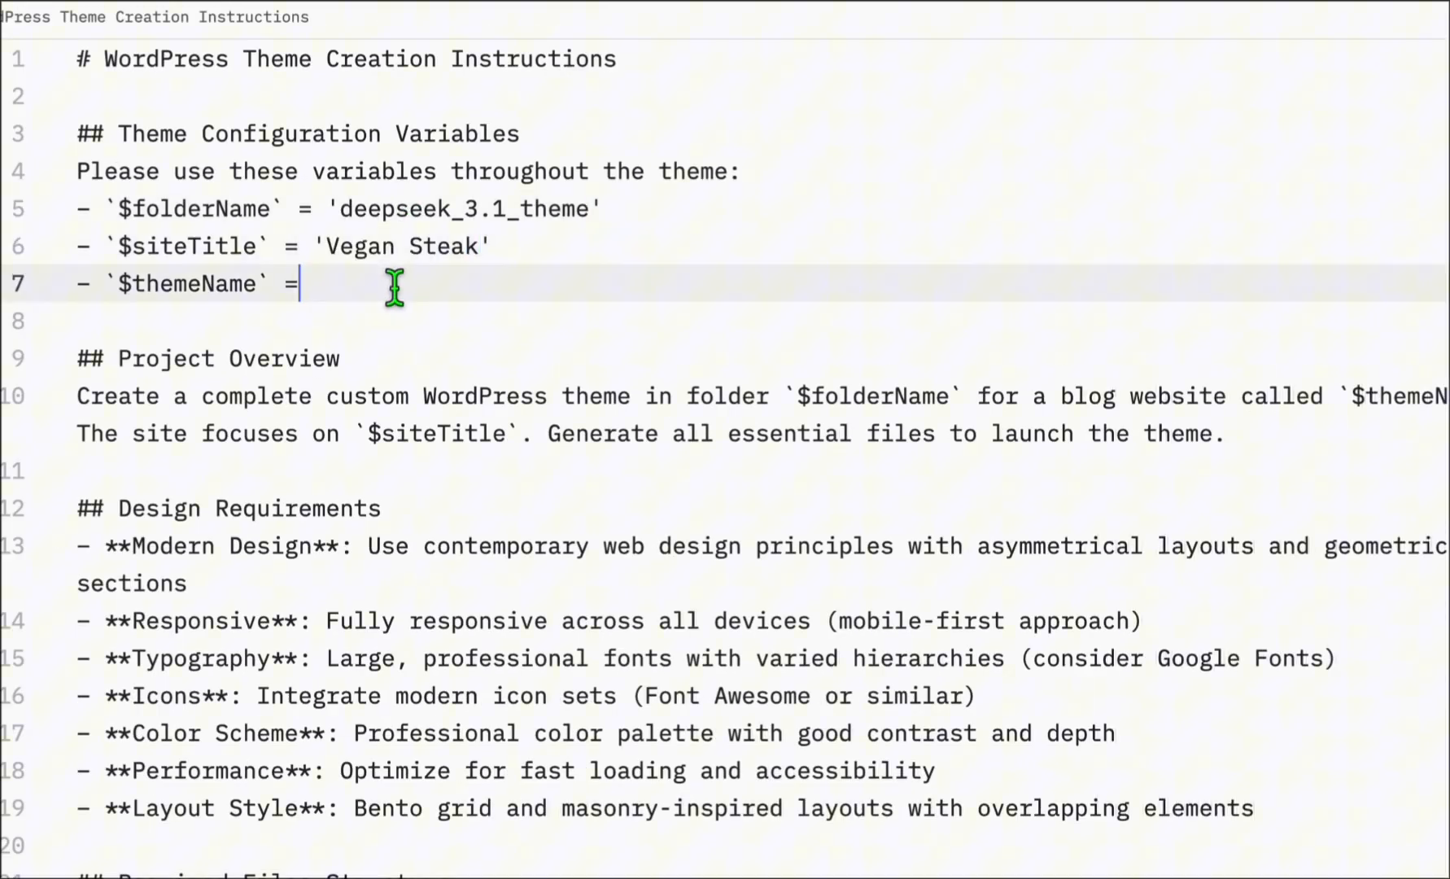
text('Vegan Steak deepseek 3.1')
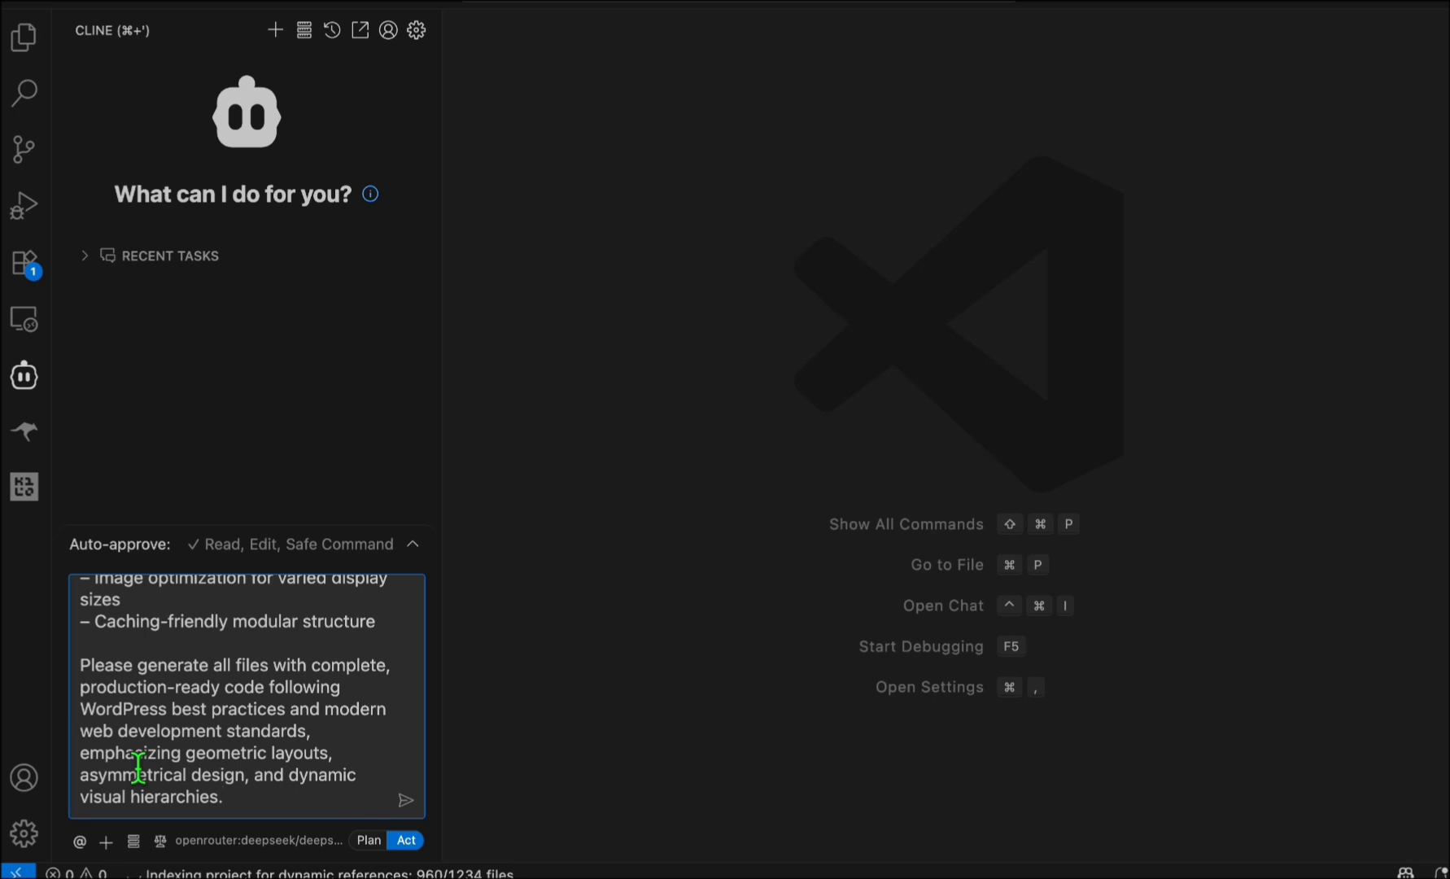
Submit the pasted theme instructions as a new Cline task
click(405, 802)
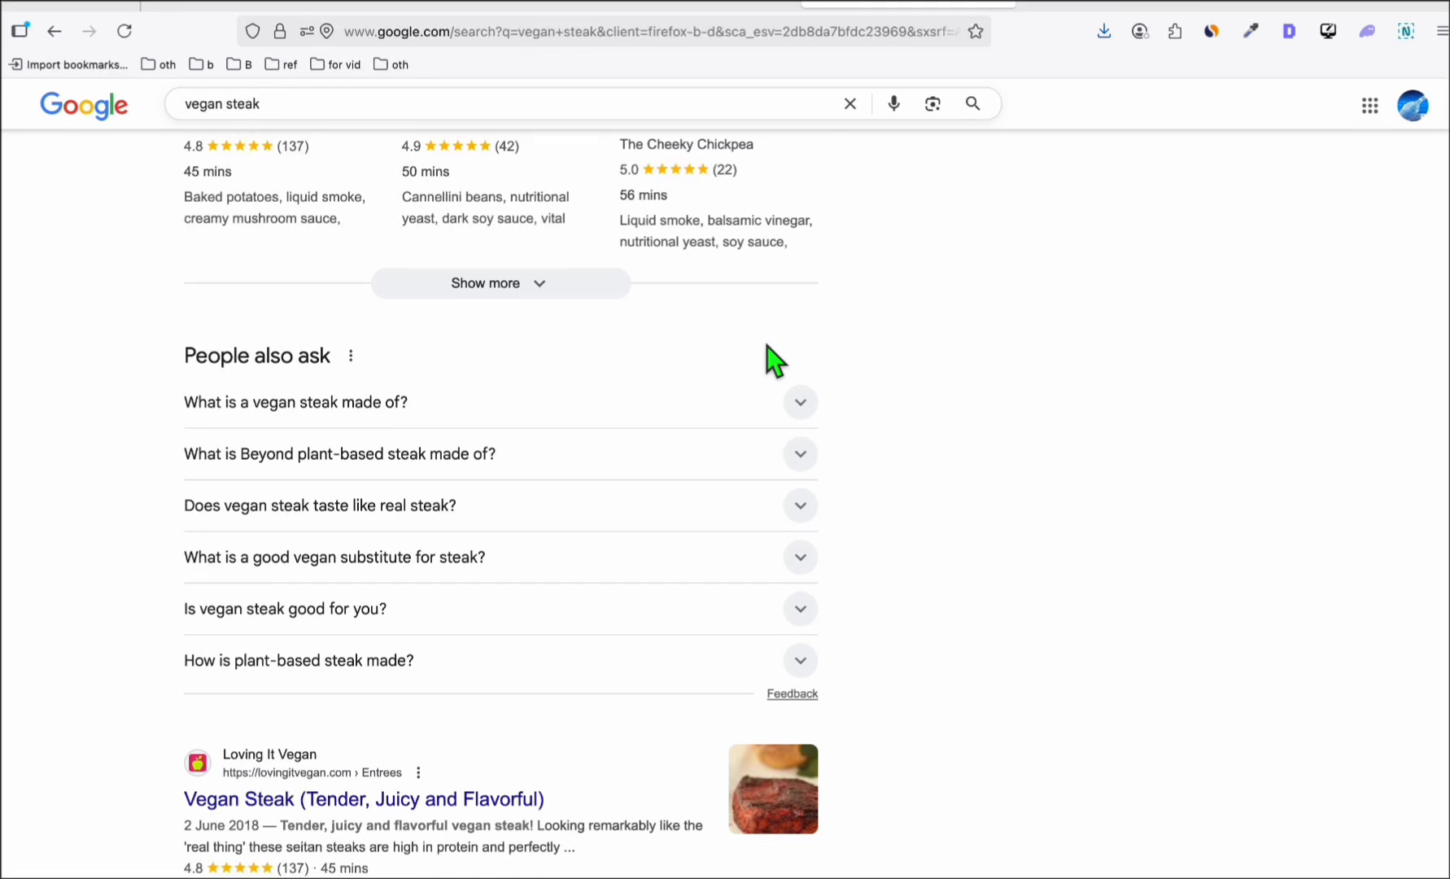
mouse_move(182, 483)
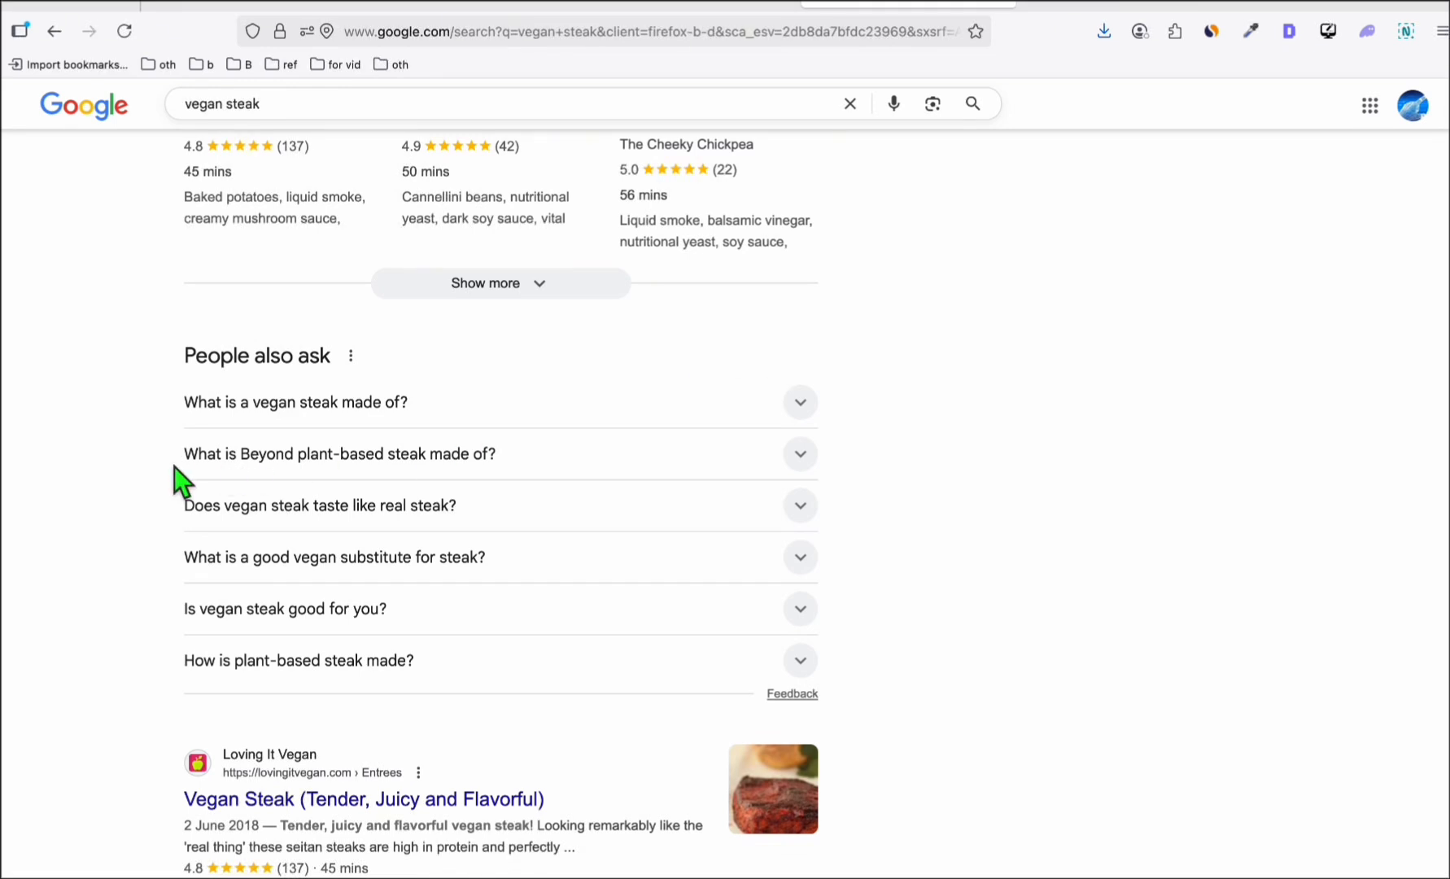
mouse_move(189, 513)
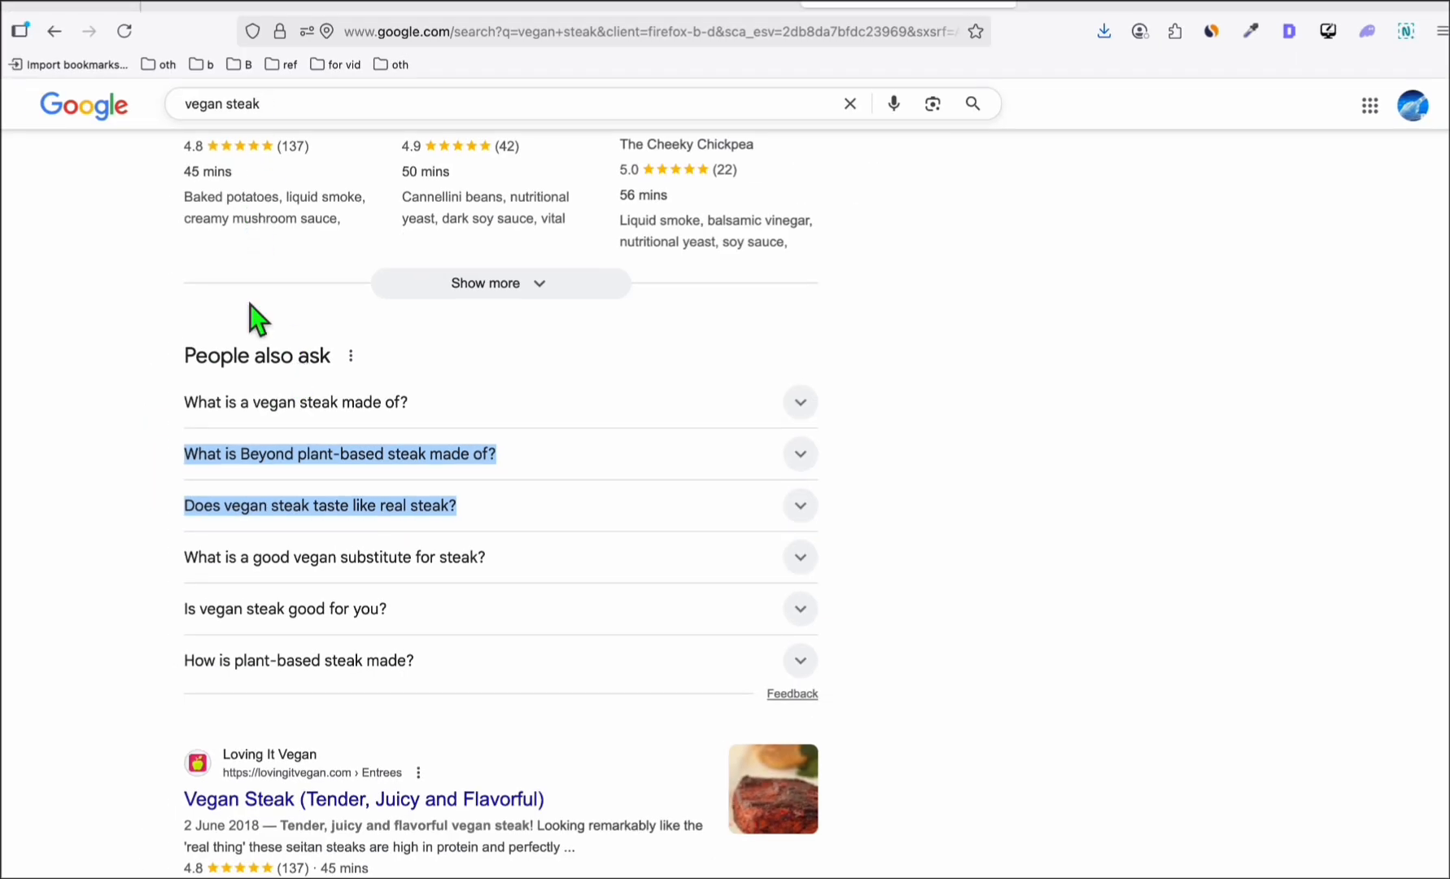
mouse_move(462, 26)
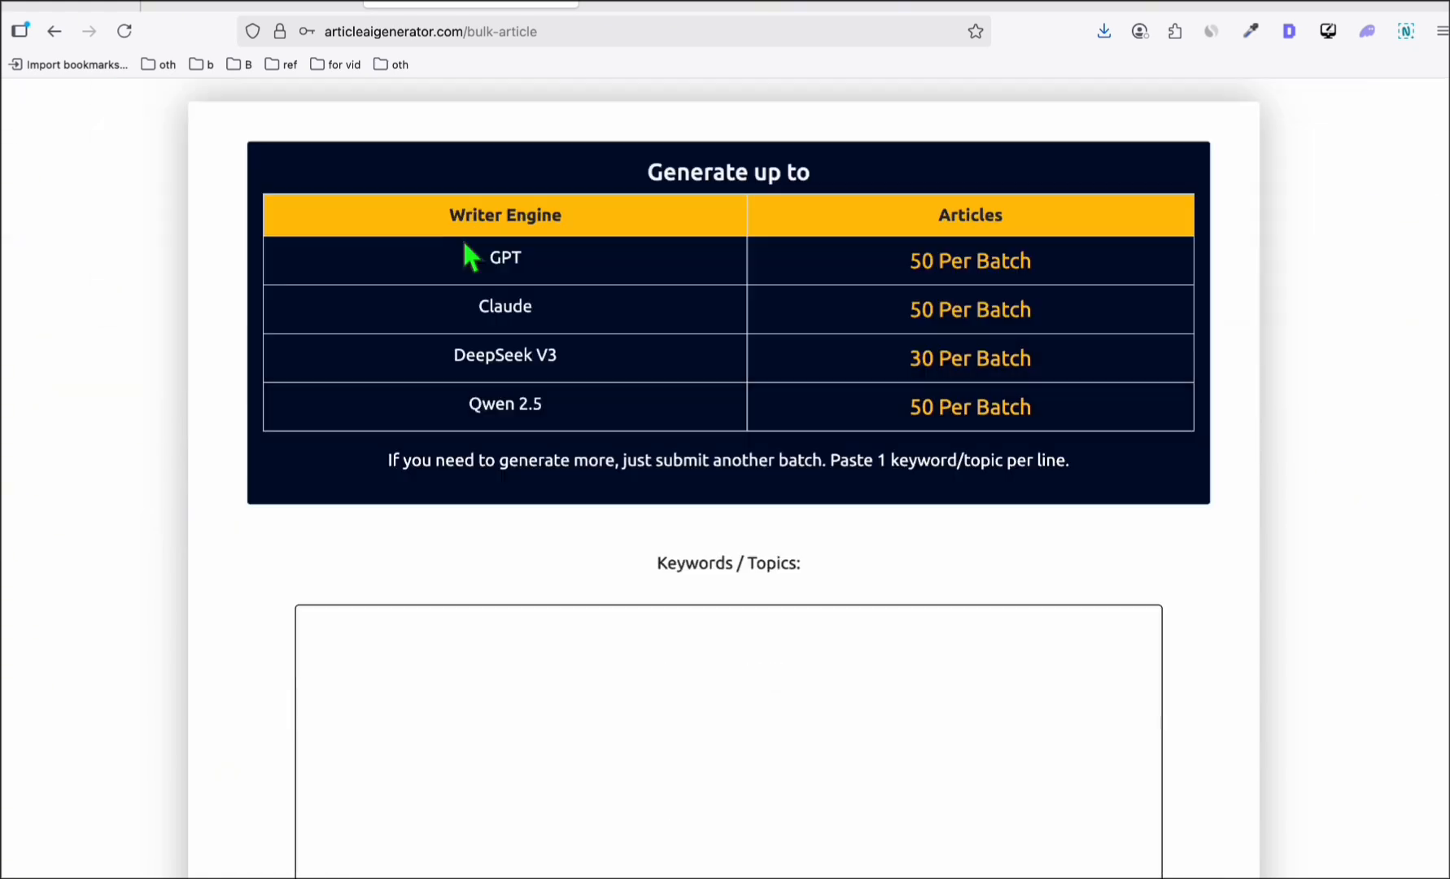
Enter 'What is Beyond plant-based steak made of?' and review the Auto Post NO / DRAFT settings
text(What is Beyond plant-based steak made of?)
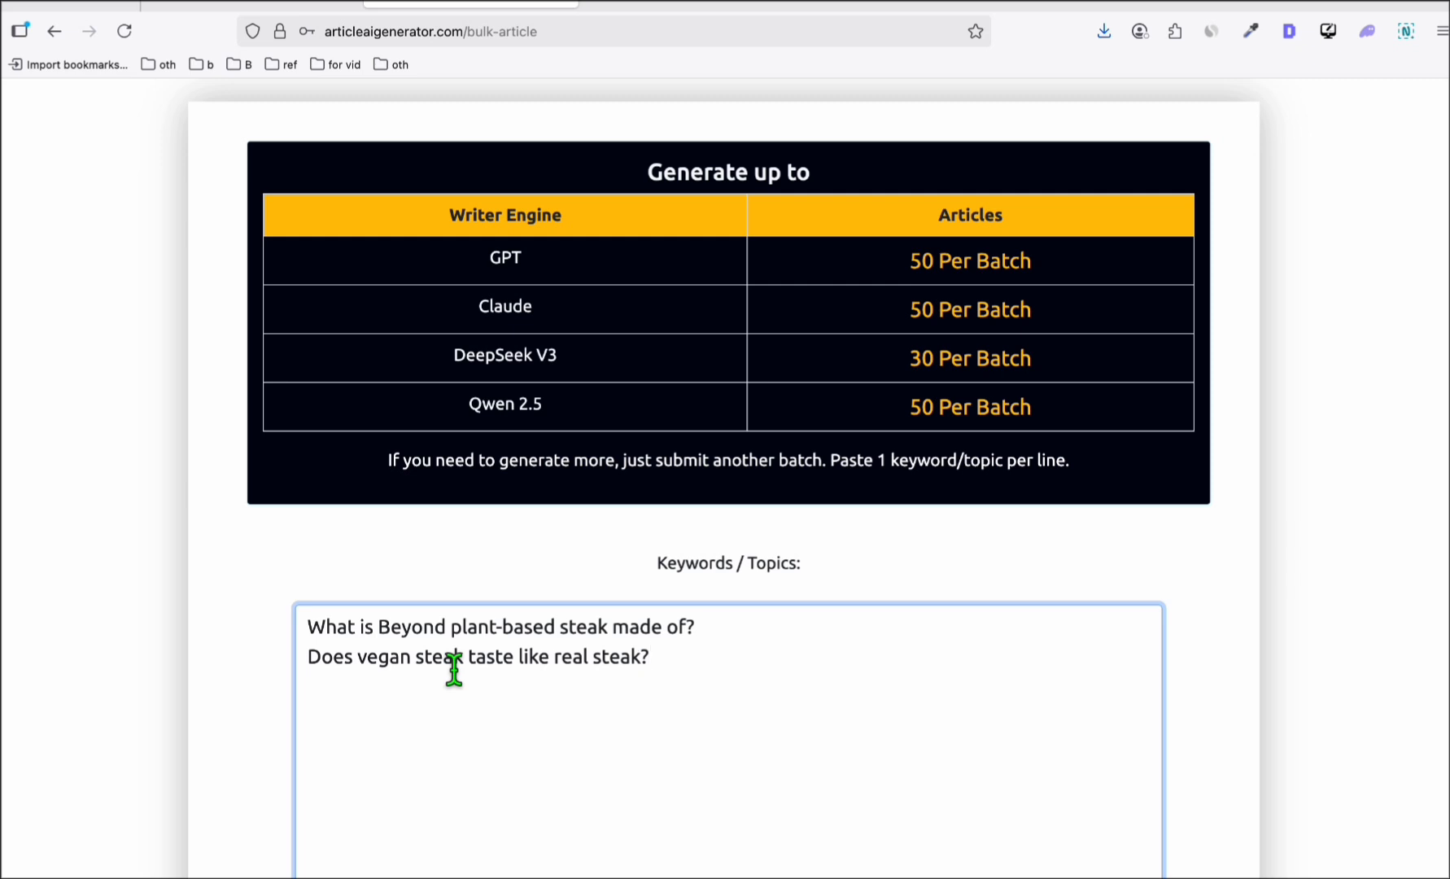
mouse_move(465, 75)
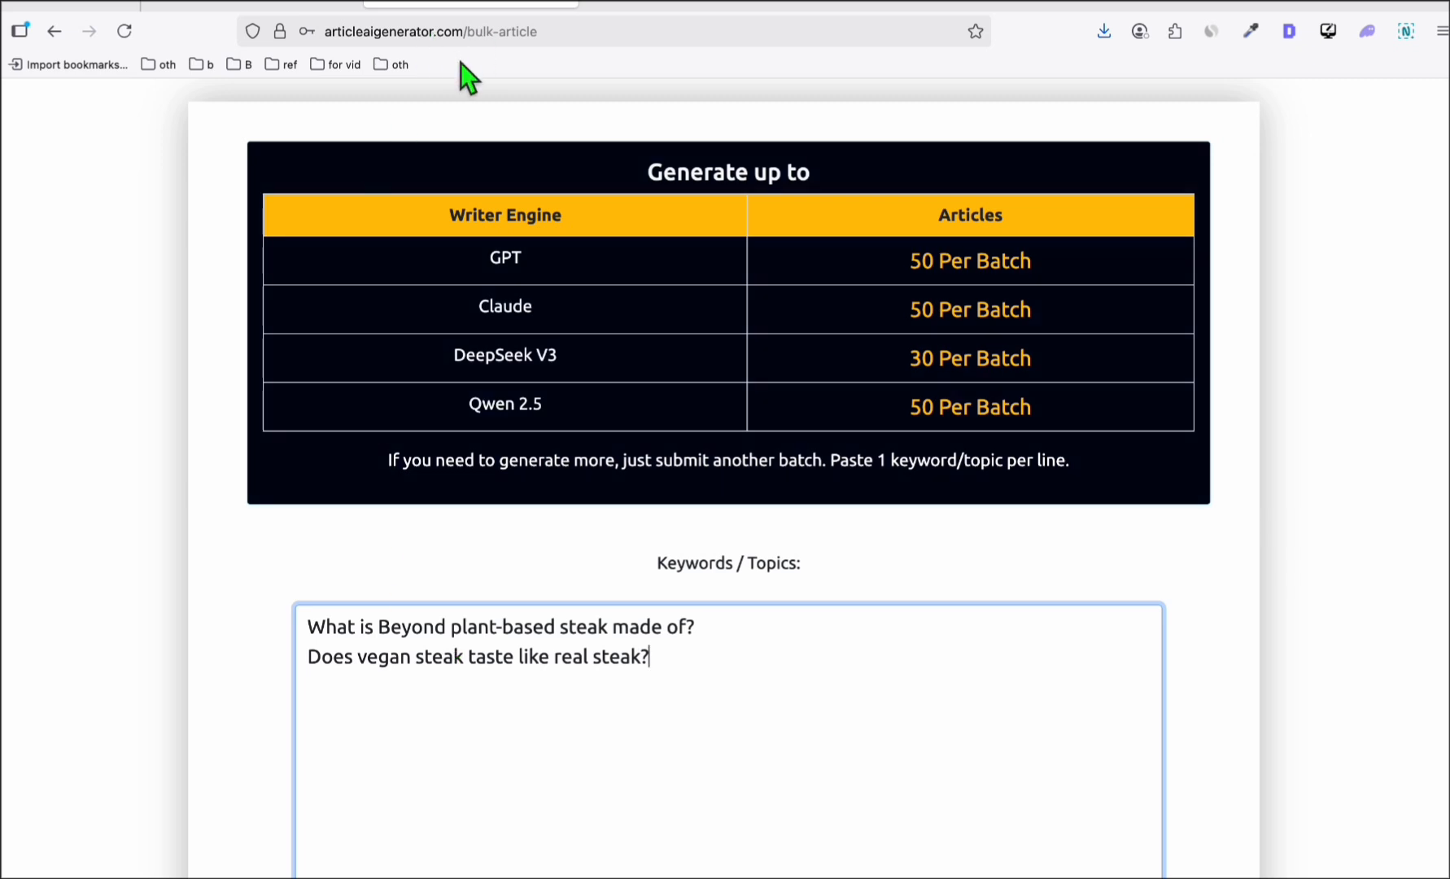
mouse_move(576, 441)
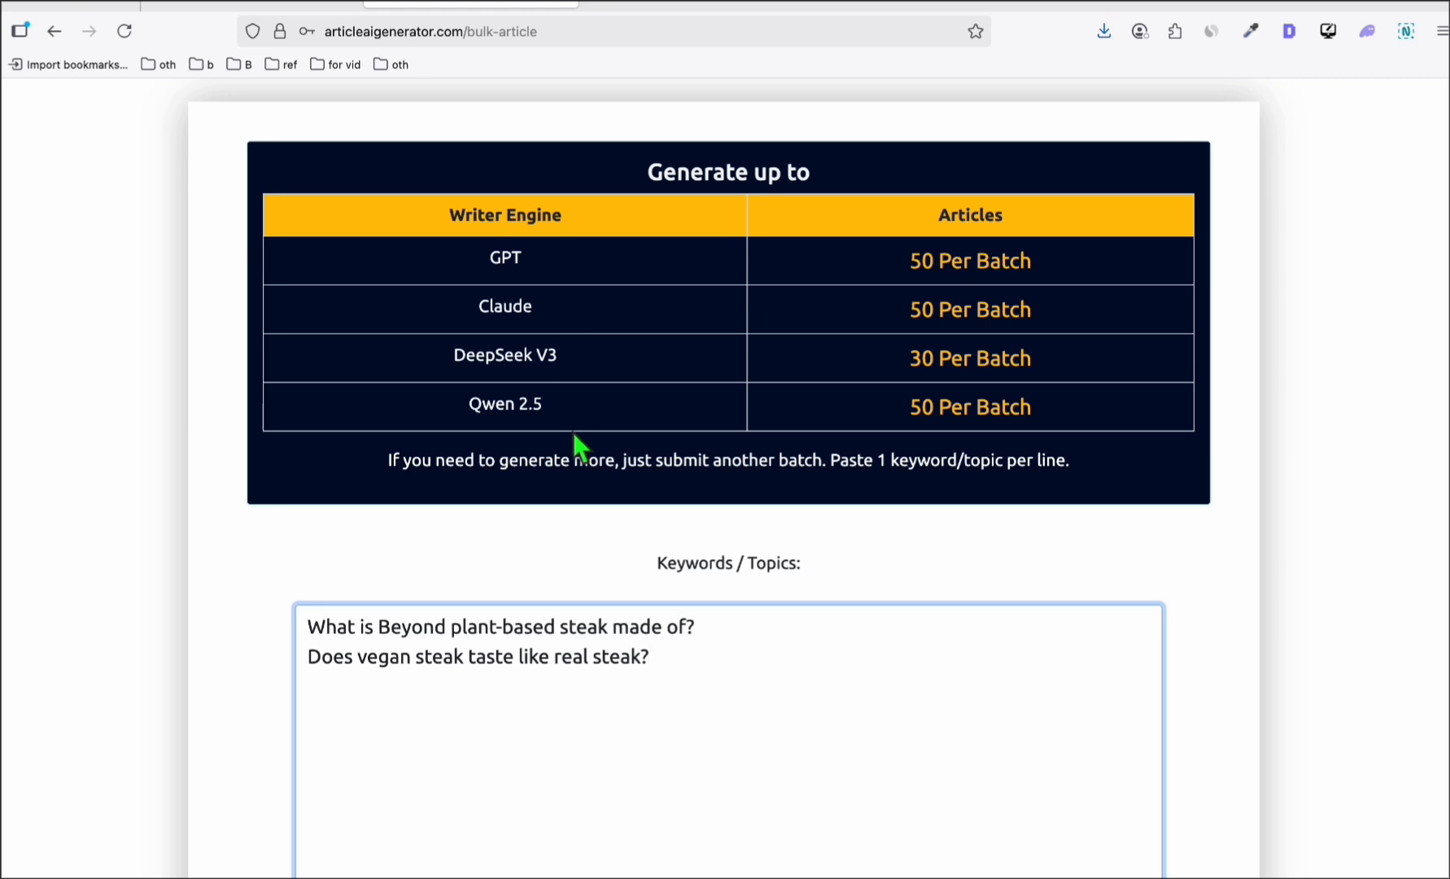
scroll(down, 3)
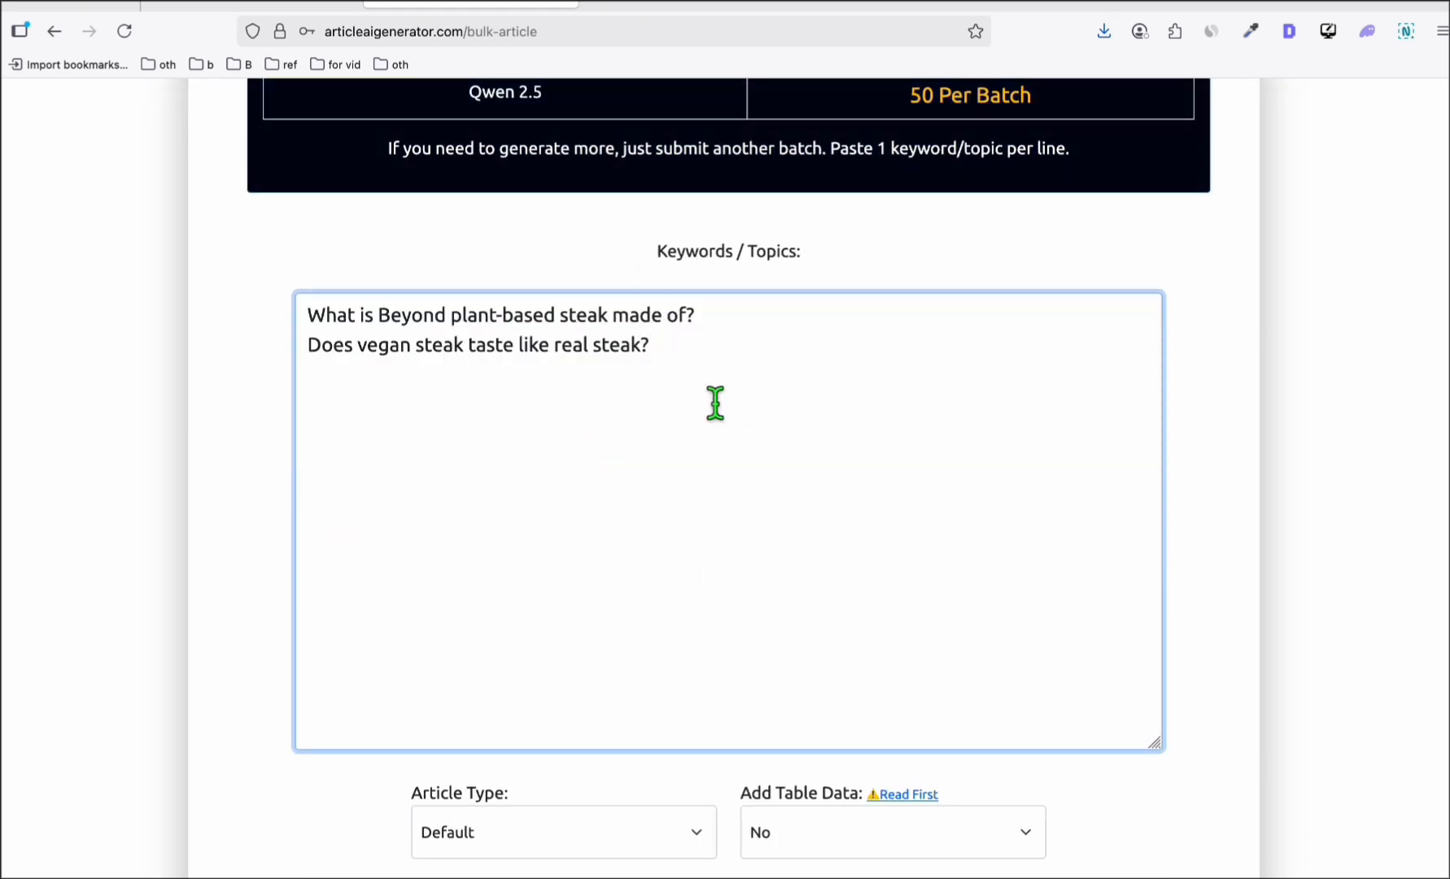
scroll(down, 3)
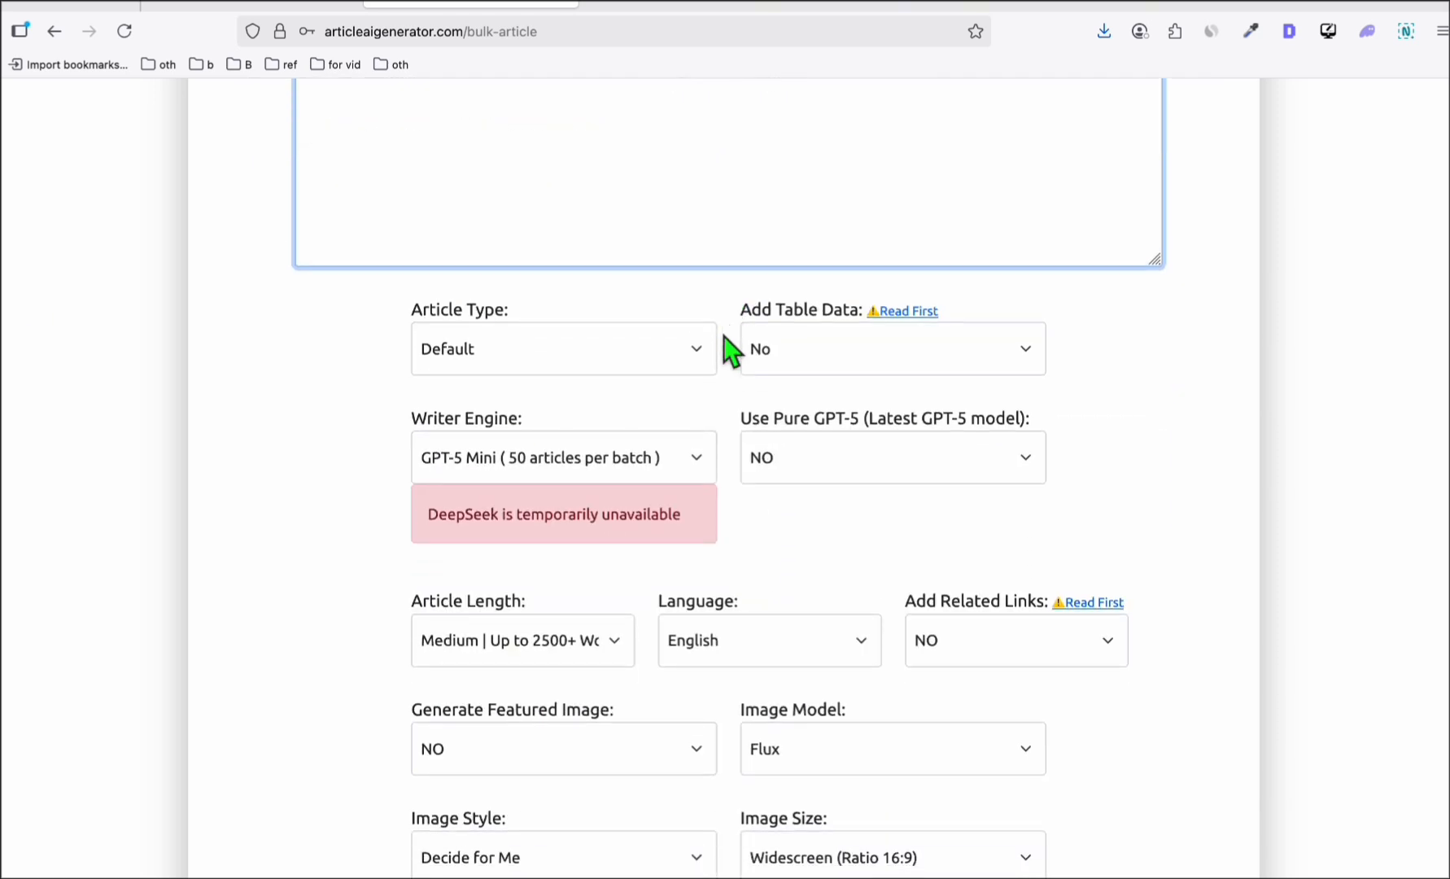
scroll(down, 3)
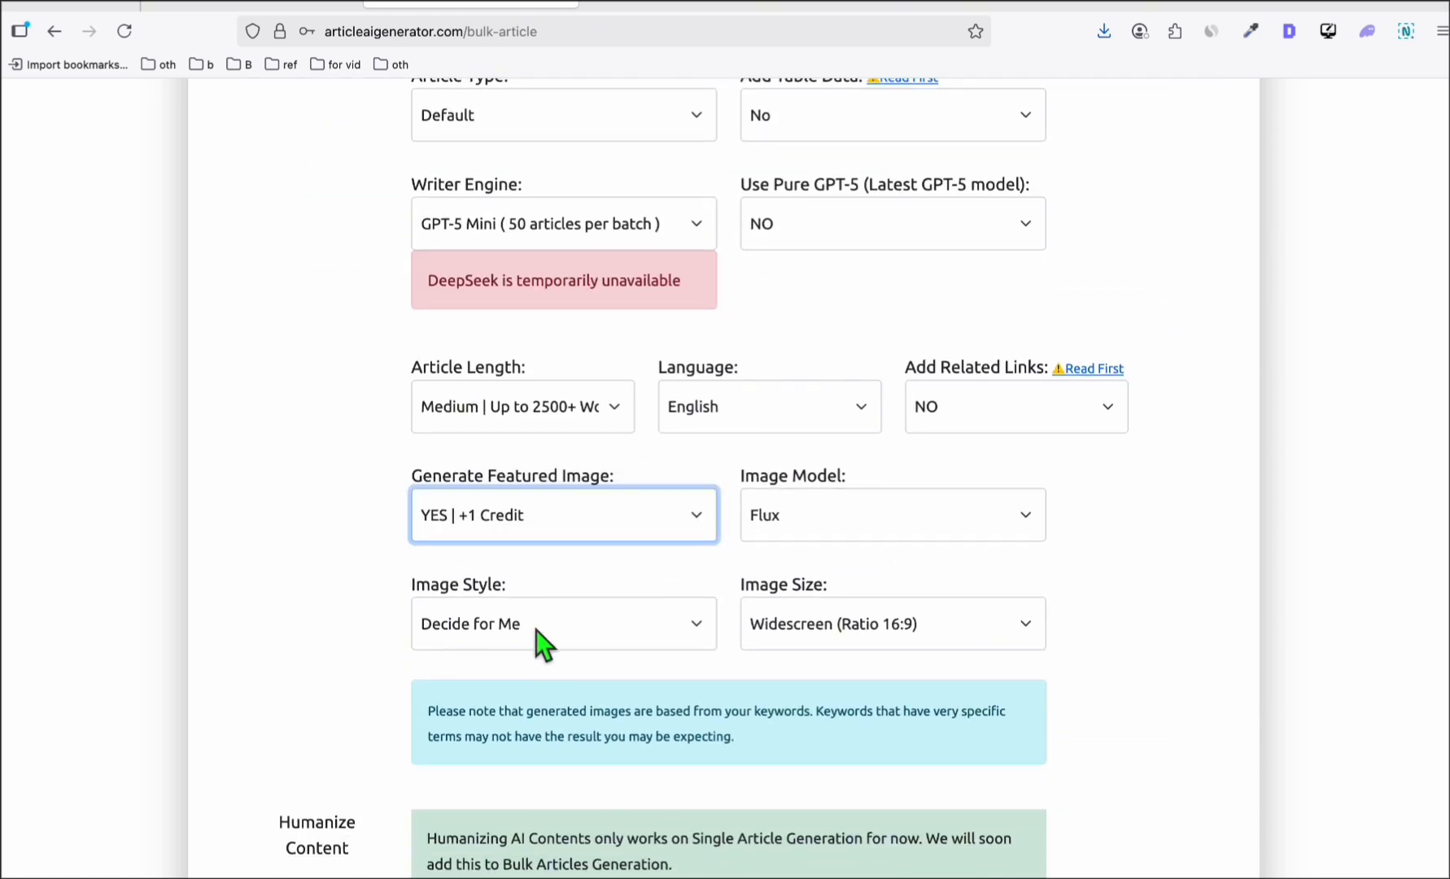
mouse_move(527, 564)
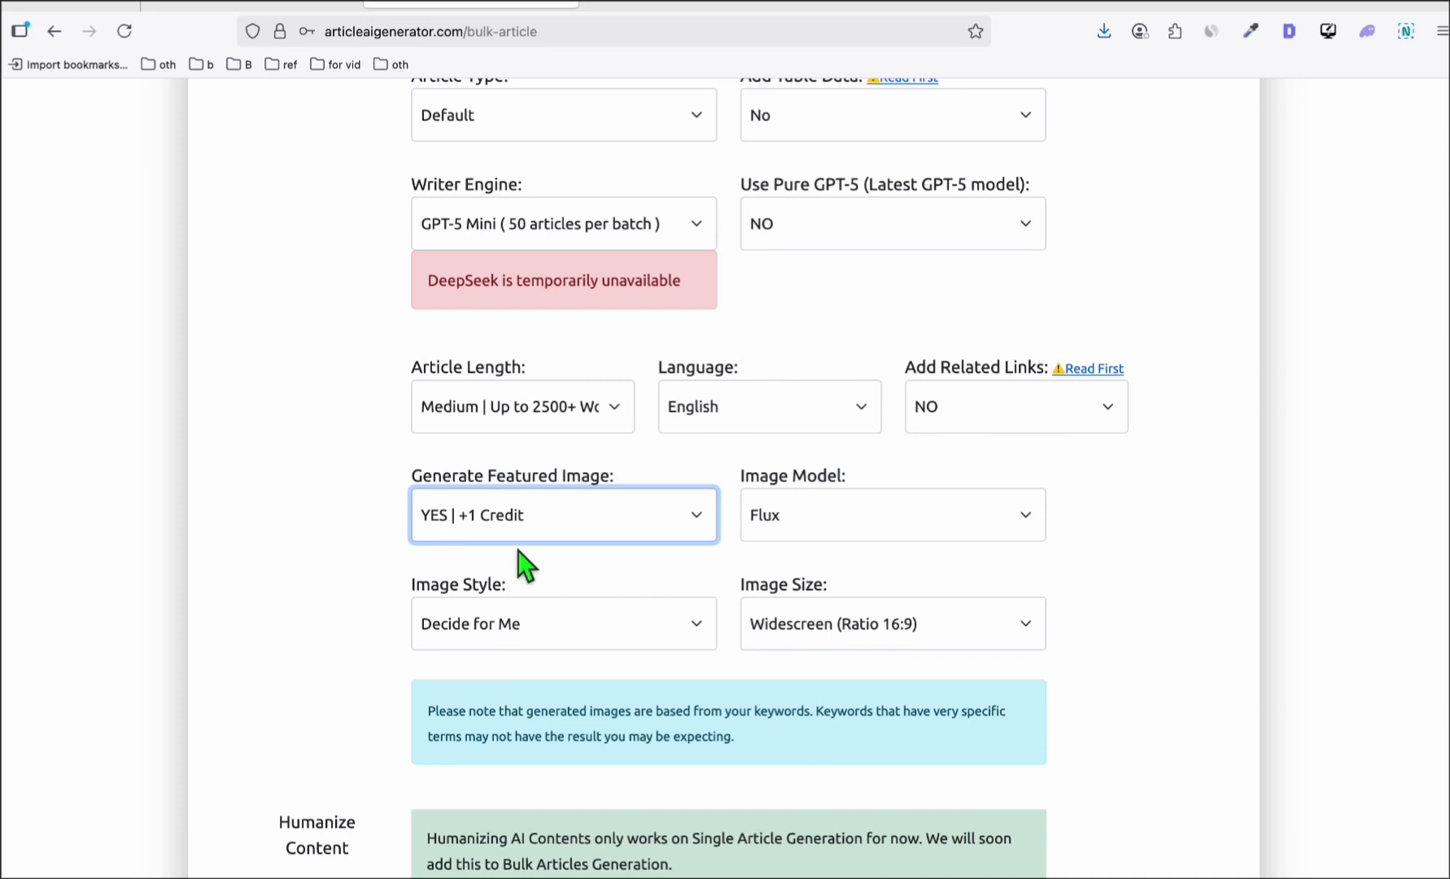
mouse_move(580, 481)
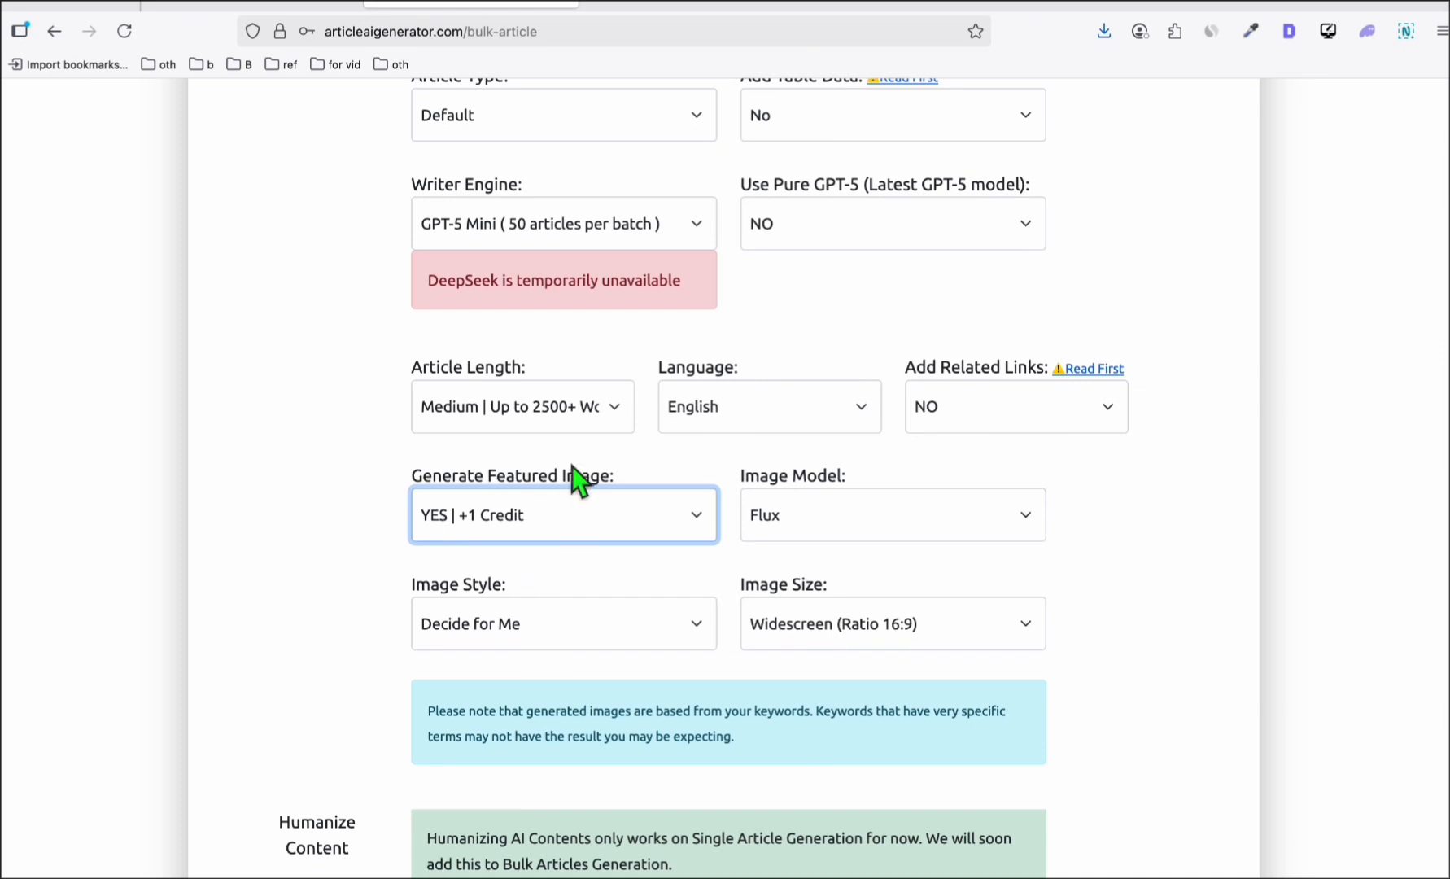
scroll(down, 3)
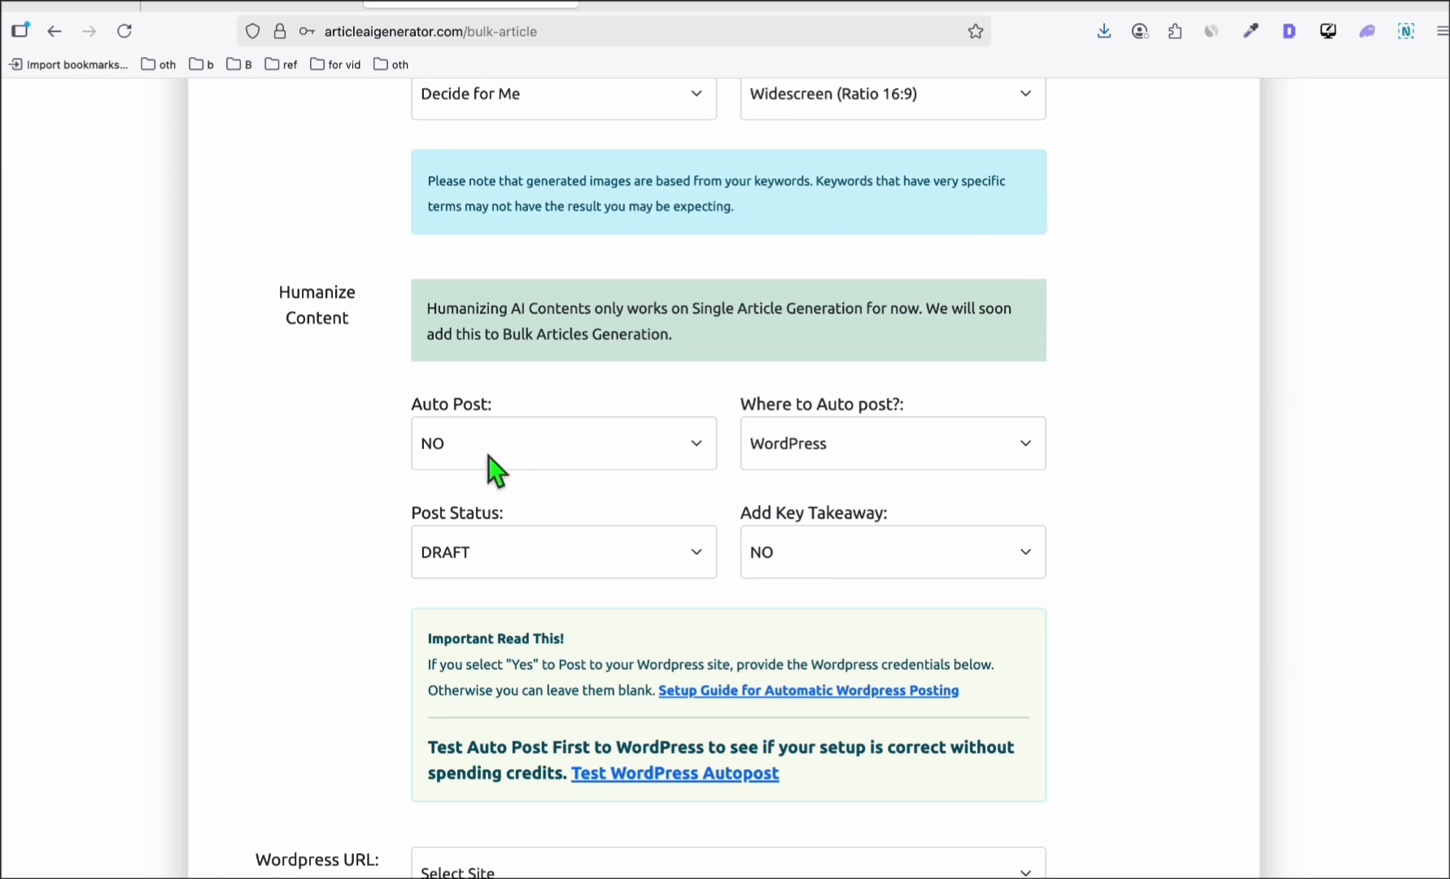
mouse_move(496, 483)
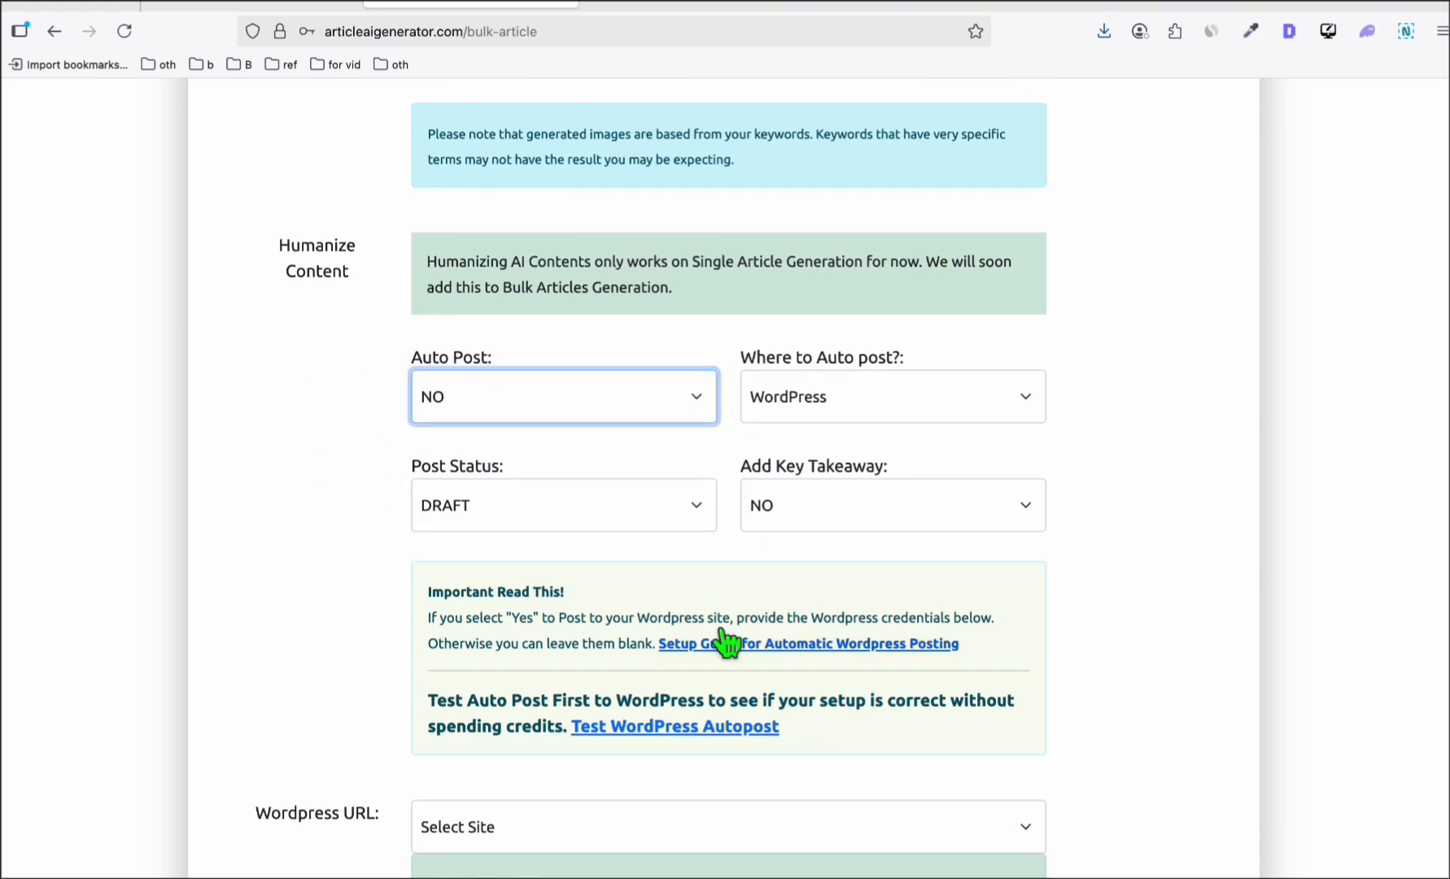
scroll(down, 3)
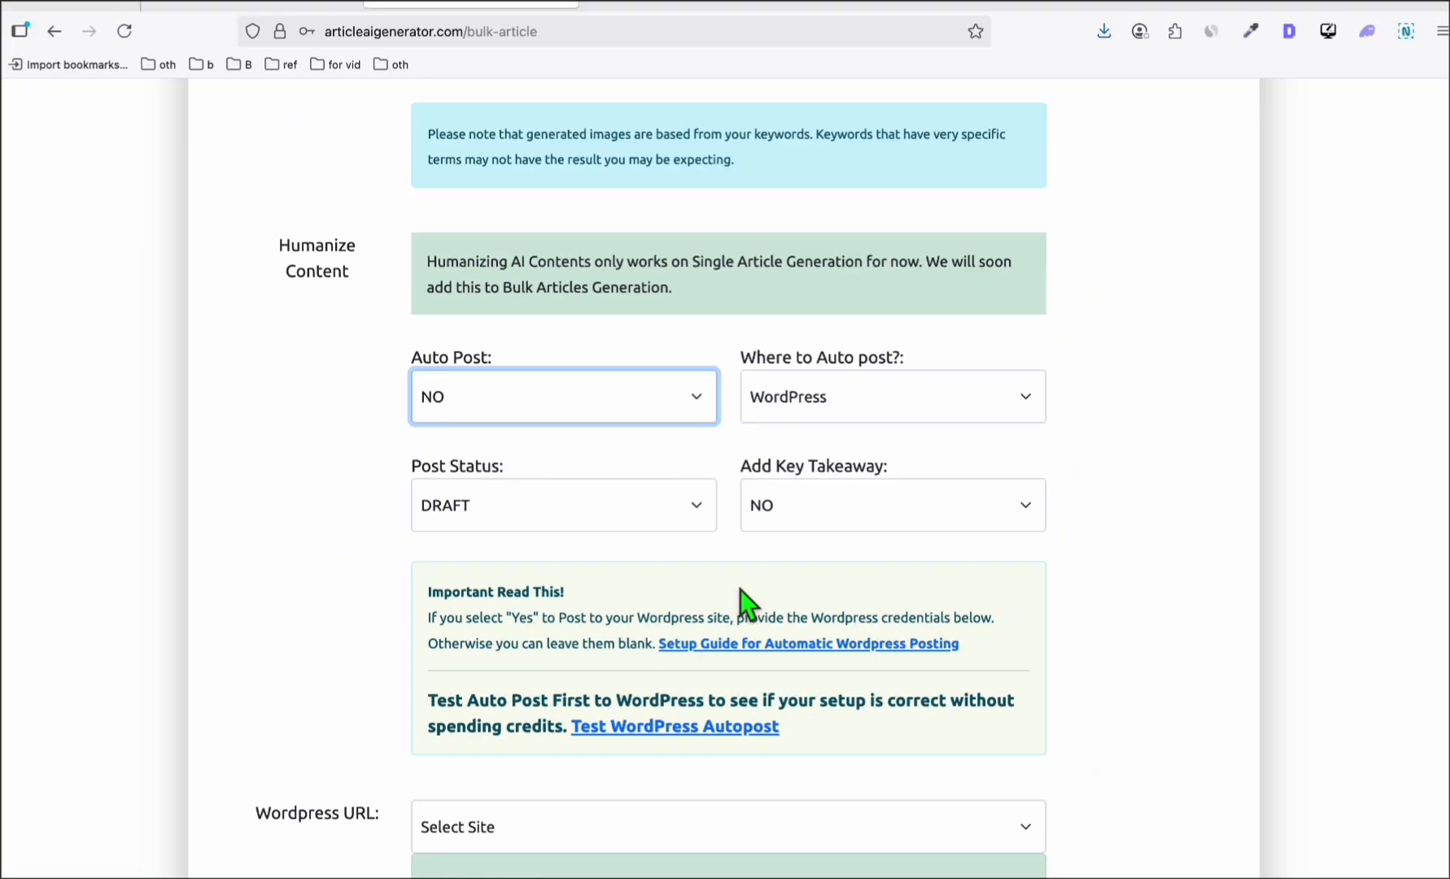
scroll(down, 3)
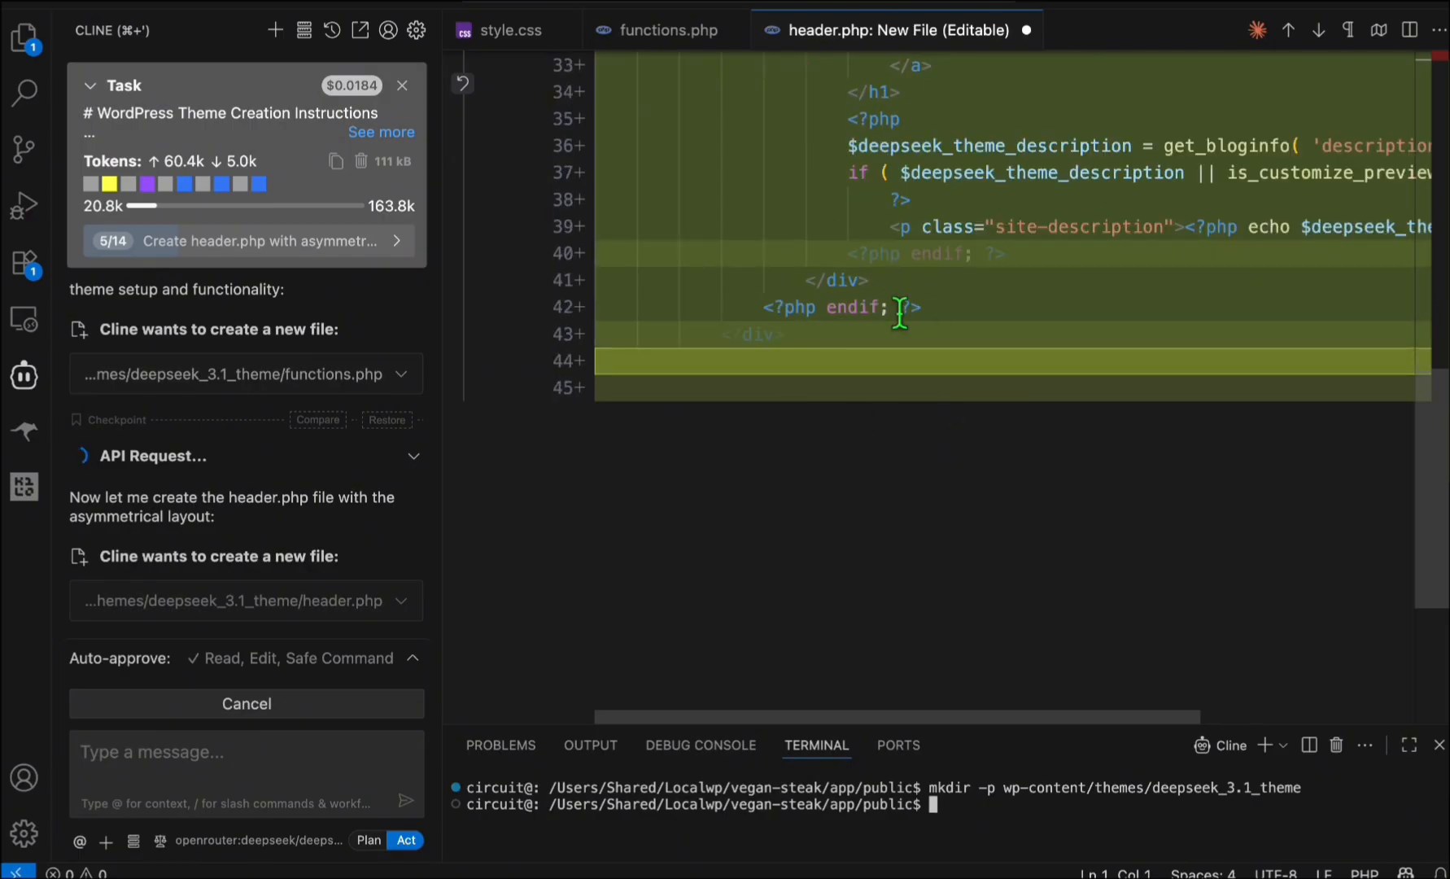
Follow Cline's 14-step build, expand the theme's assets folder, and open Vegan Steak in Local
scroll(down, 3)
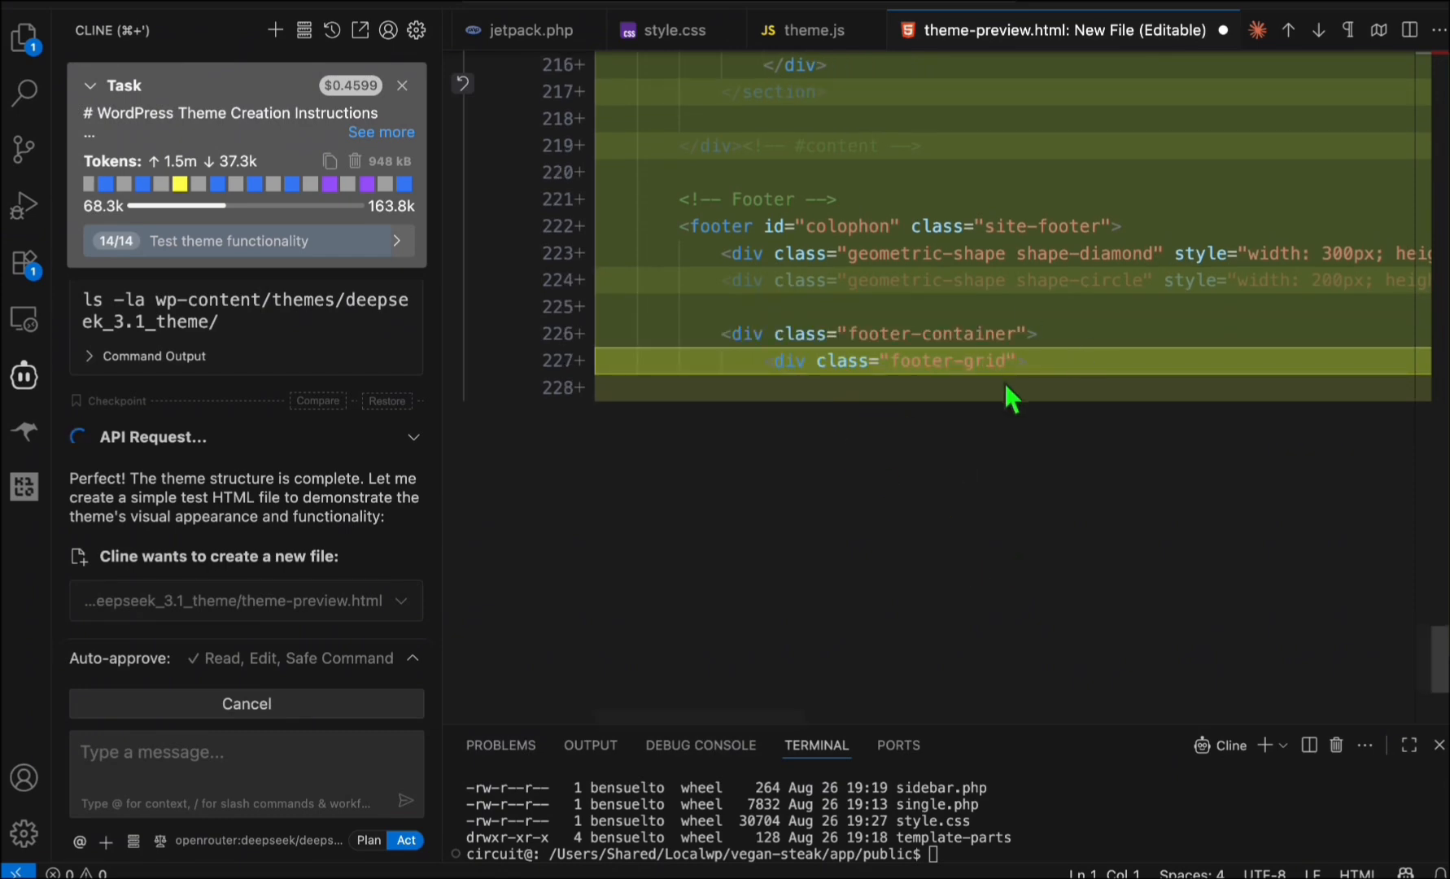
mouse_move(1043, 230)
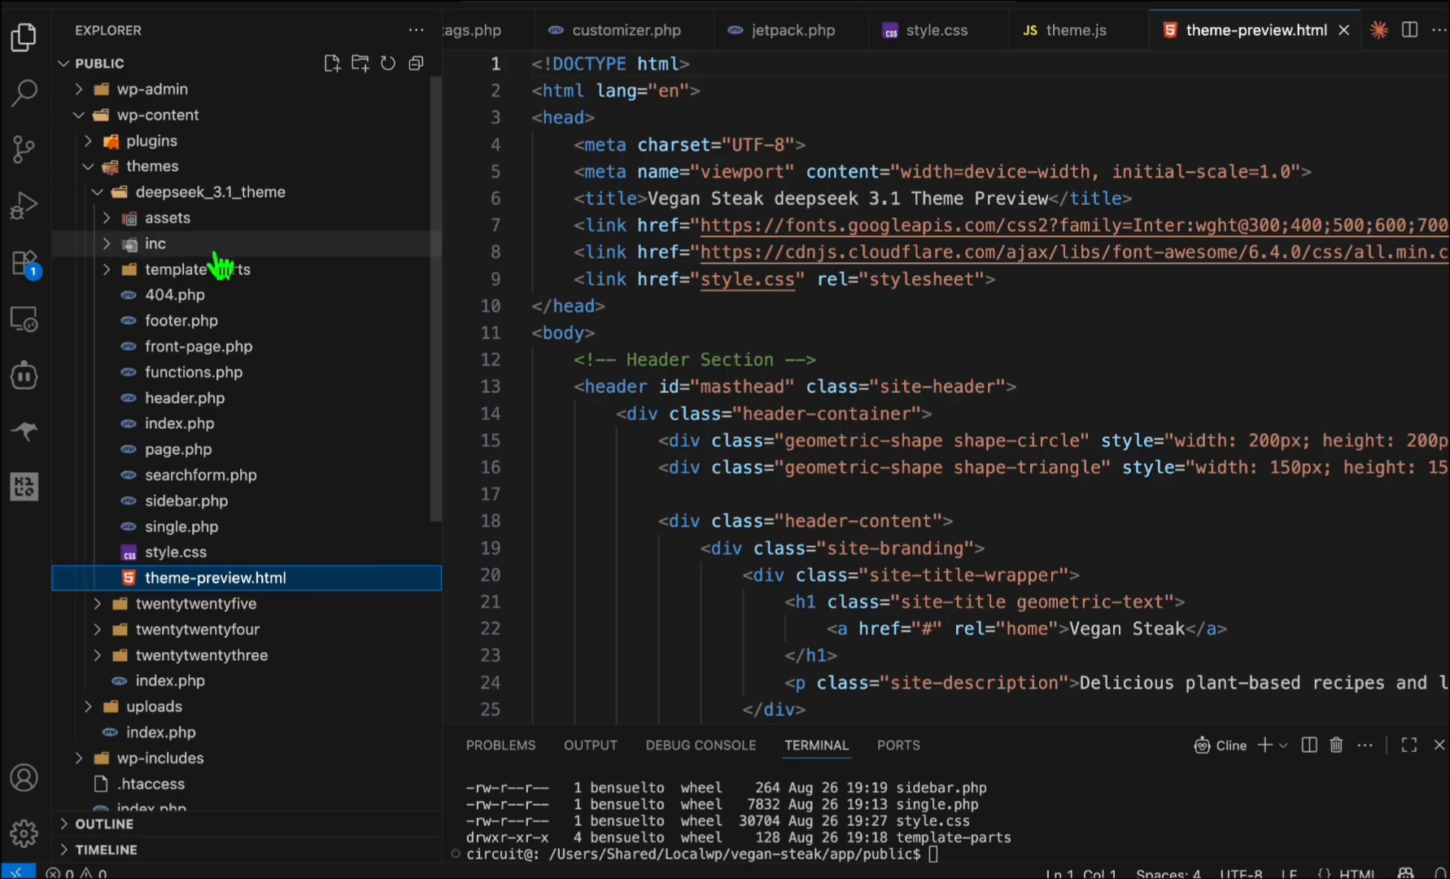
click(167, 217)
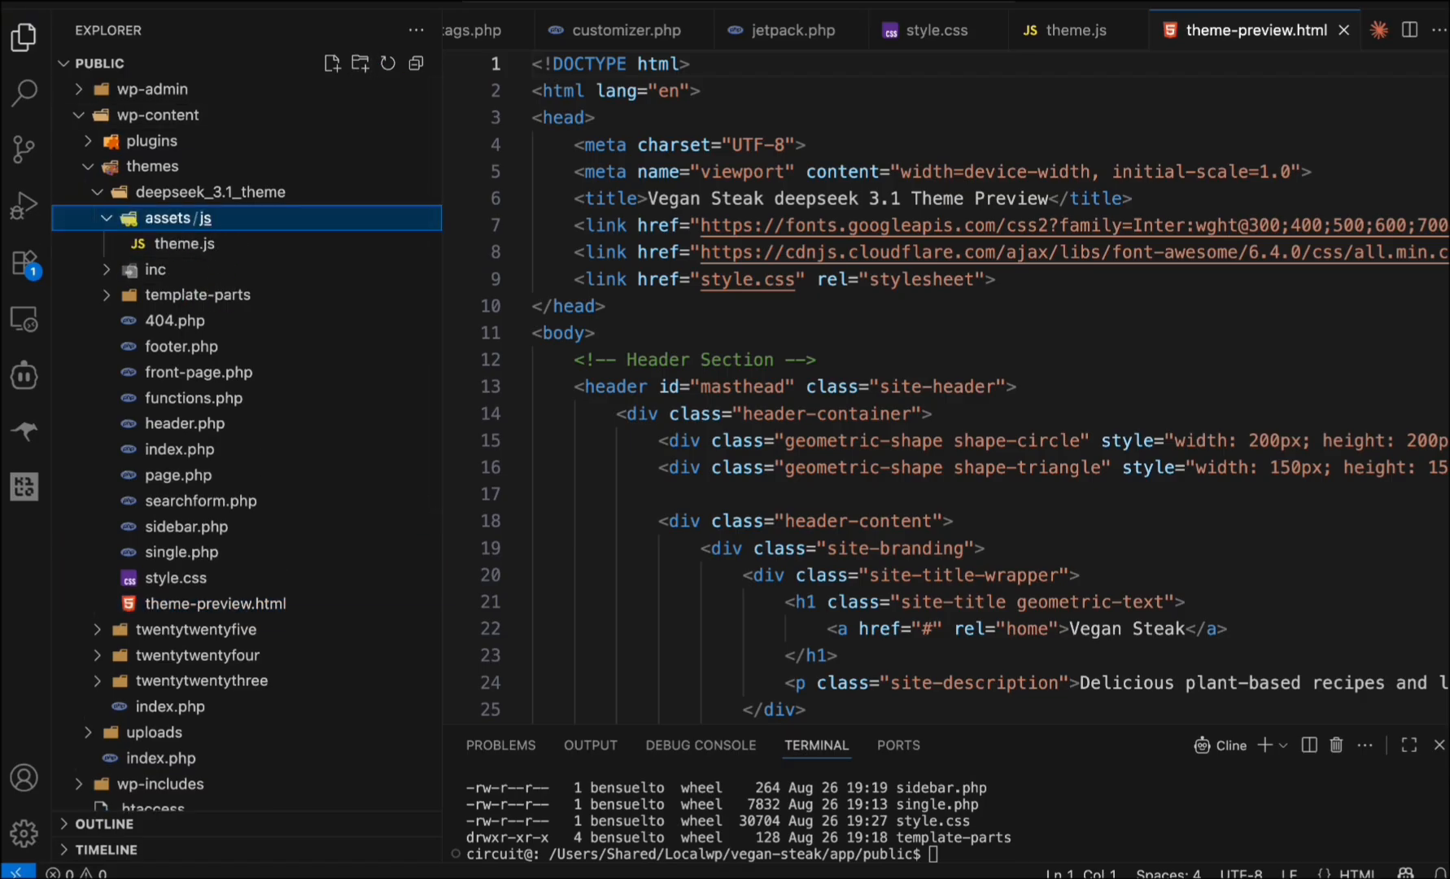
click(215, 269)
text(open wp-content/themes/deepseek_3_1_theme/theme-preview.html)
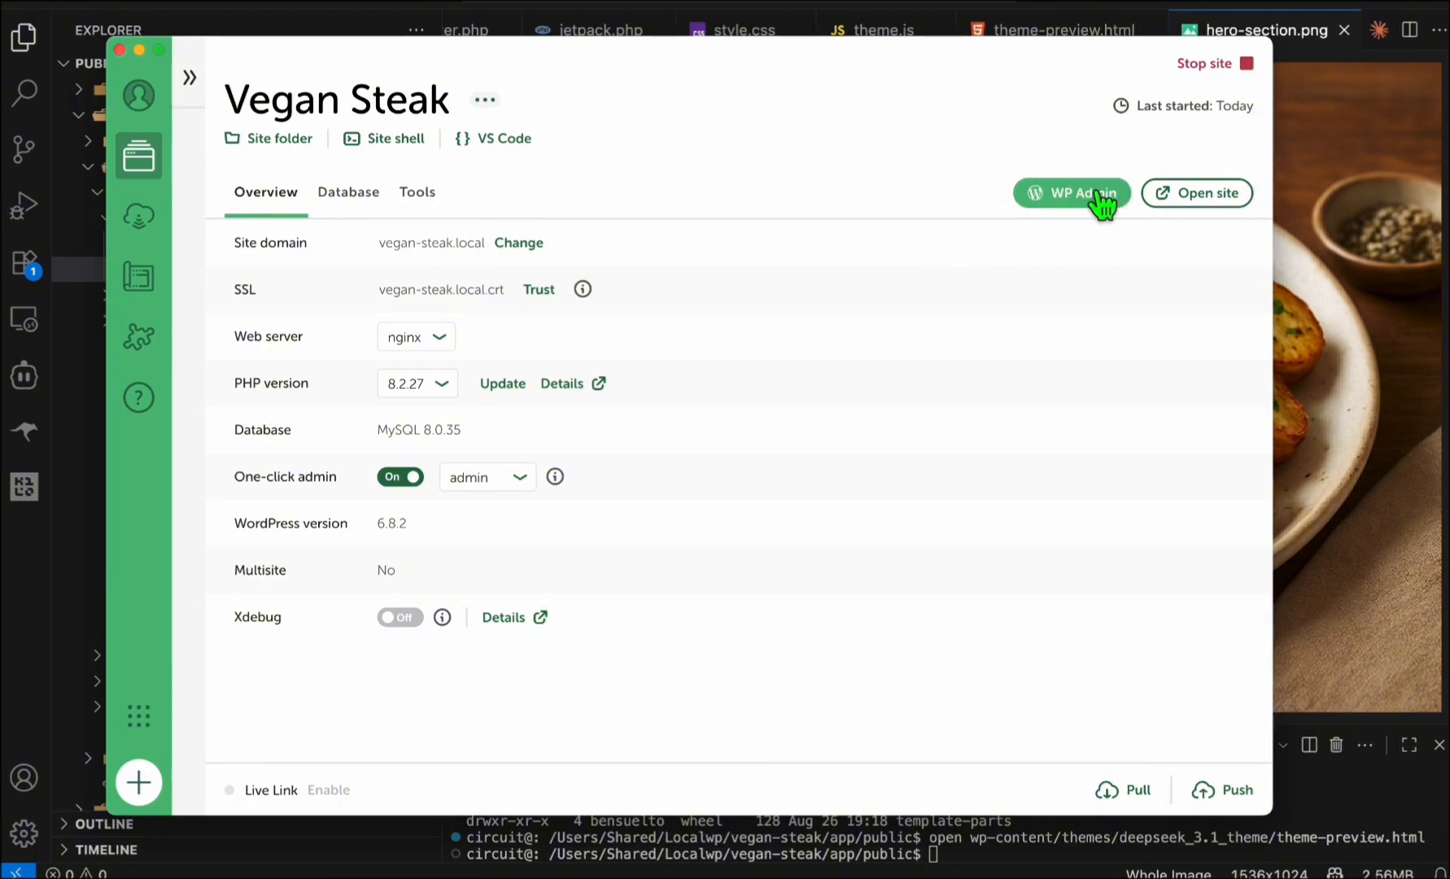
Activate Vegan Steak deepseek 3.1 from WP Admin and select the fatal redeclare error
click(1072, 192)
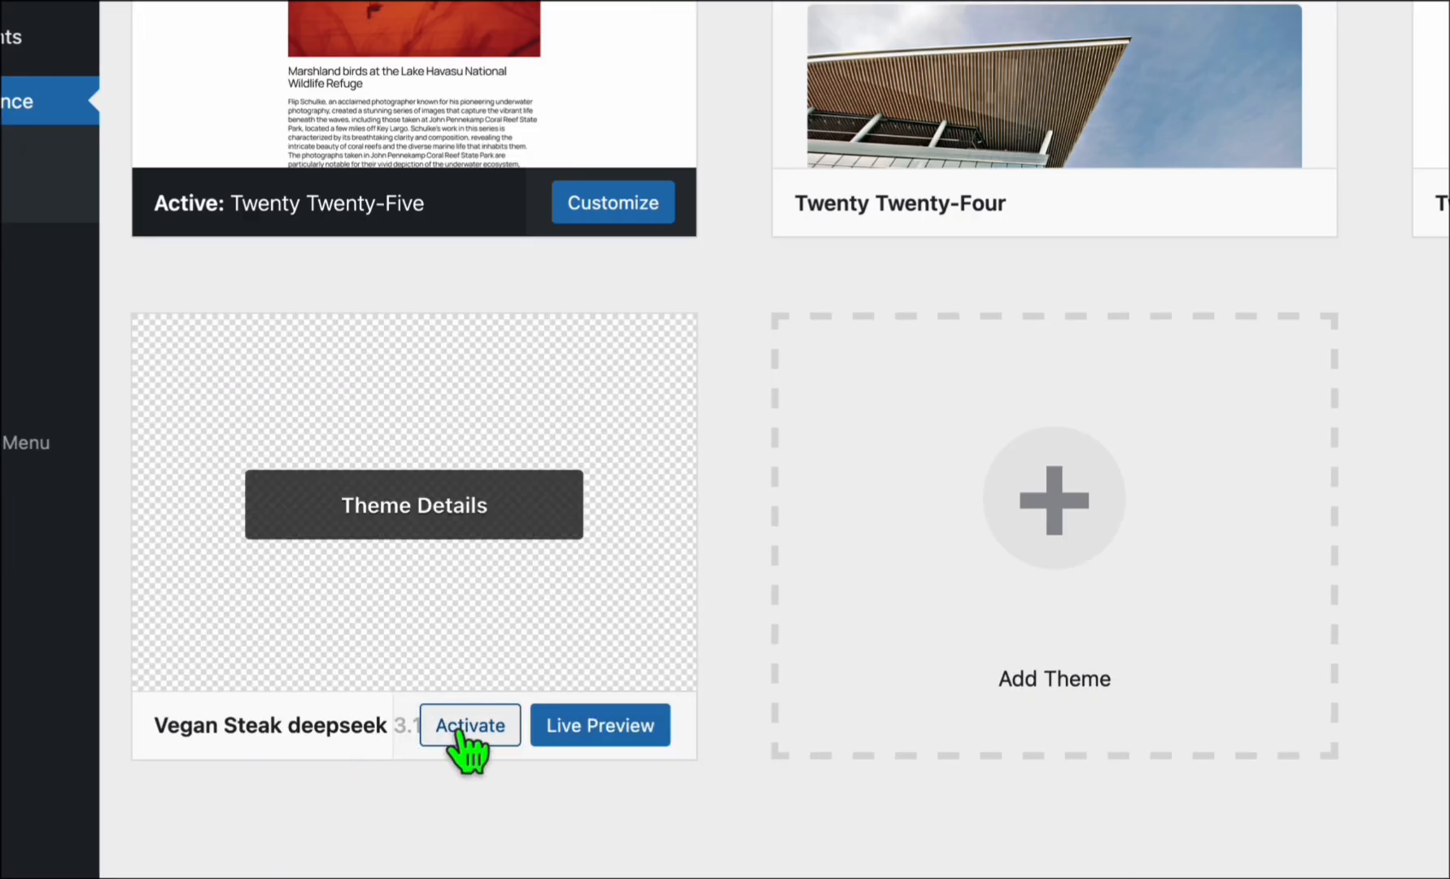
click(469, 724)
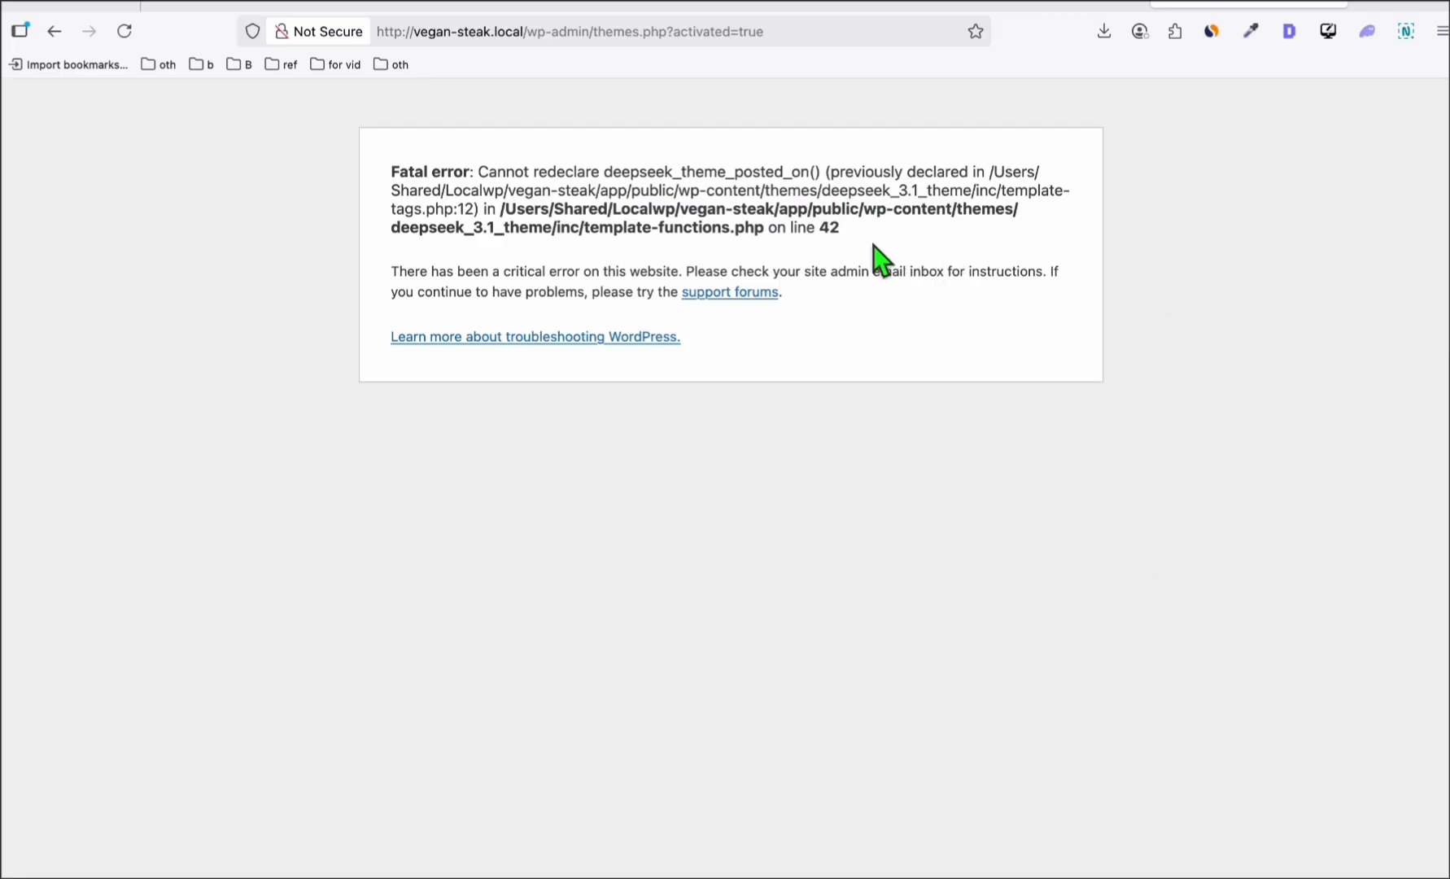
mouse_move(890, 252)
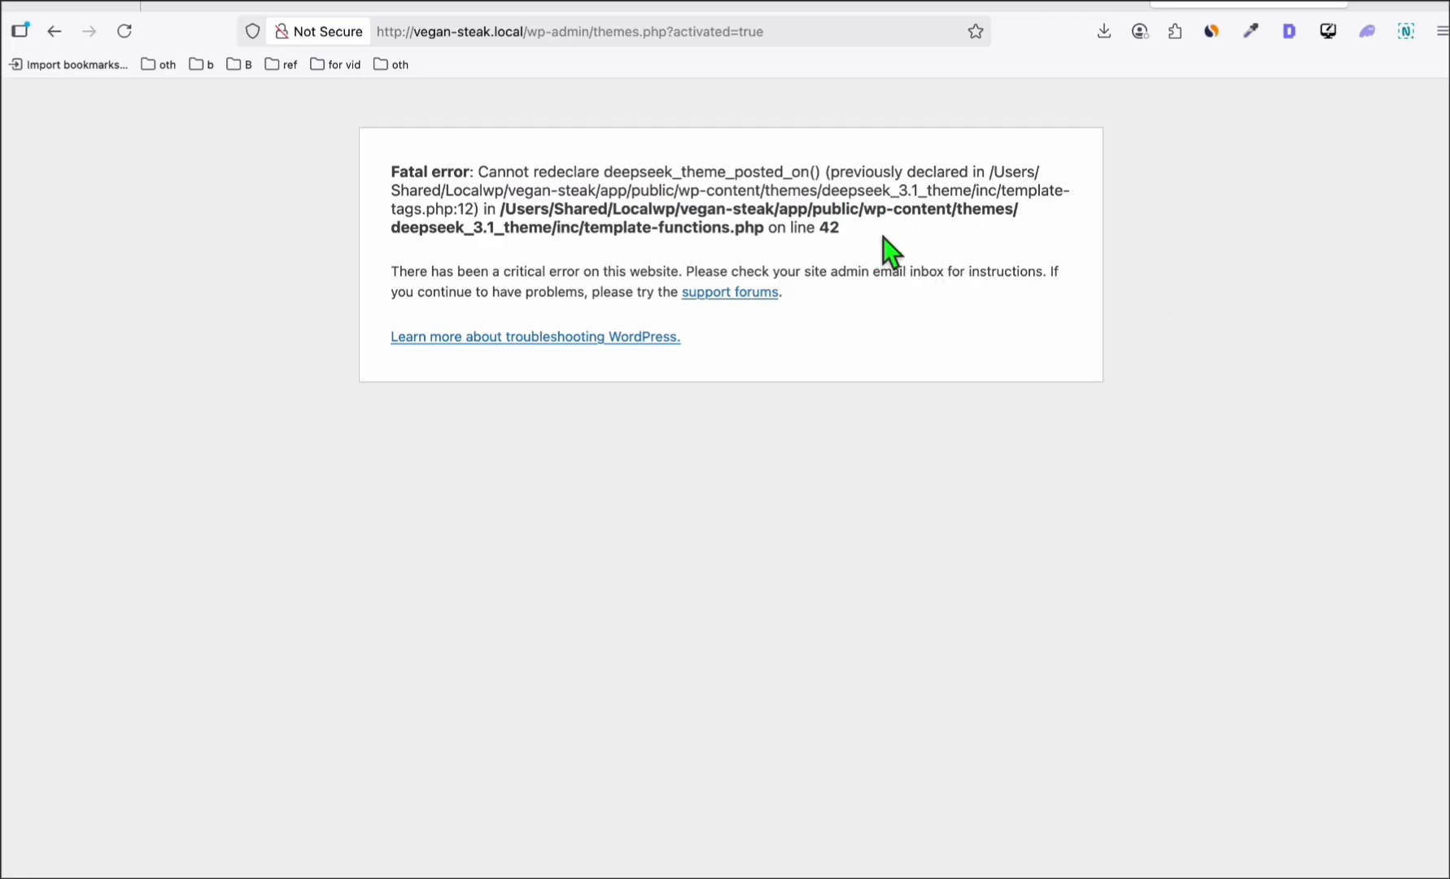
drag(888, 236, 388, 171)
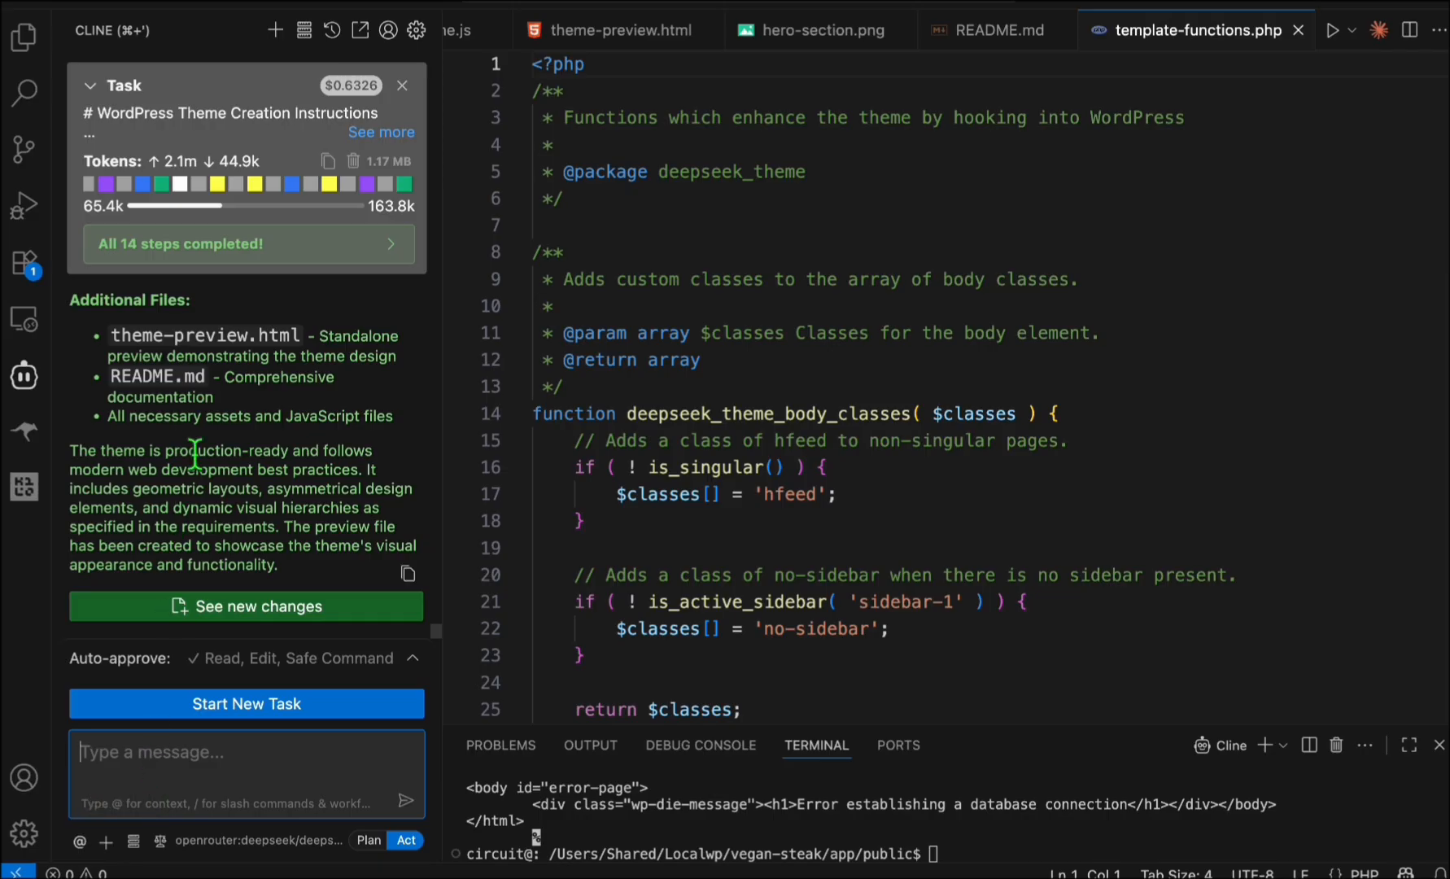
mouse_move(226, 479)
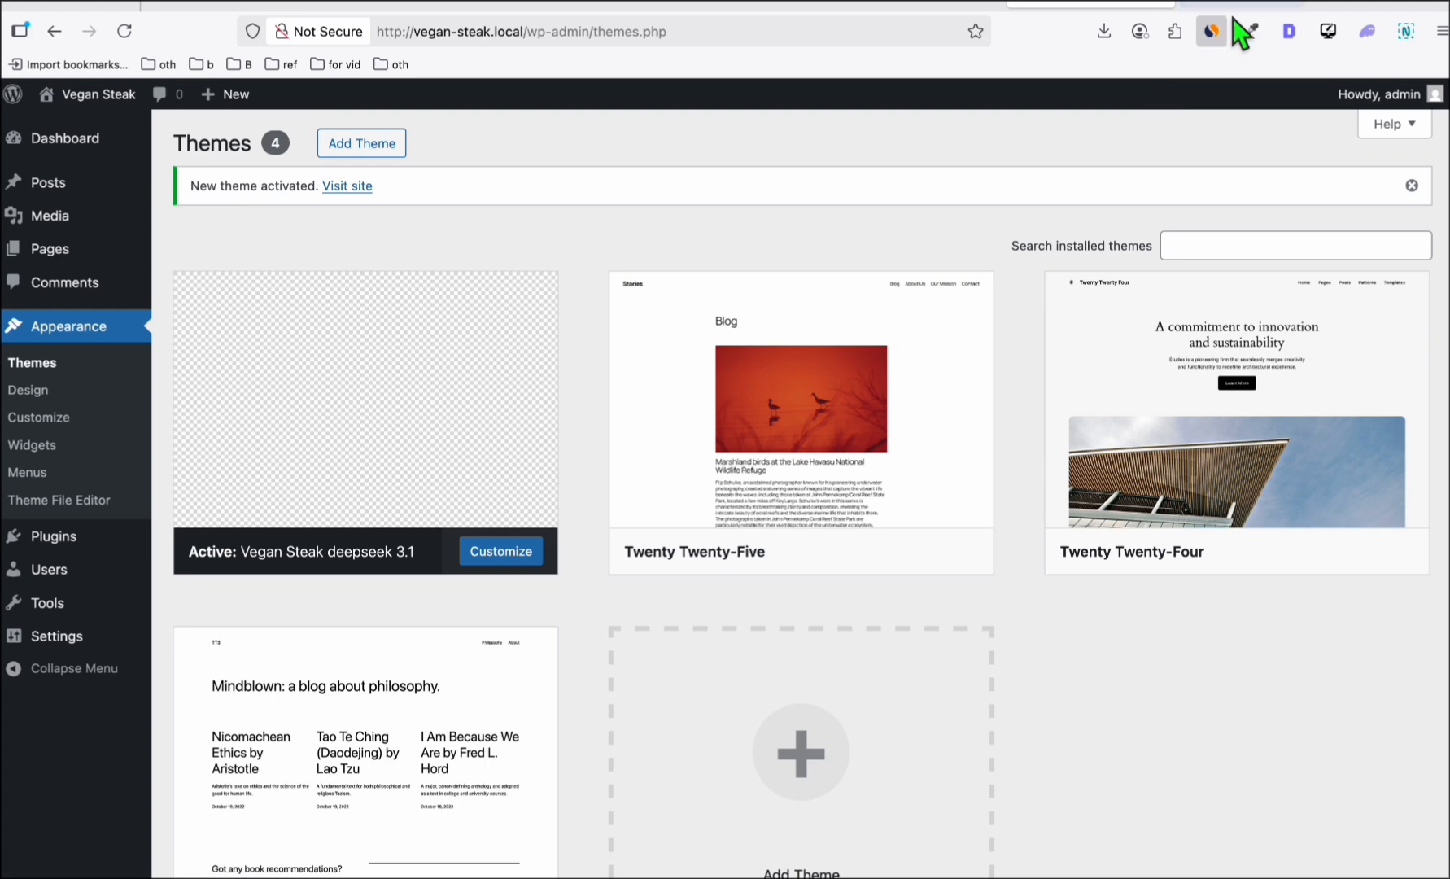
Visit the Vegan Steak front end, jump to About Vegan Steak, and scroll to Latest Articles
click(347, 186)
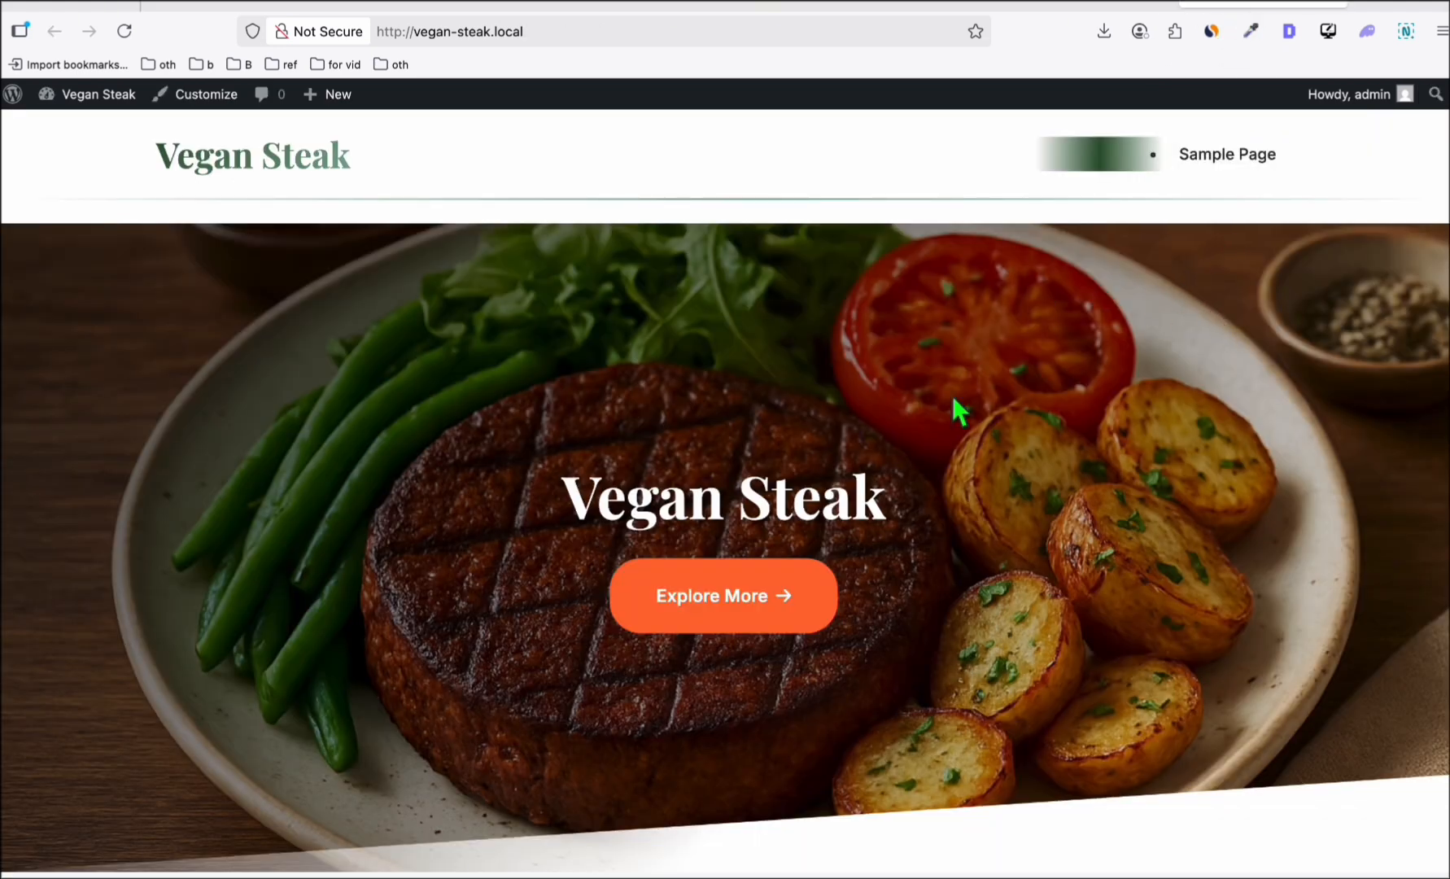
mouse_move(779, 438)
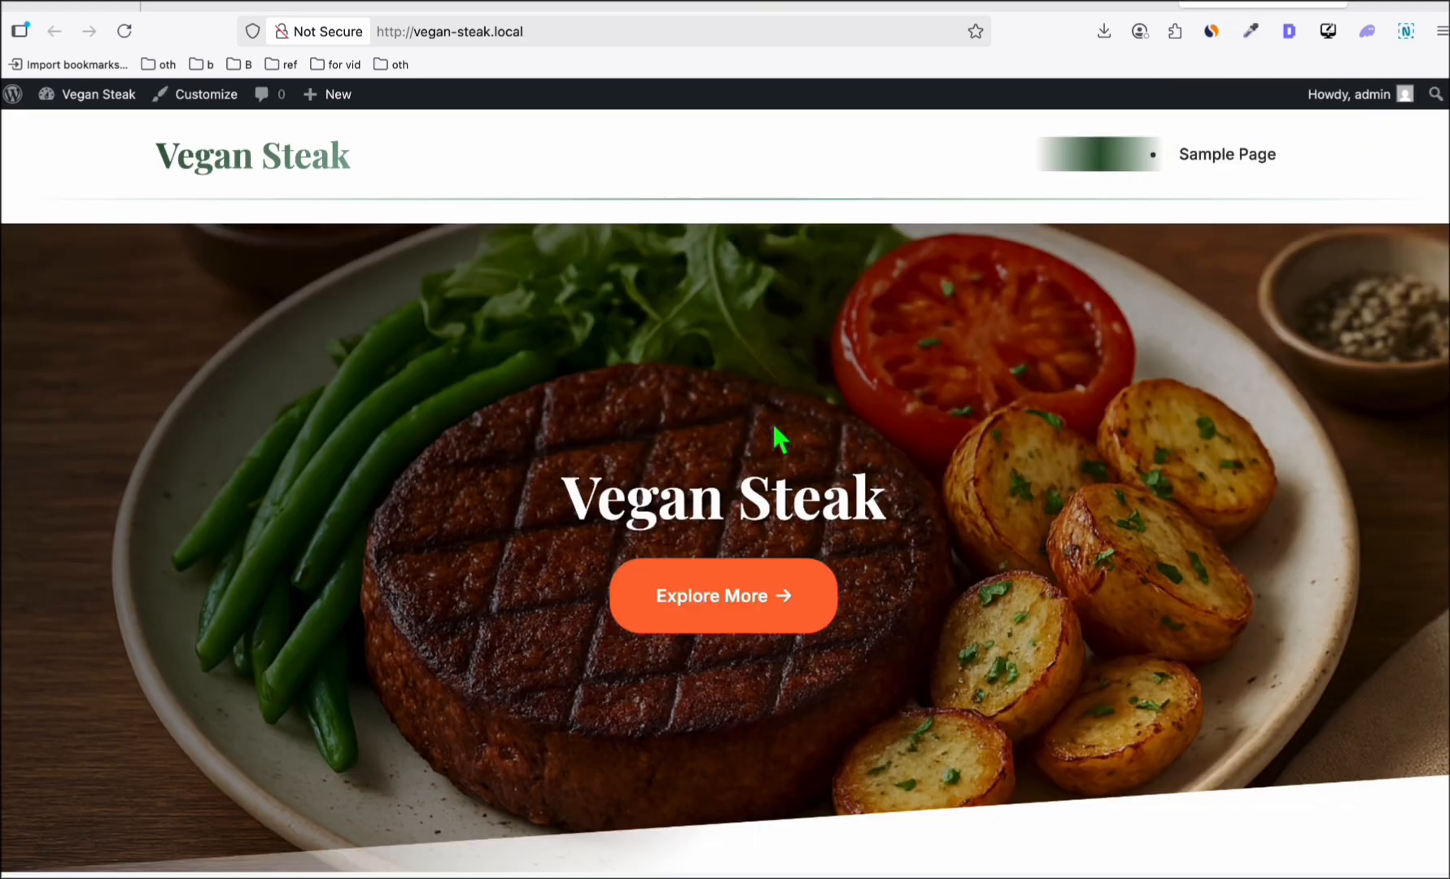
mouse_move(940, 428)
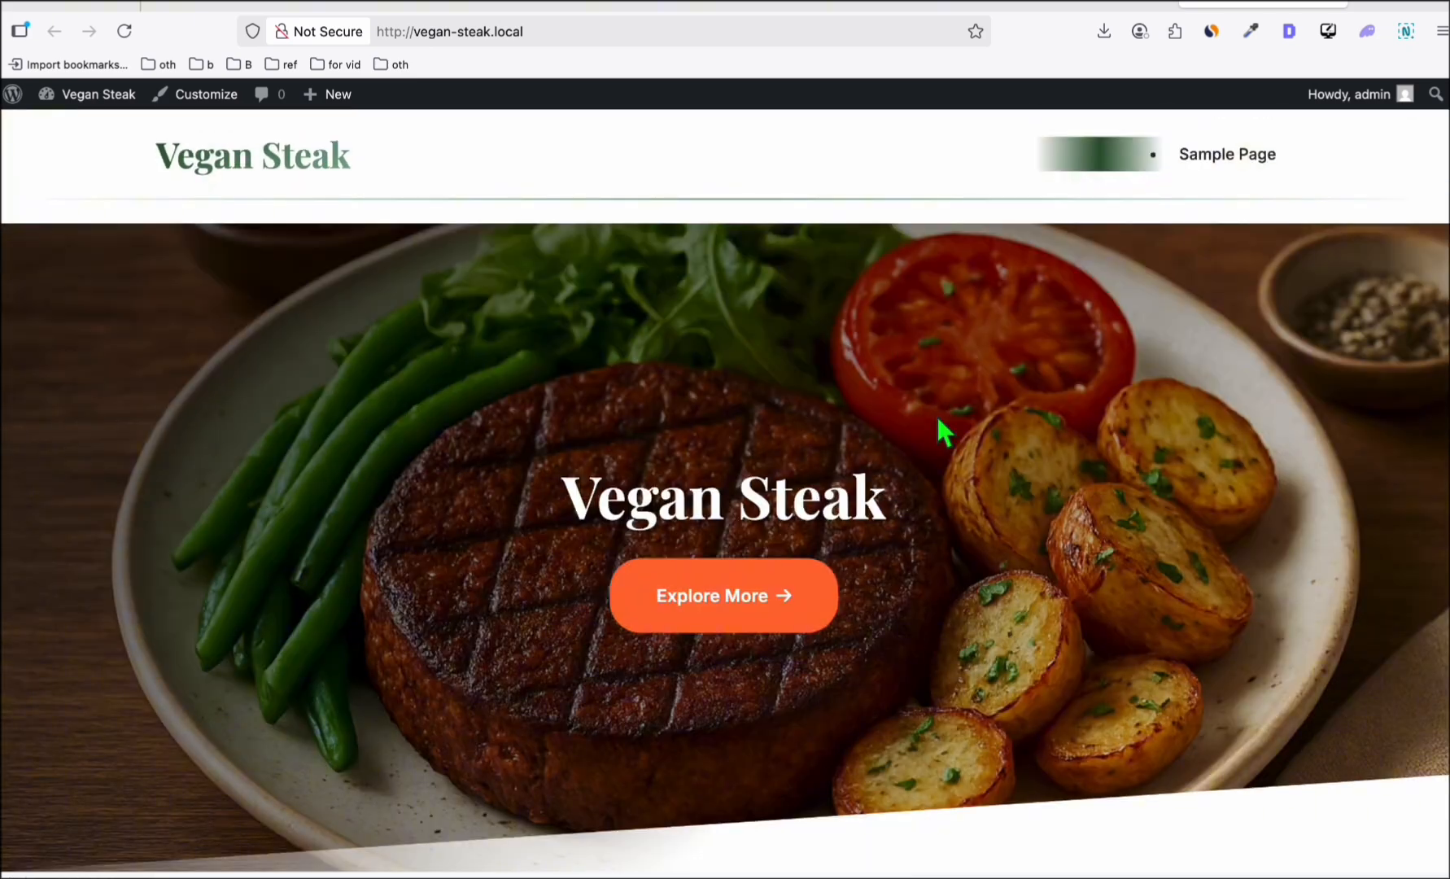
click(723, 595)
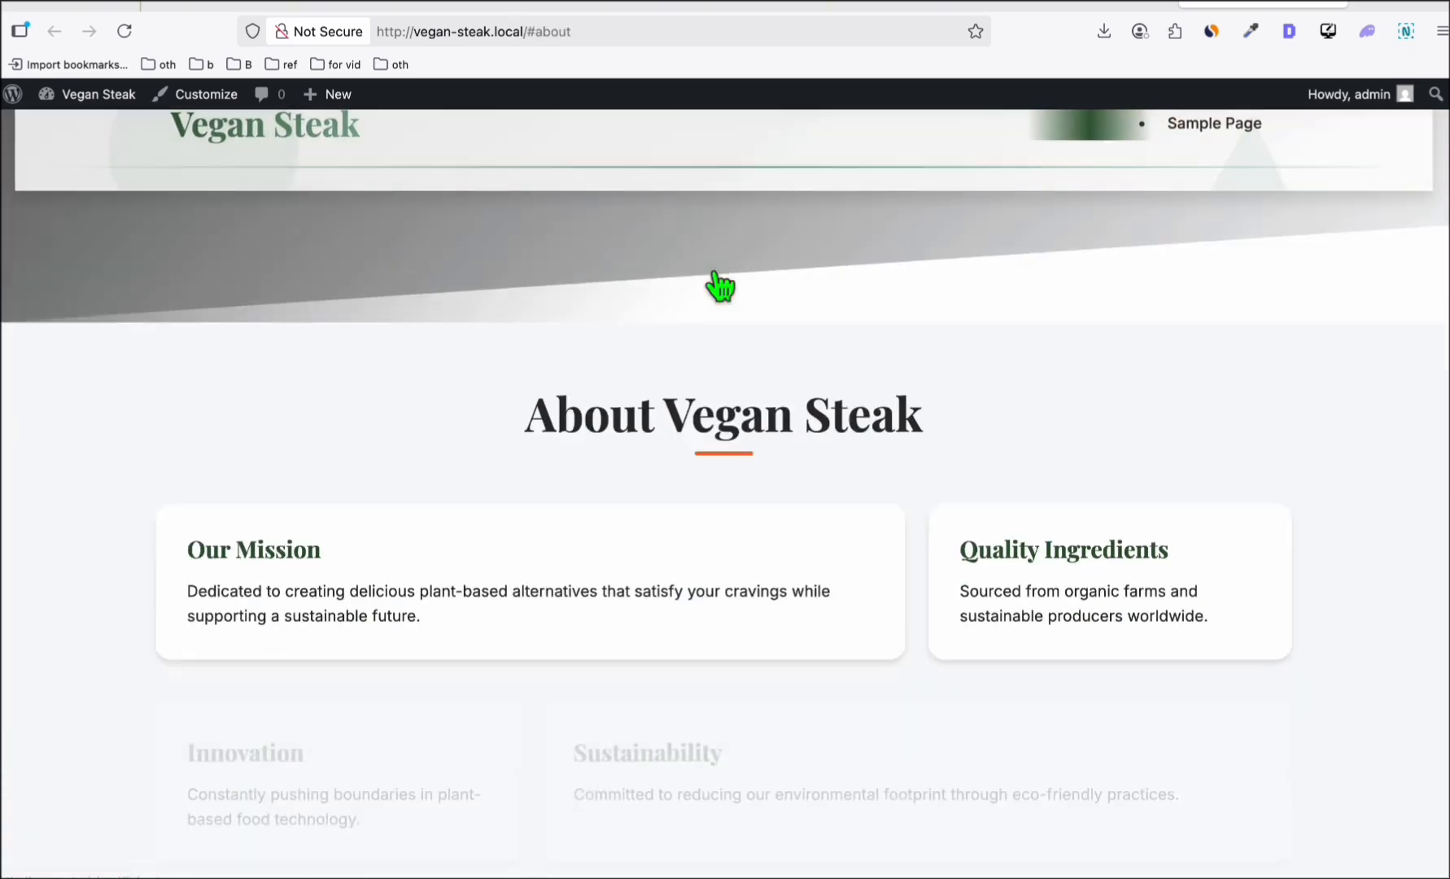
scroll(down, 3)
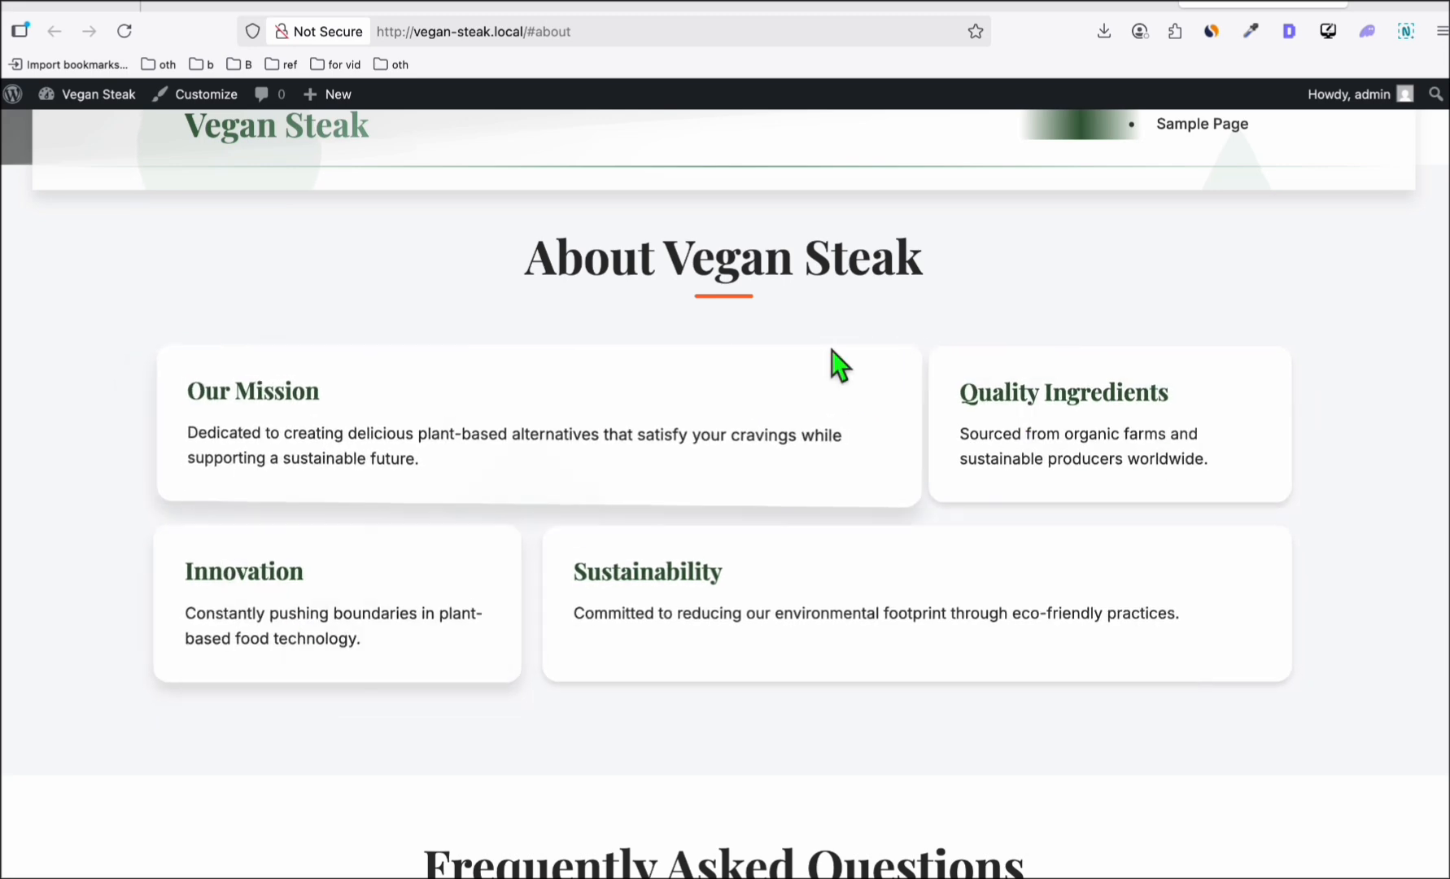
scroll(down, 3)
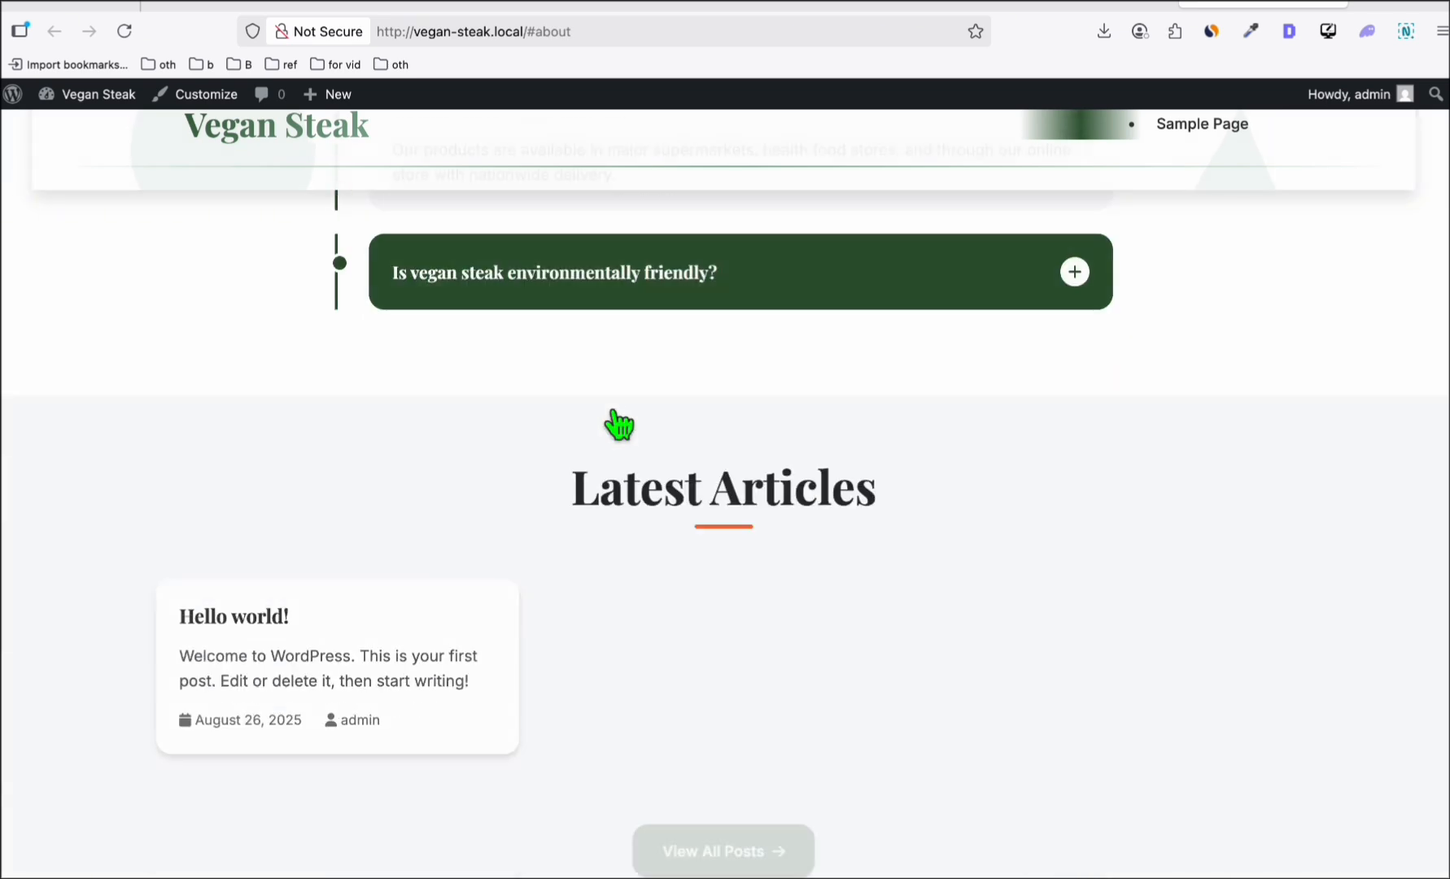
scroll(down, 3)
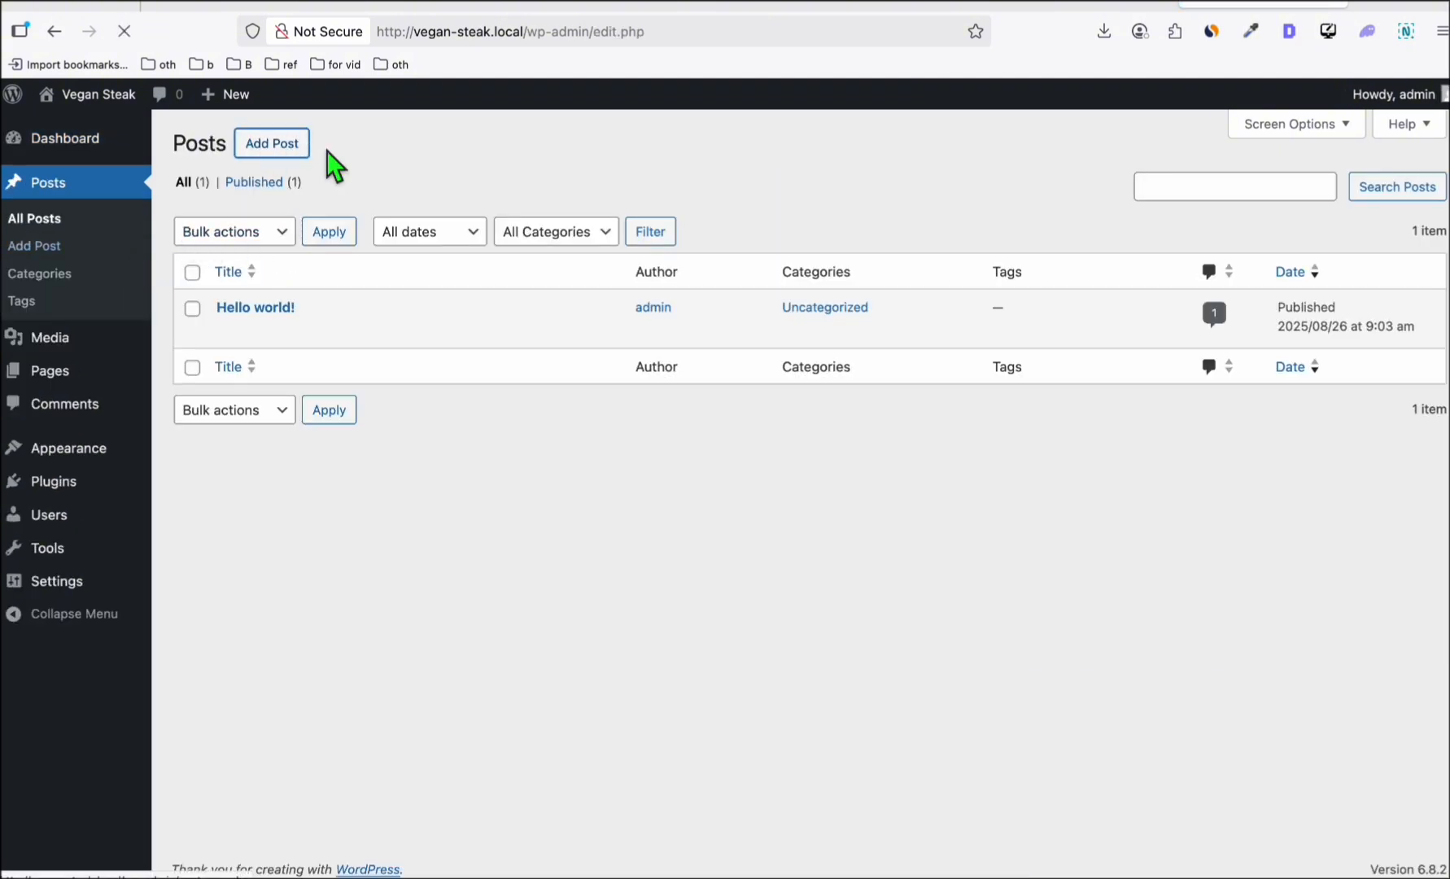
Open the generated article 'Does Vegan Steak Taste Like Real Steak?' from the generated articles list
click(271, 143)
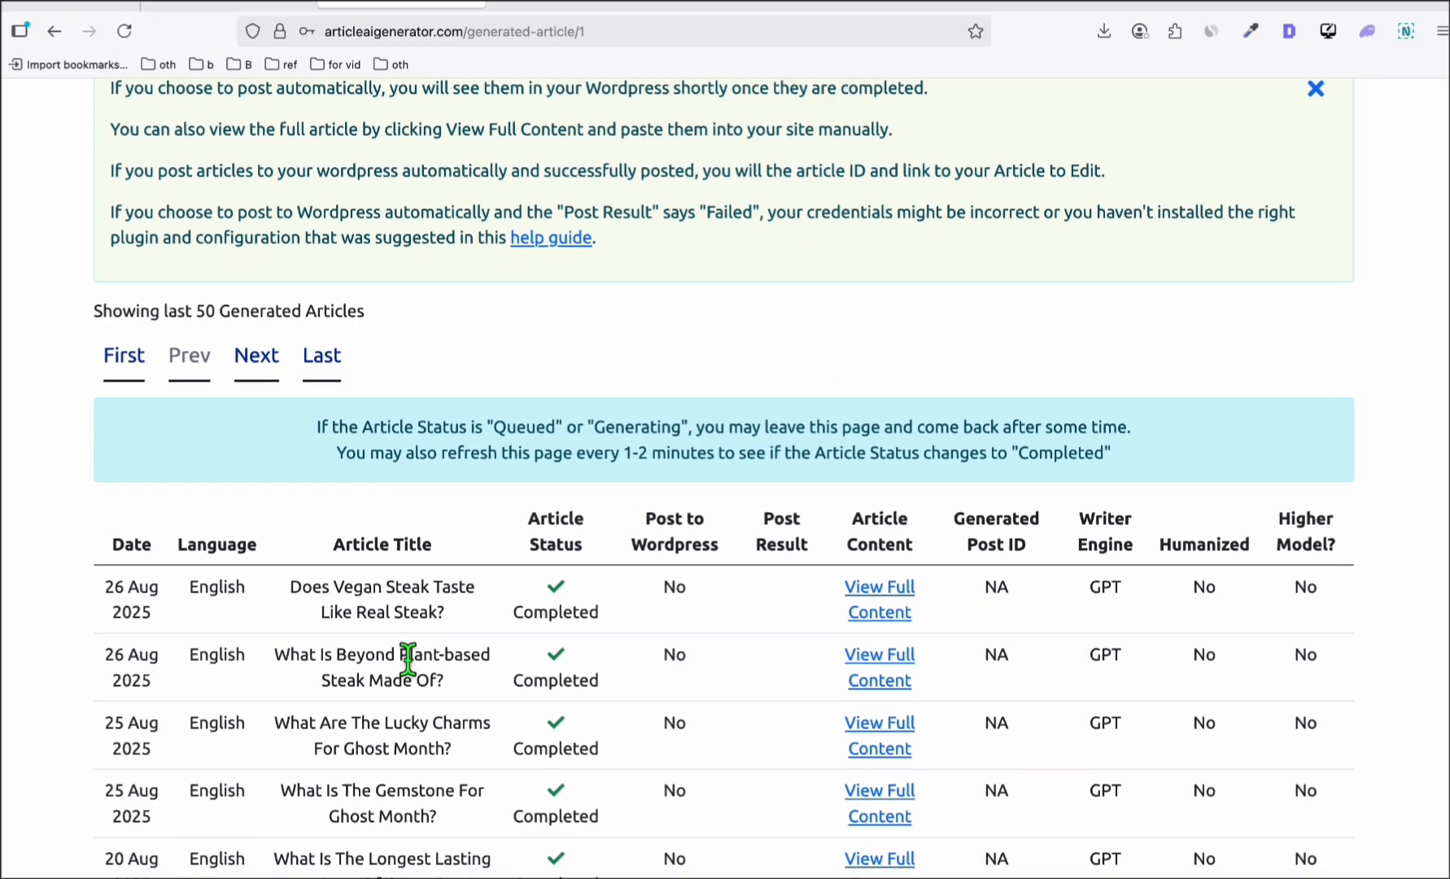
click(878, 598)
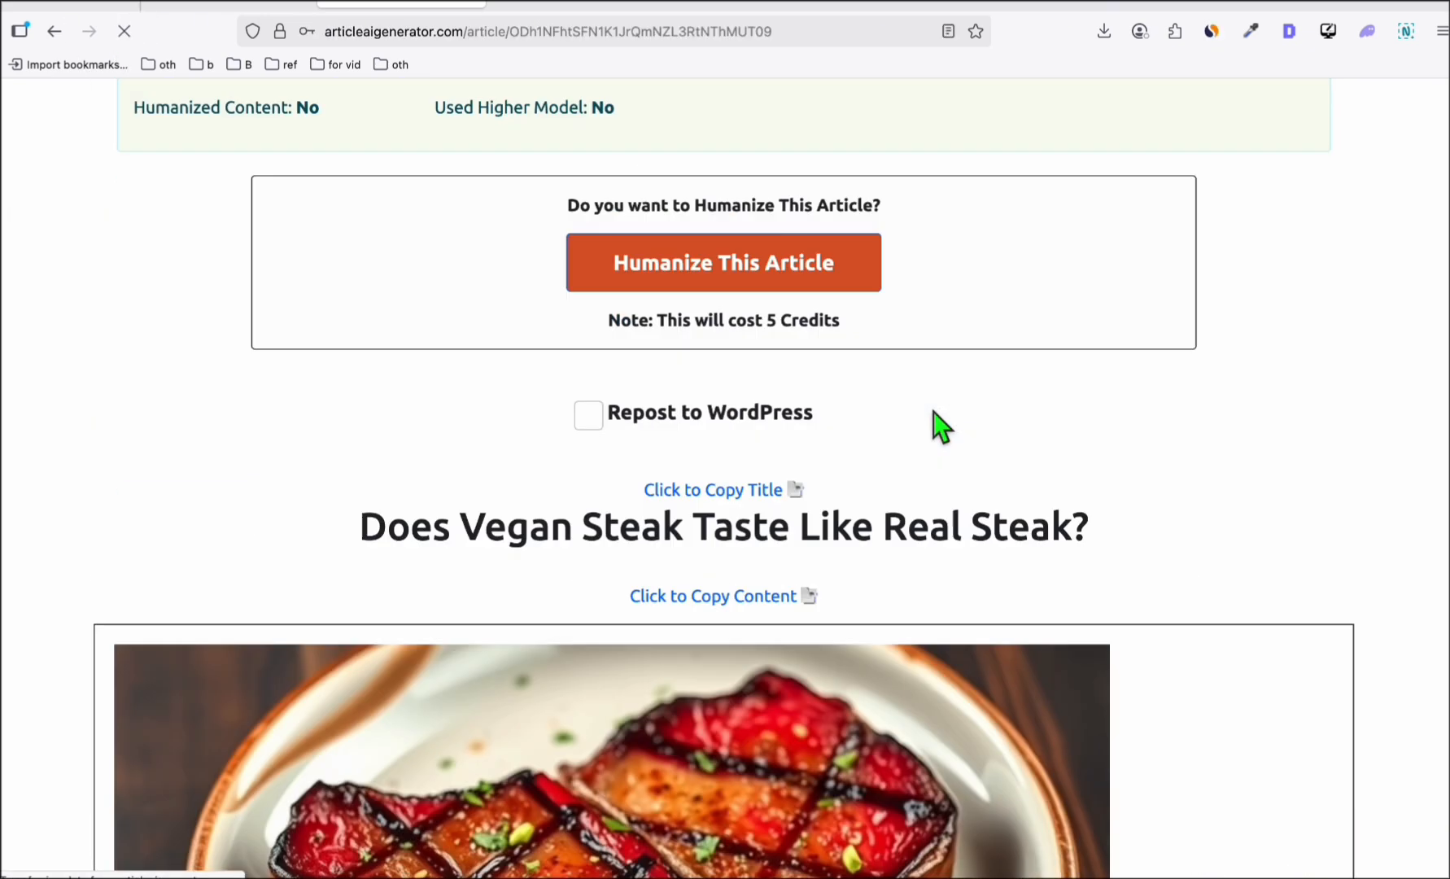
scroll(down, 3)
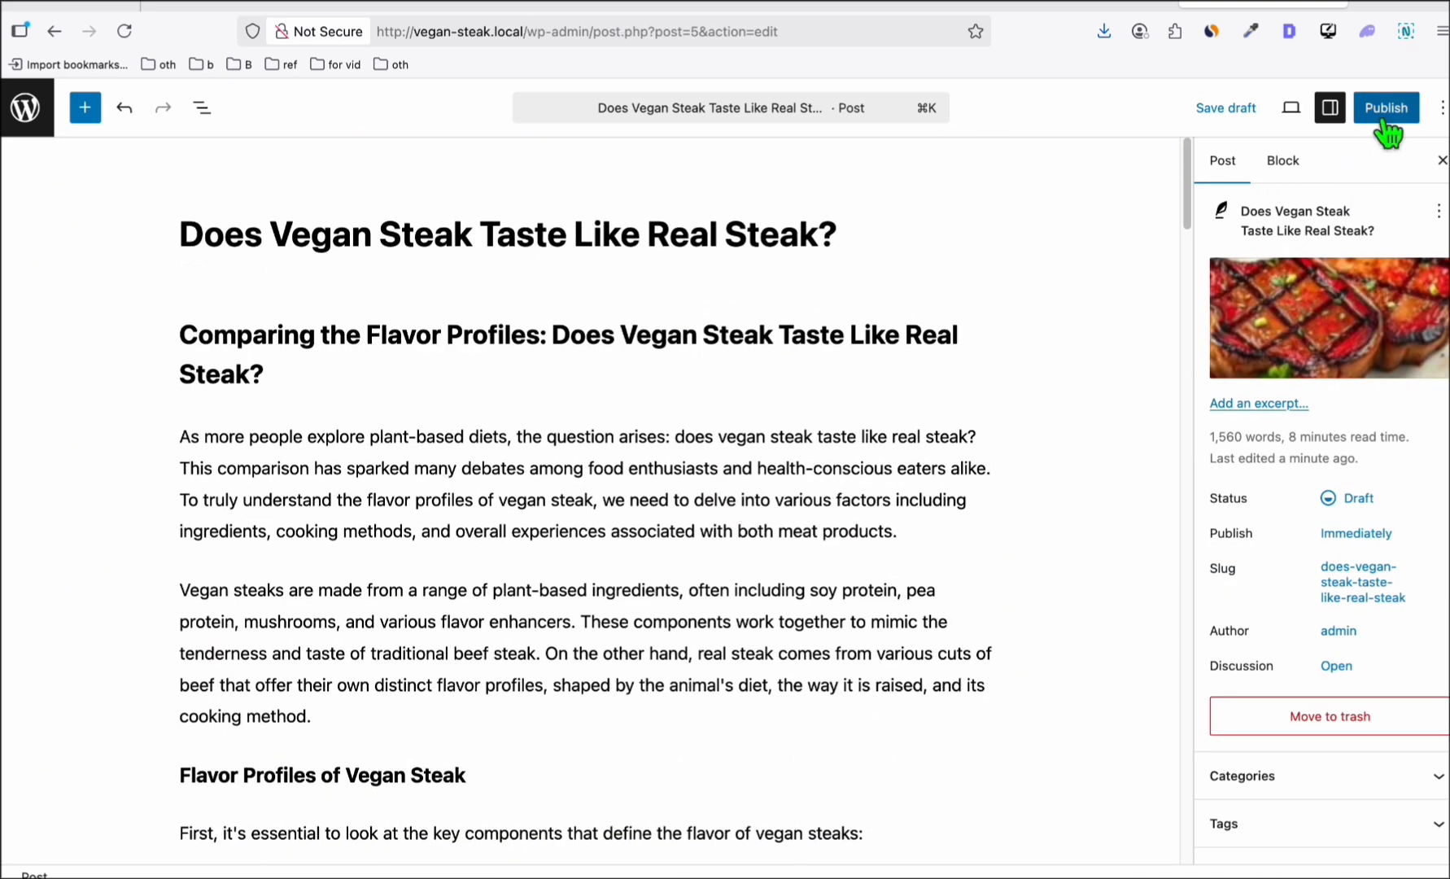
Publish 'Does Vegan Steak Taste Like Real Steak?', review the live post, and return to the editor
click(1385, 108)
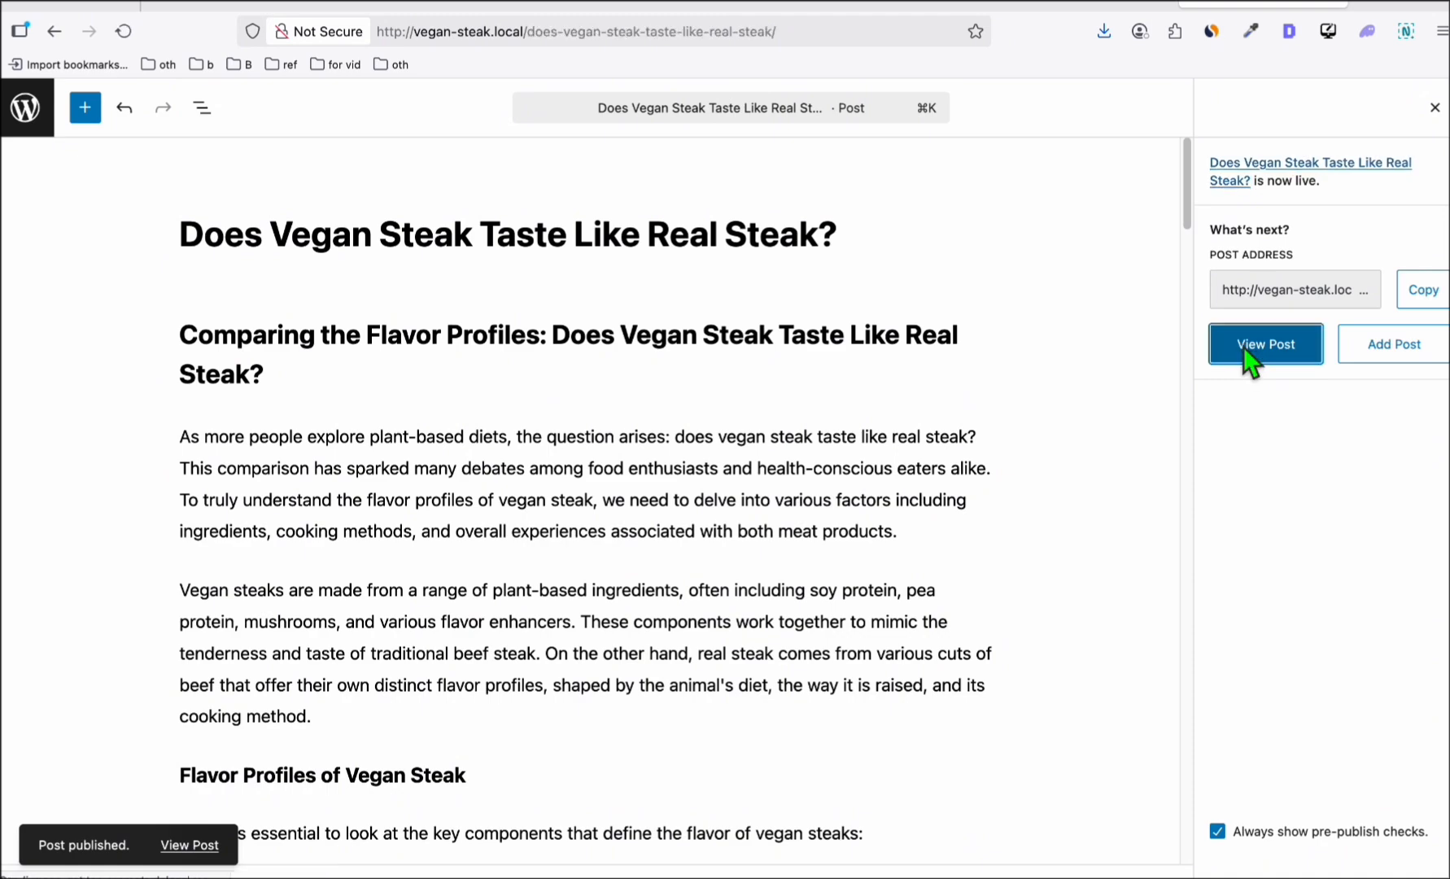
click(1265, 344)
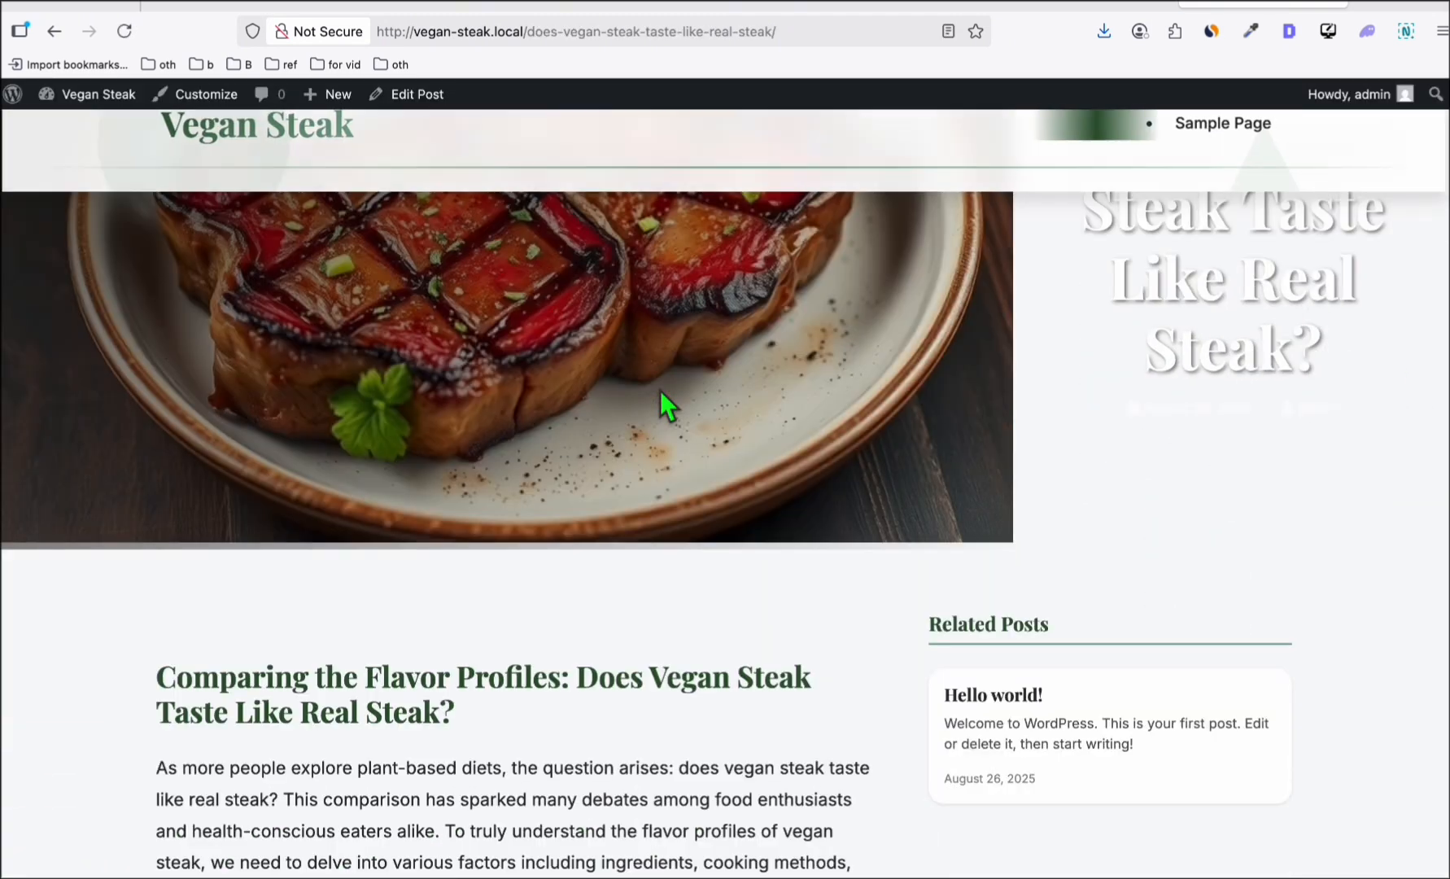
scroll(down, 3)
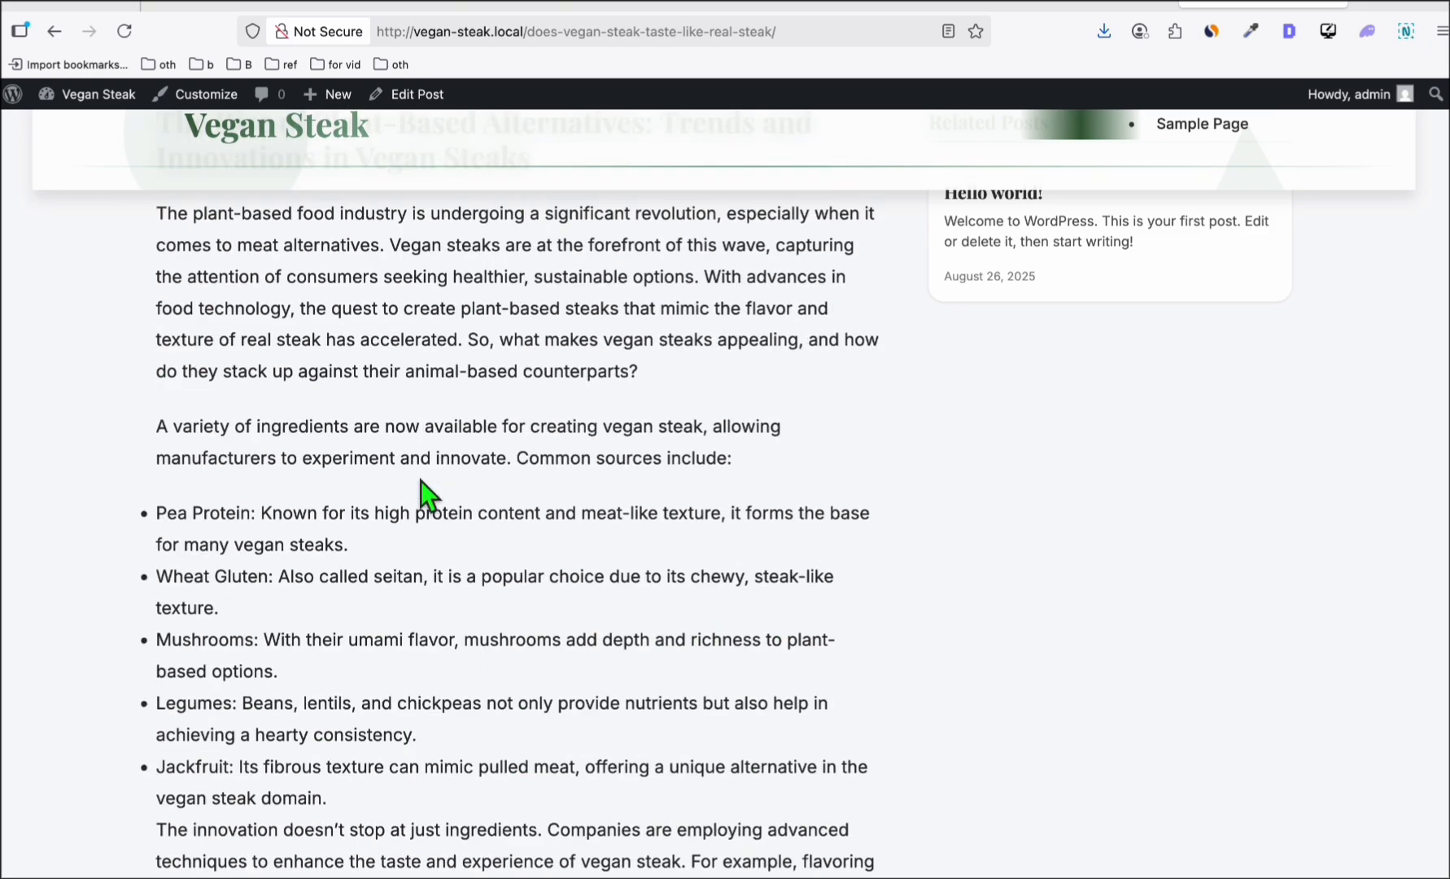
scroll(down, 3)
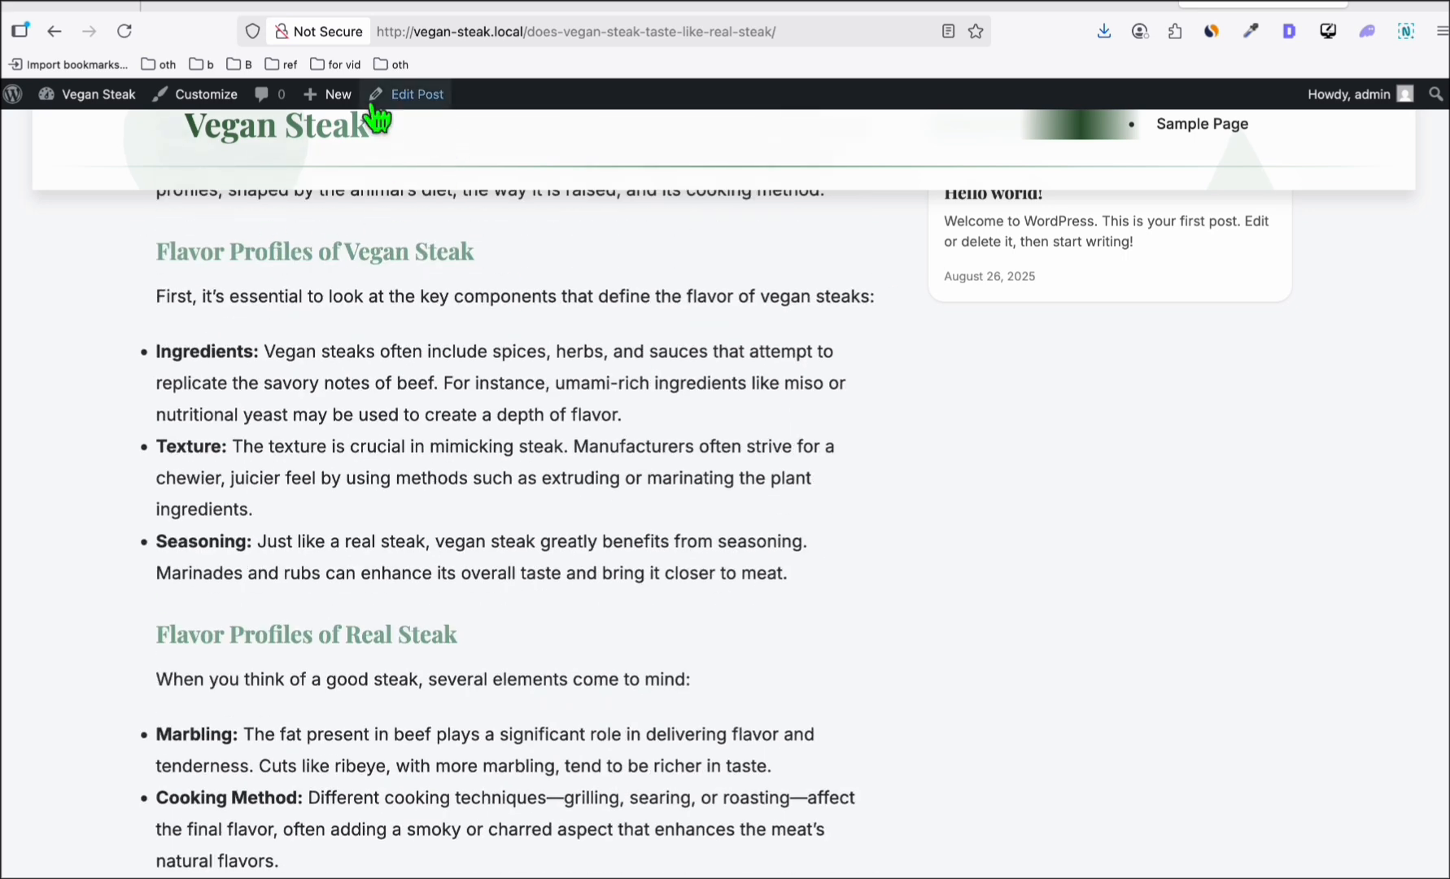
click(338, 93)
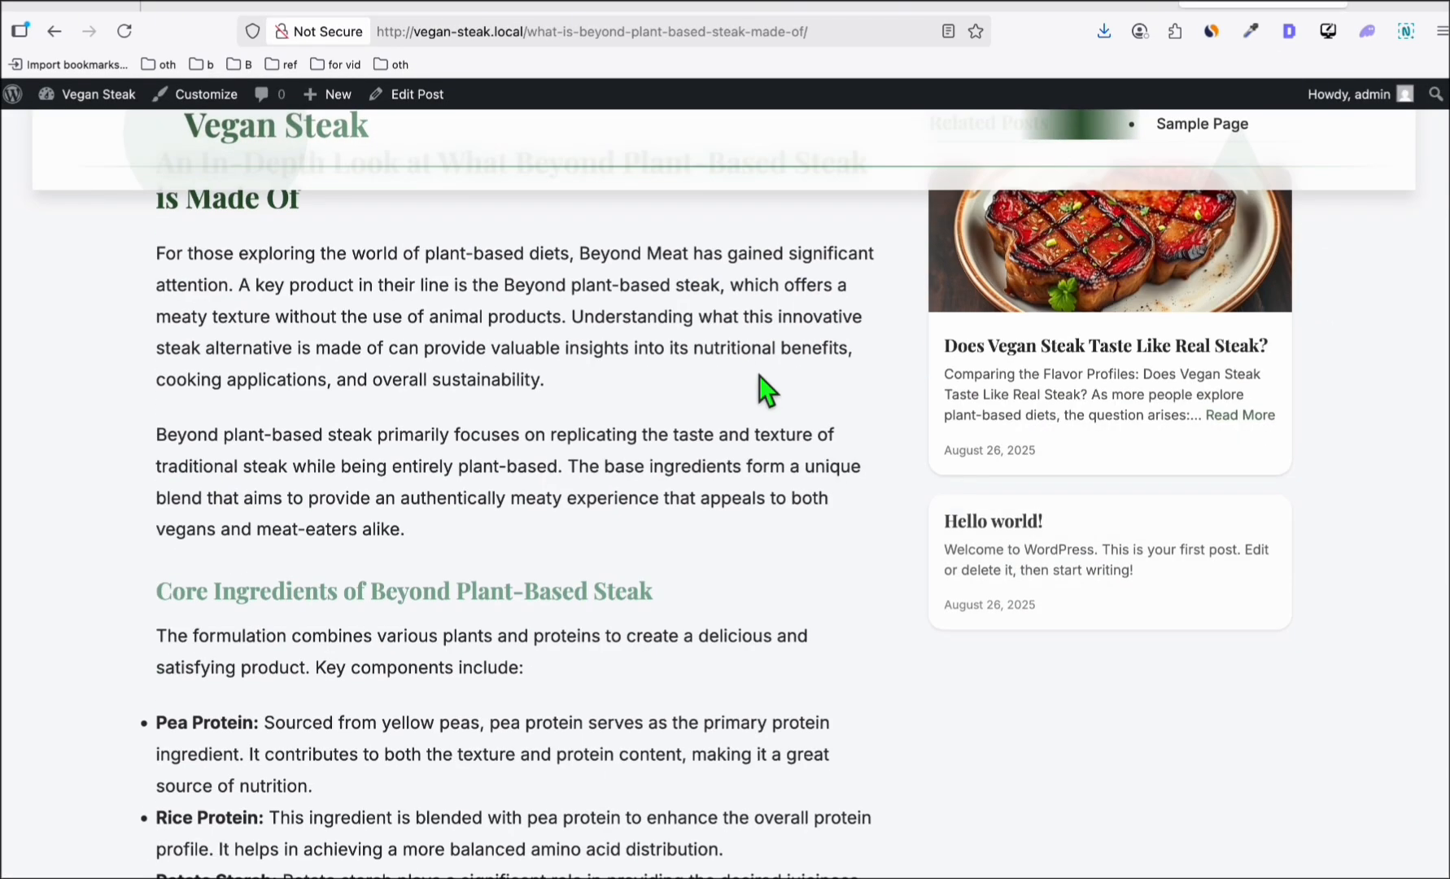
Scroll the homepage to Latest Articles showing both steak posts and Hello world
scroll(down, 3)
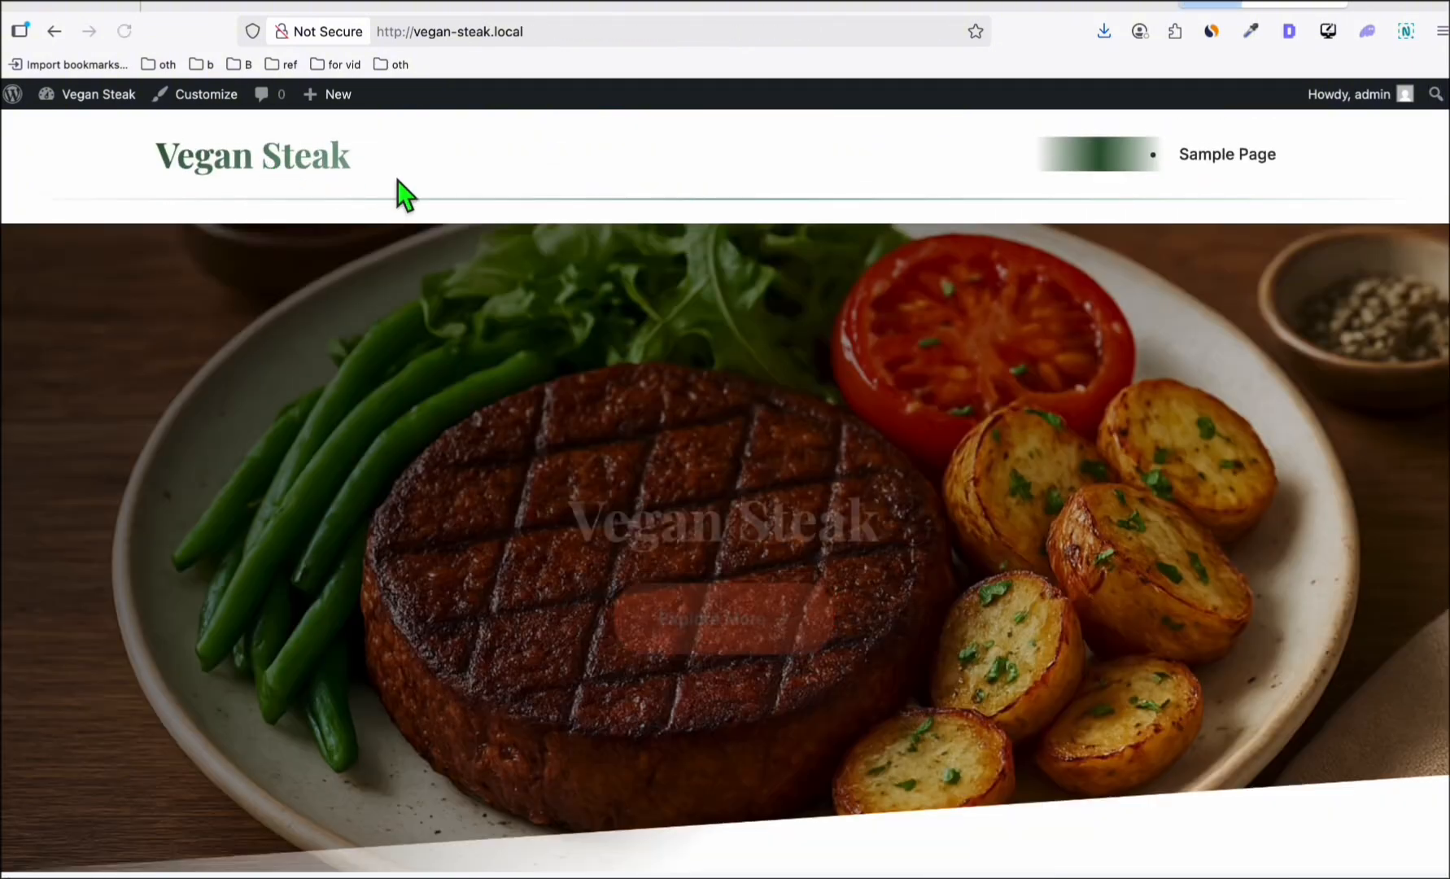
scroll(down, 3)
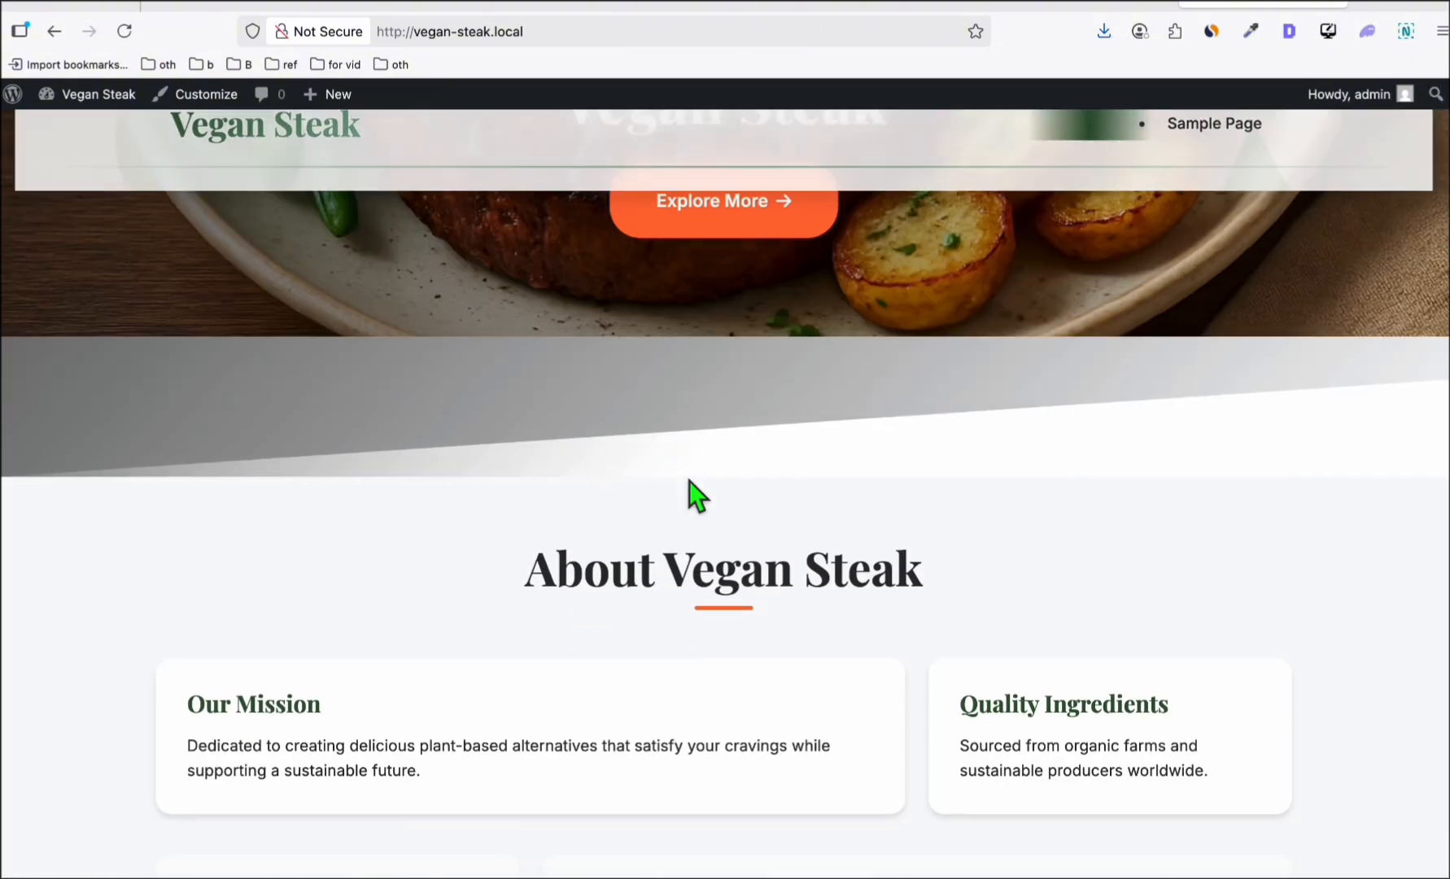
scroll(down, 3)
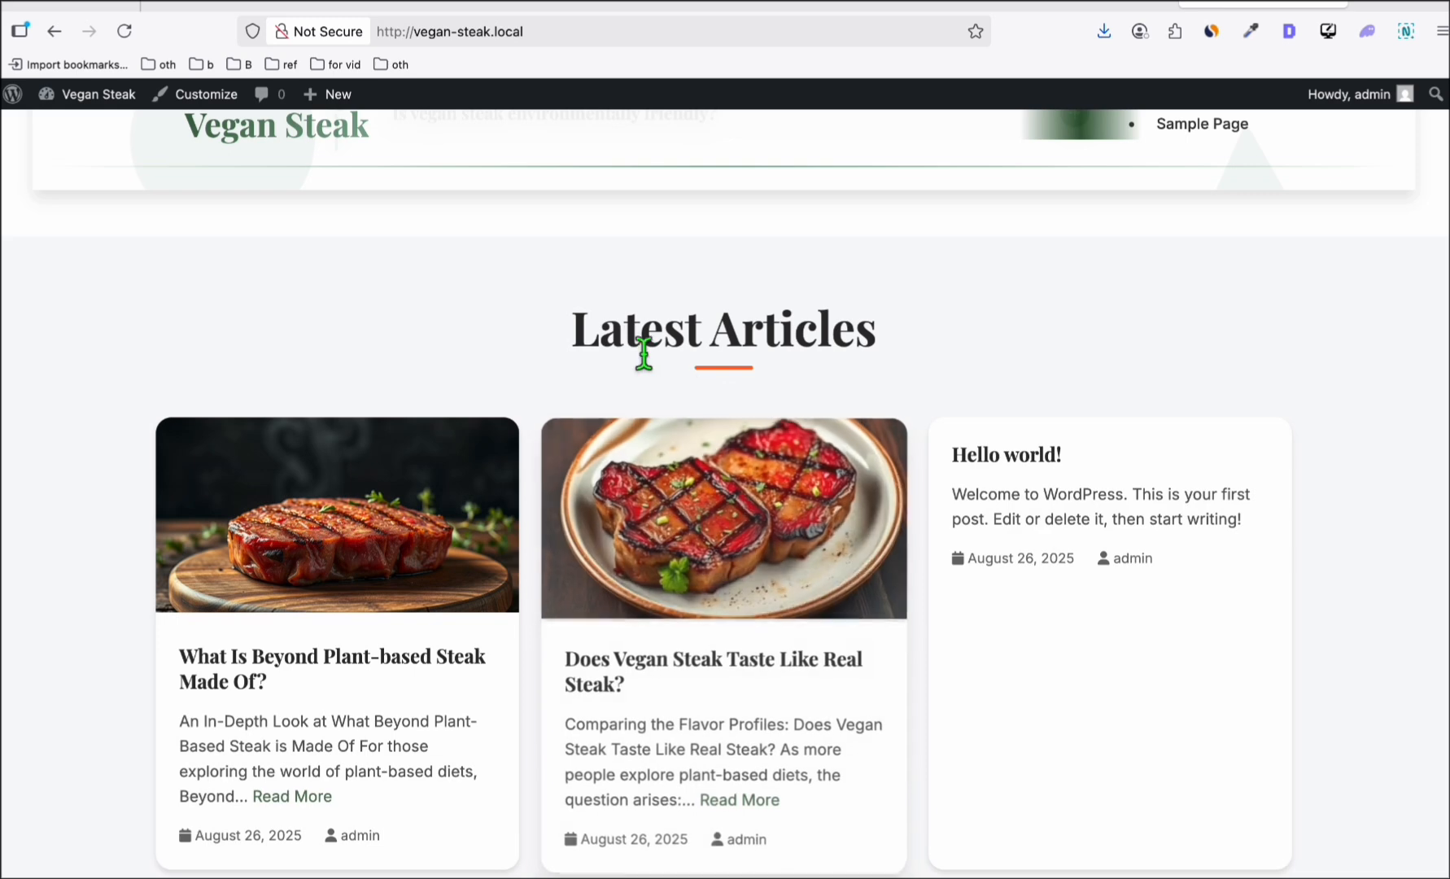